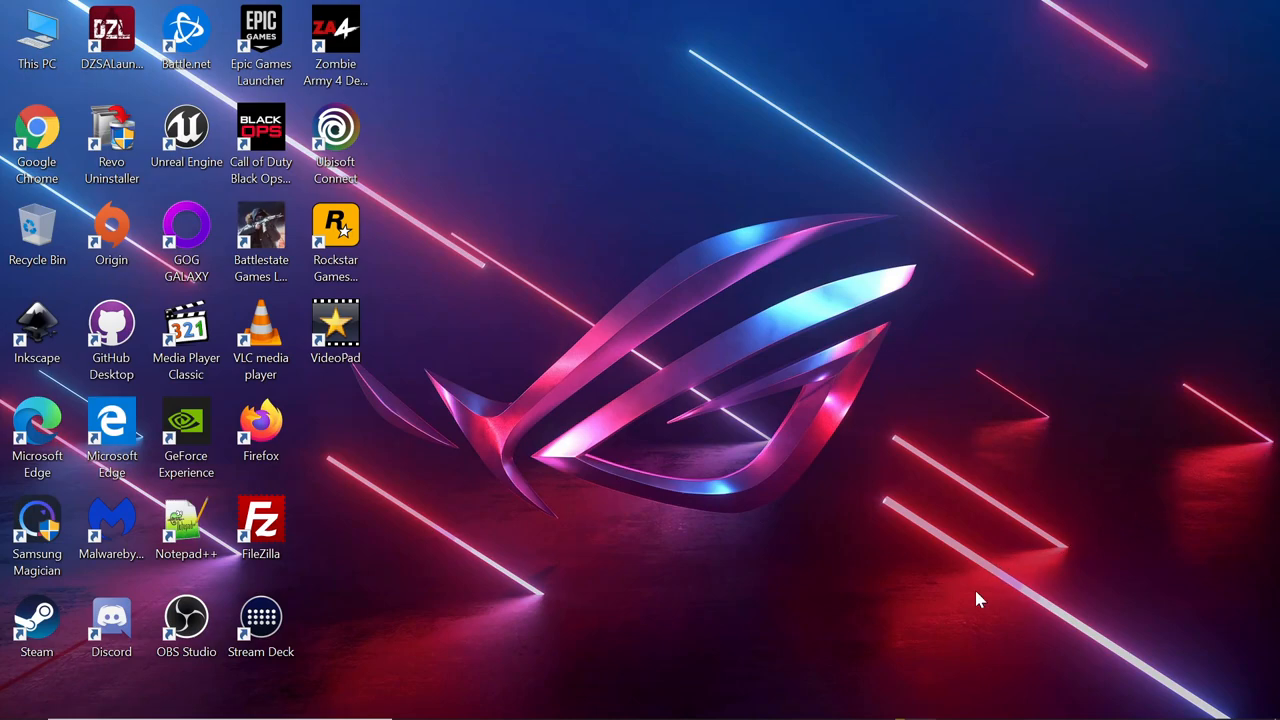
pyautogui.moveTo(890, 705)
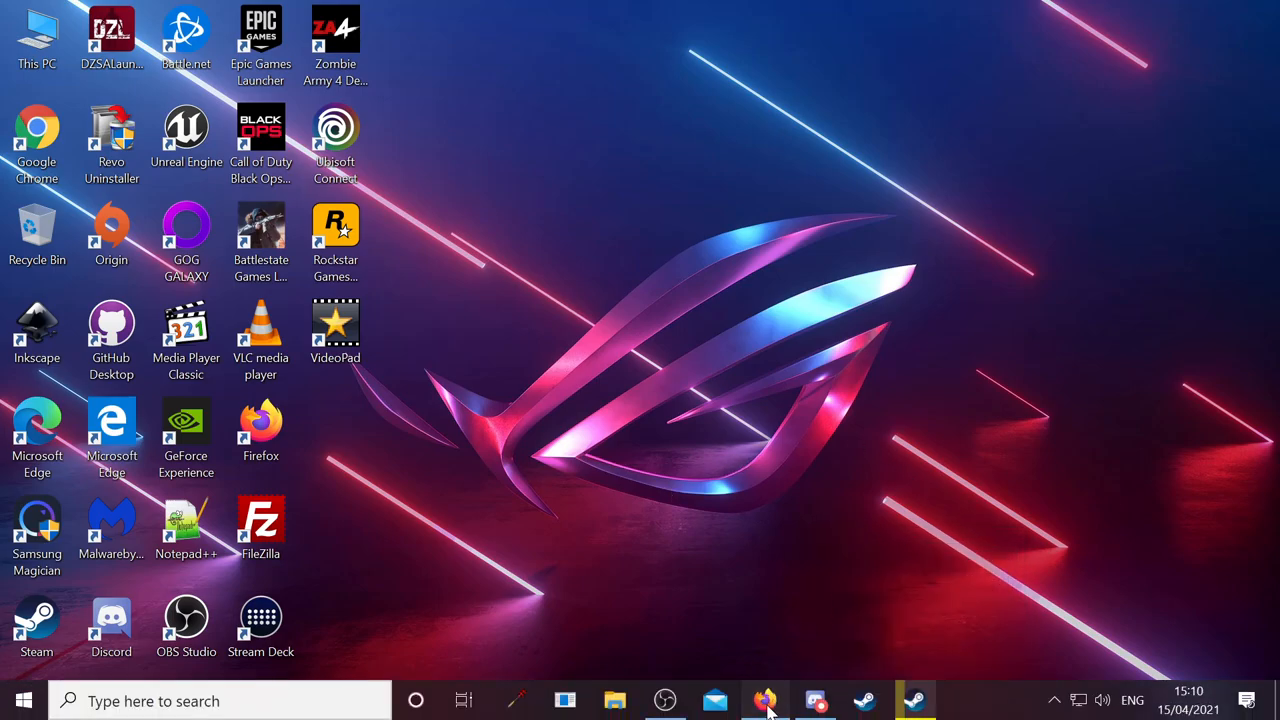
# Check the stopped Nitrado DayZ dashboard, then return to the GTXGaming server overview
pyautogui.click(764, 700)
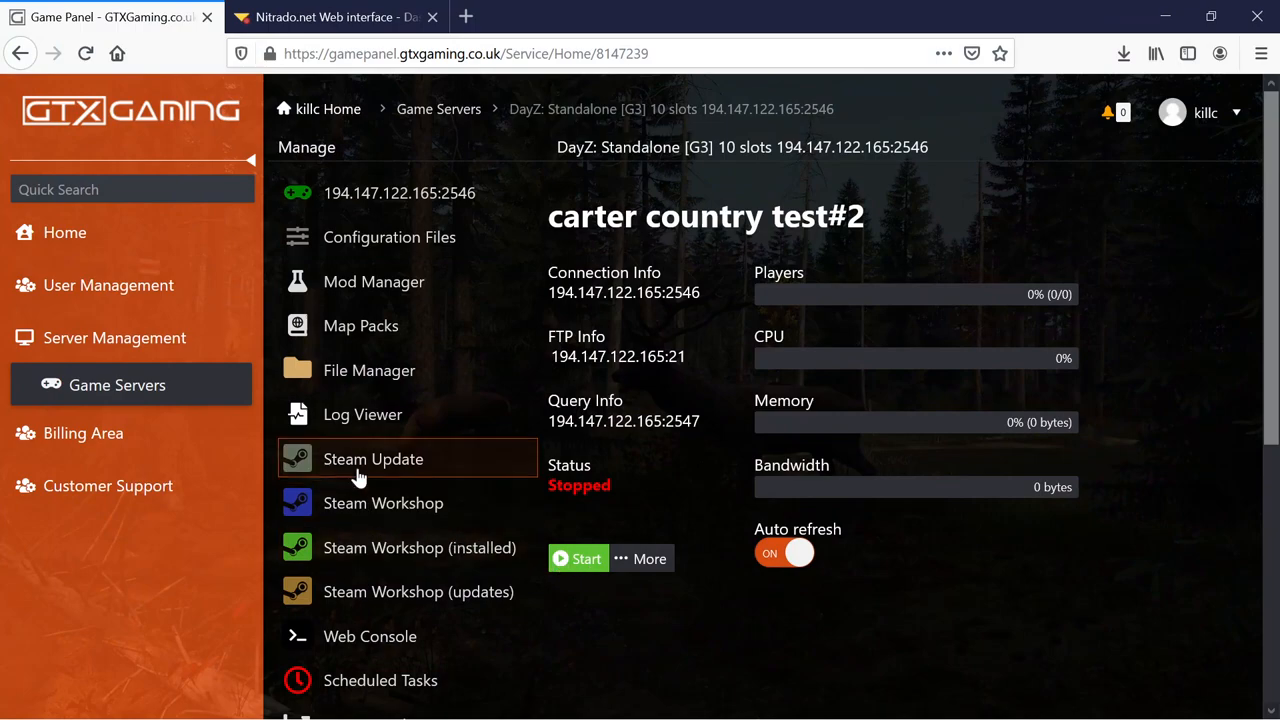
pyautogui.moveTo(688, 256)
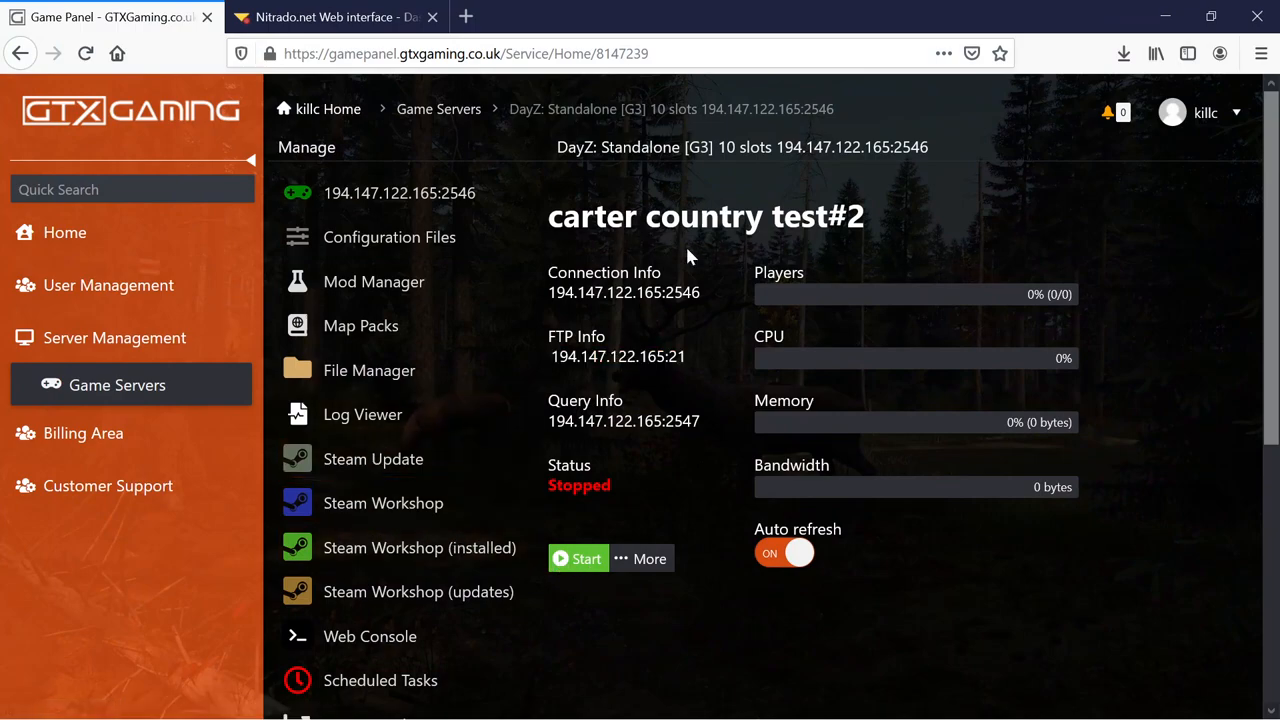
pyautogui.click(335, 17)
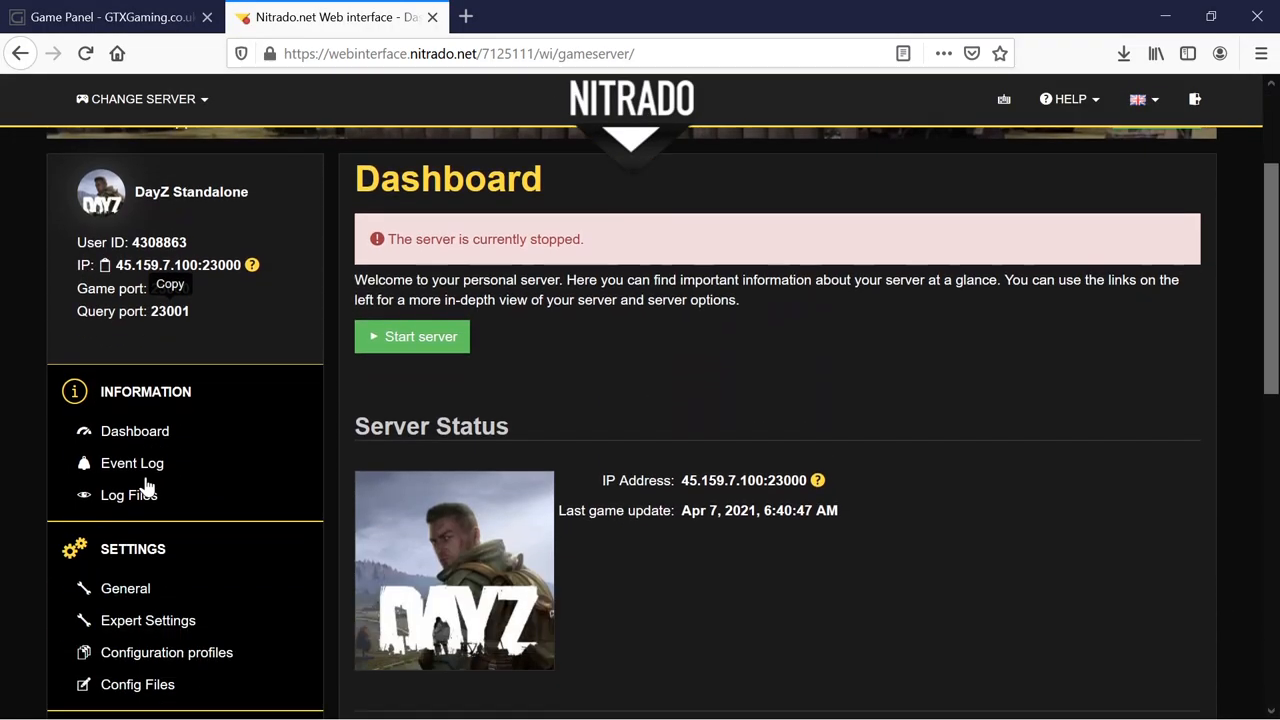
pyautogui.click(110, 17)
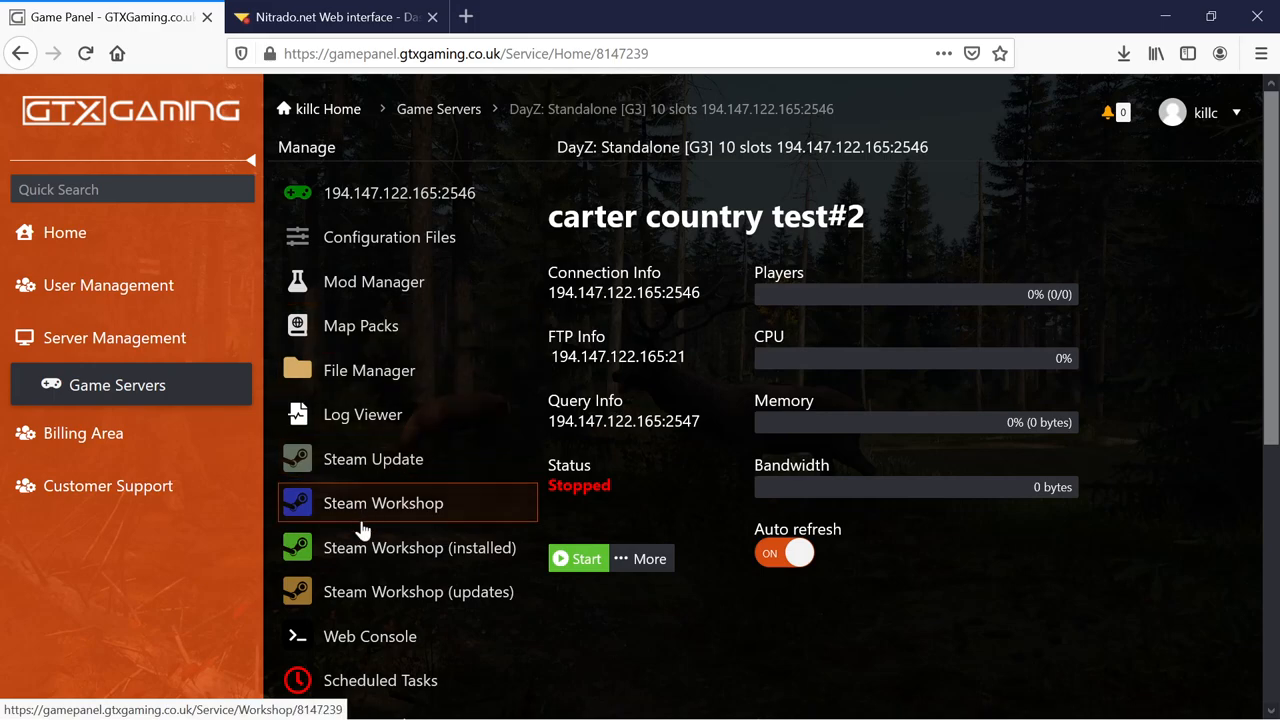
pyautogui.moveTo(398, 525)
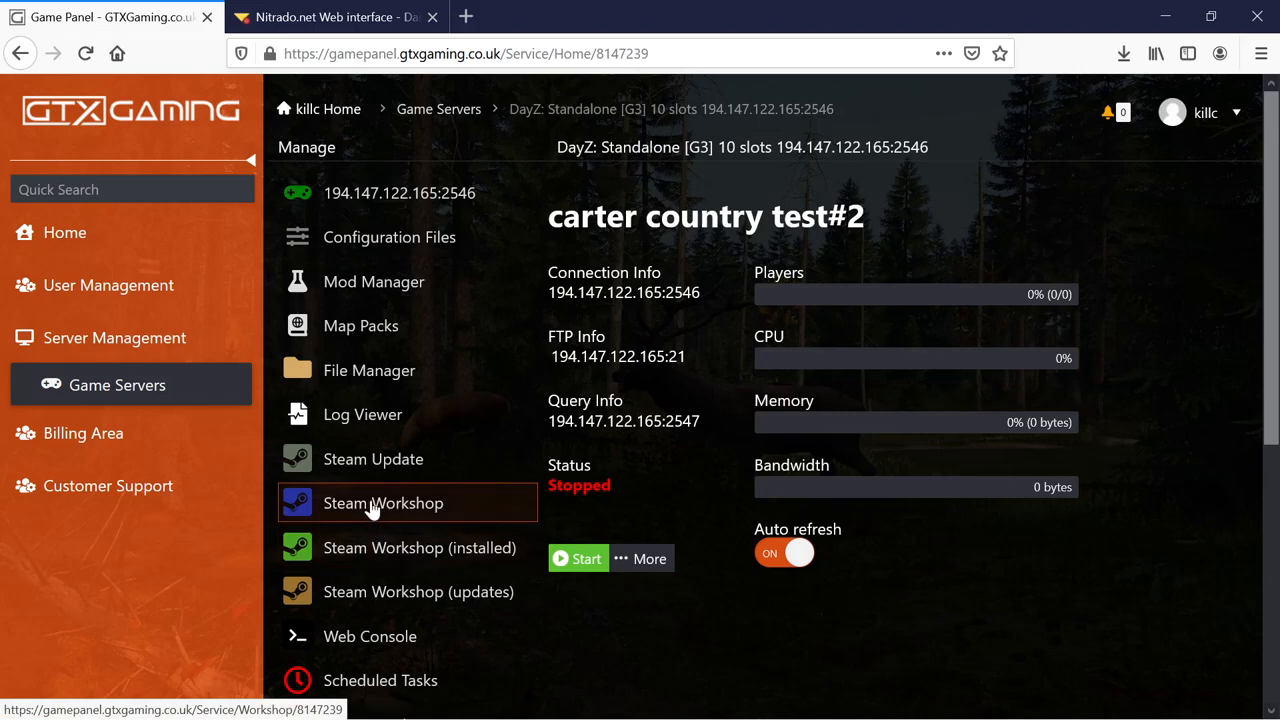
pyautogui.click(383, 503)
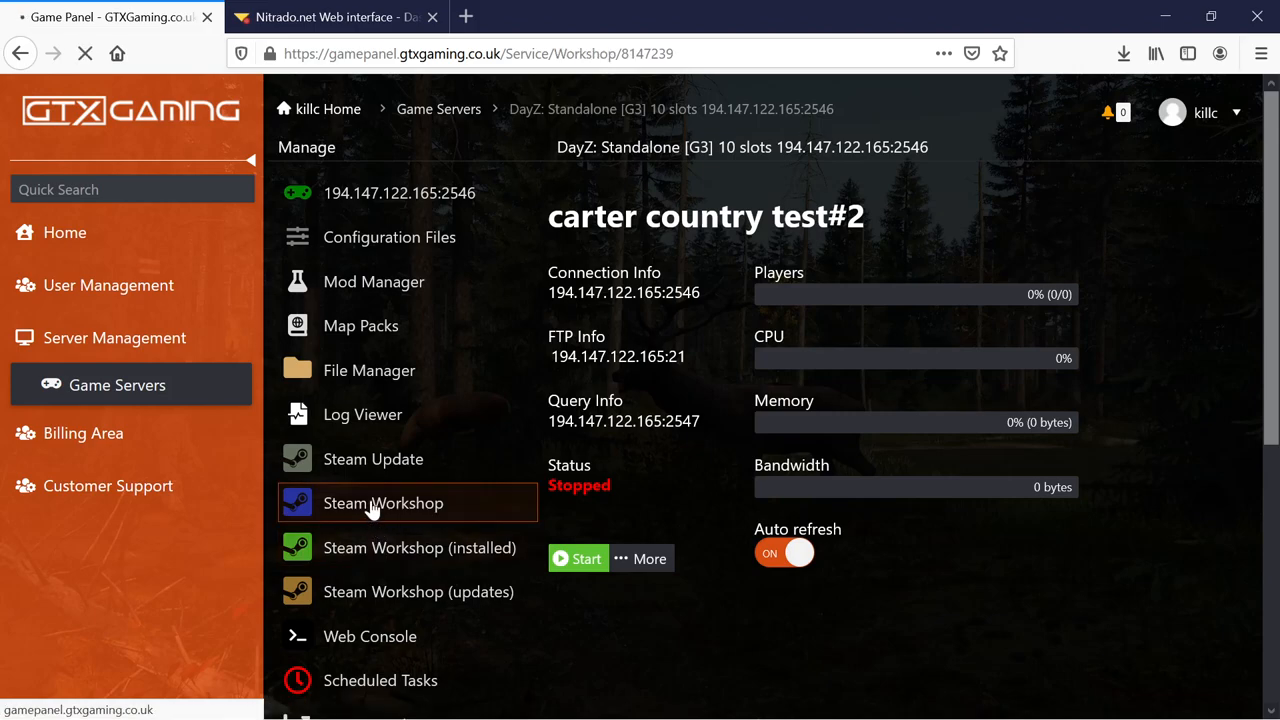
pyautogui.click(383, 502)
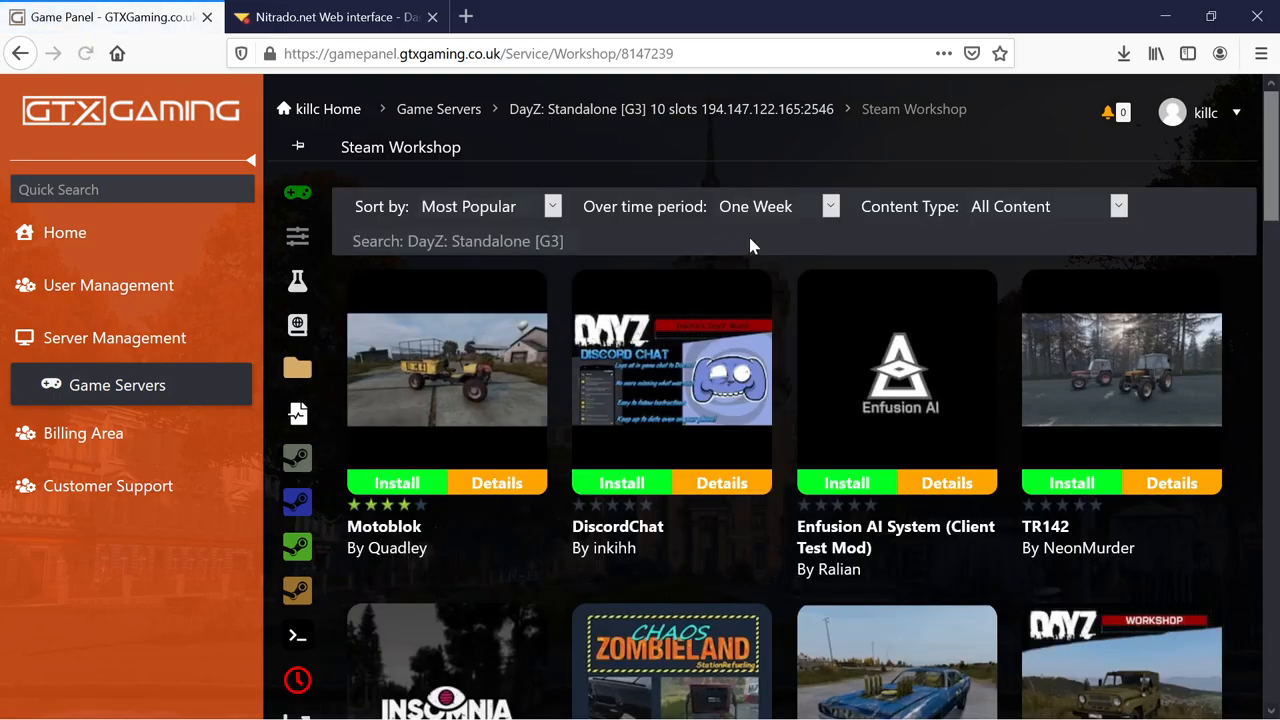
pyautogui.click(457, 241)
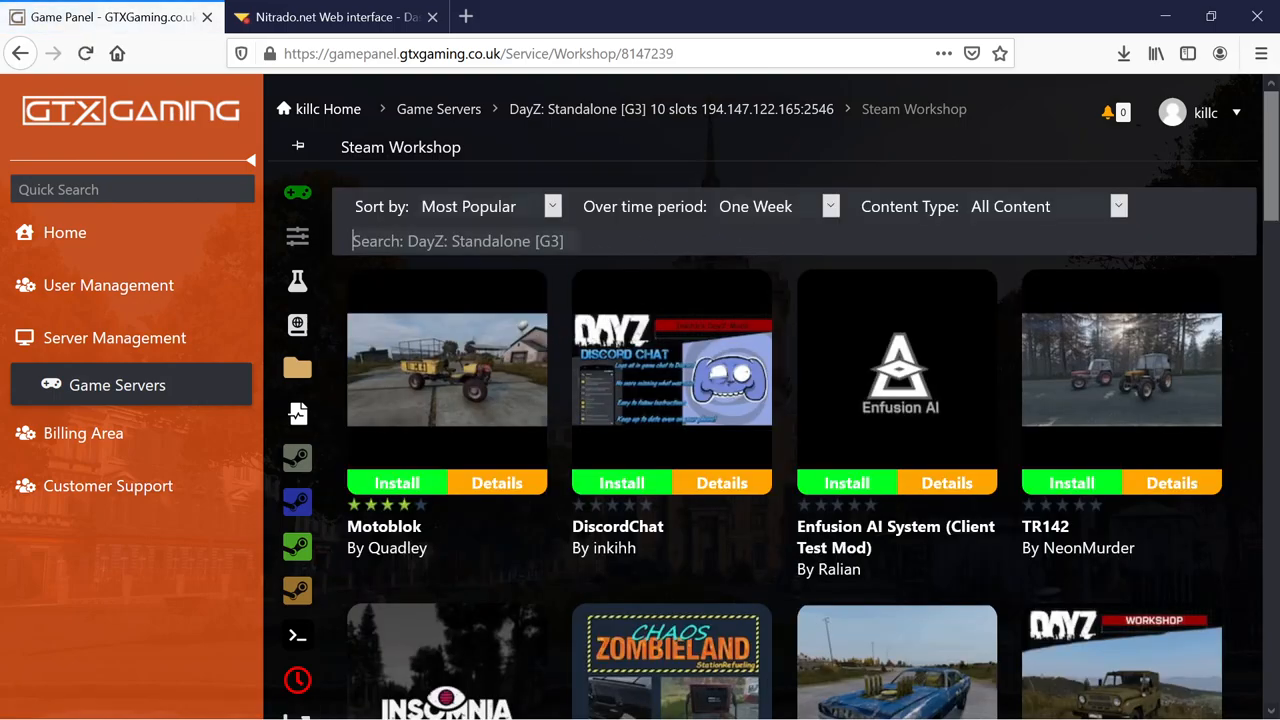
pyautogui.write('ambientlight')
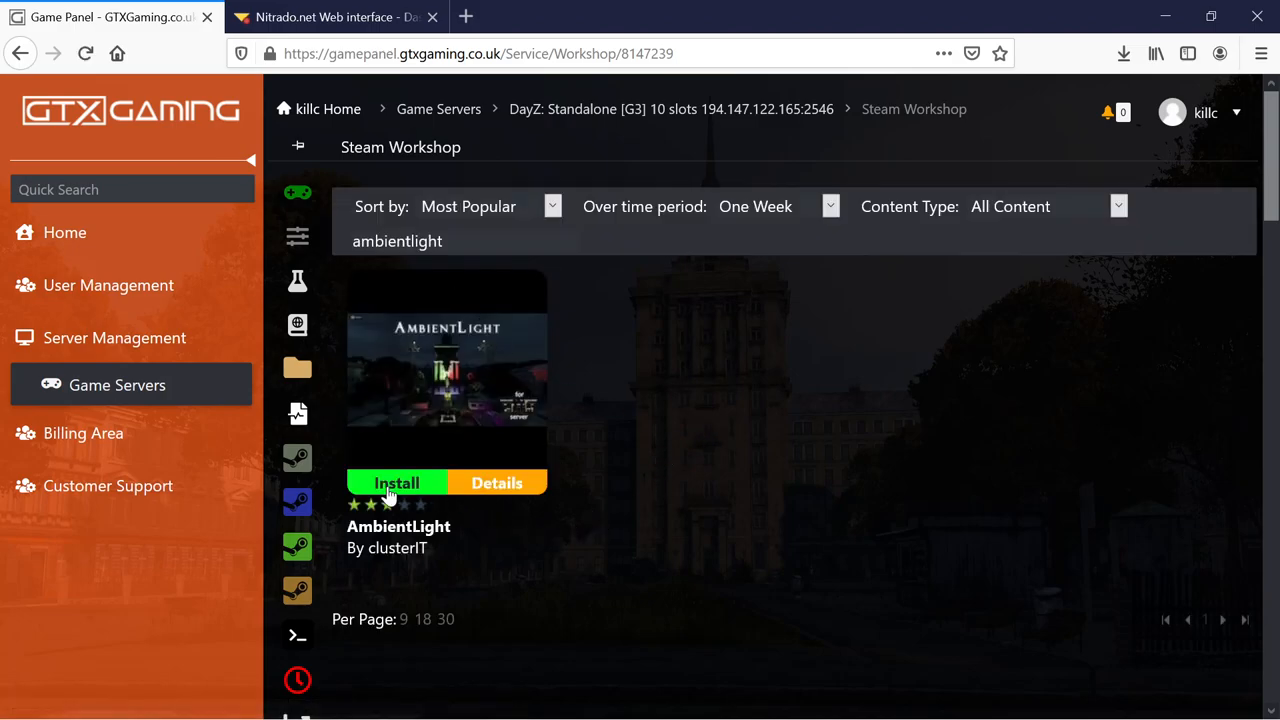
pyautogui.click(397, 483)
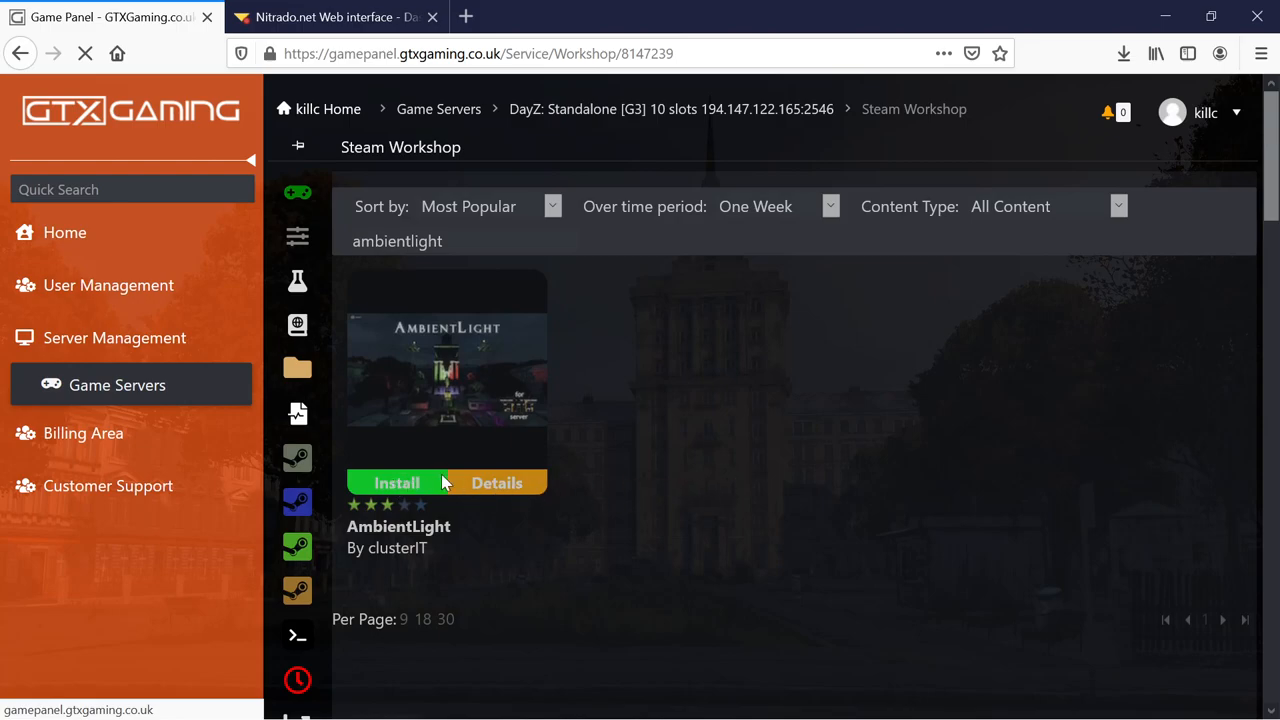
pyautogui.click(396, 482)
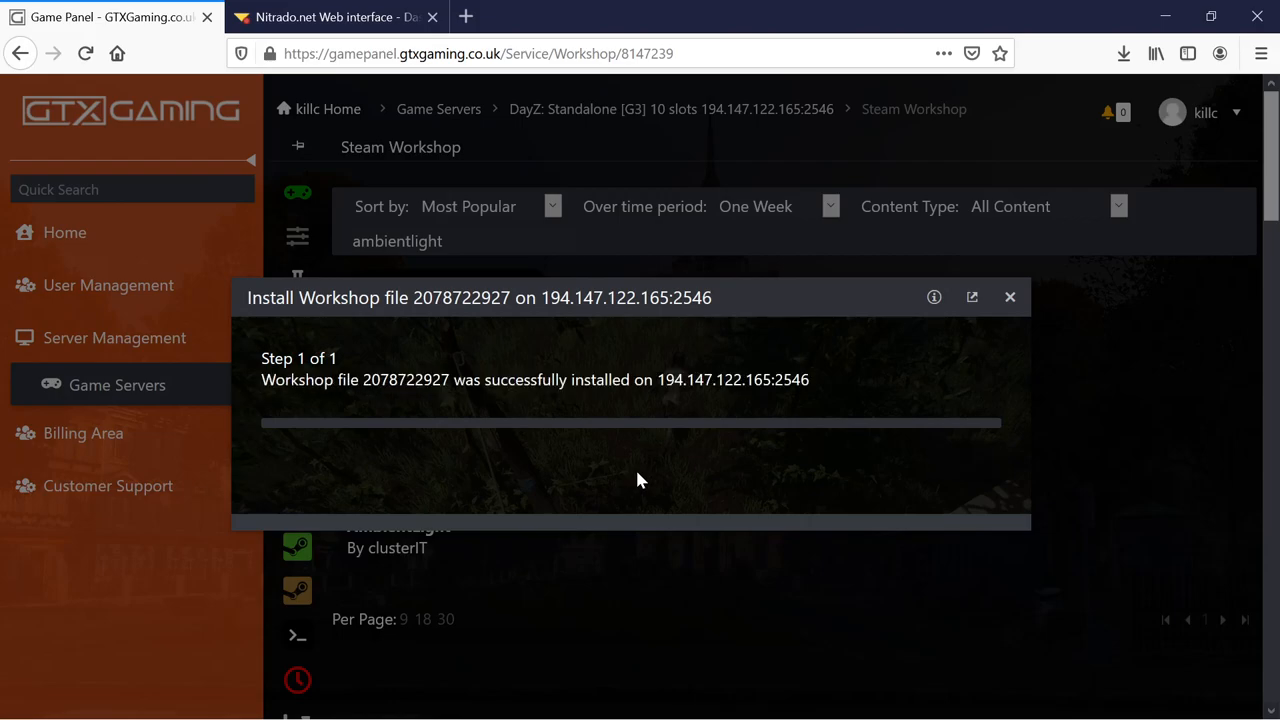
pyautogui.click(1009, 297)
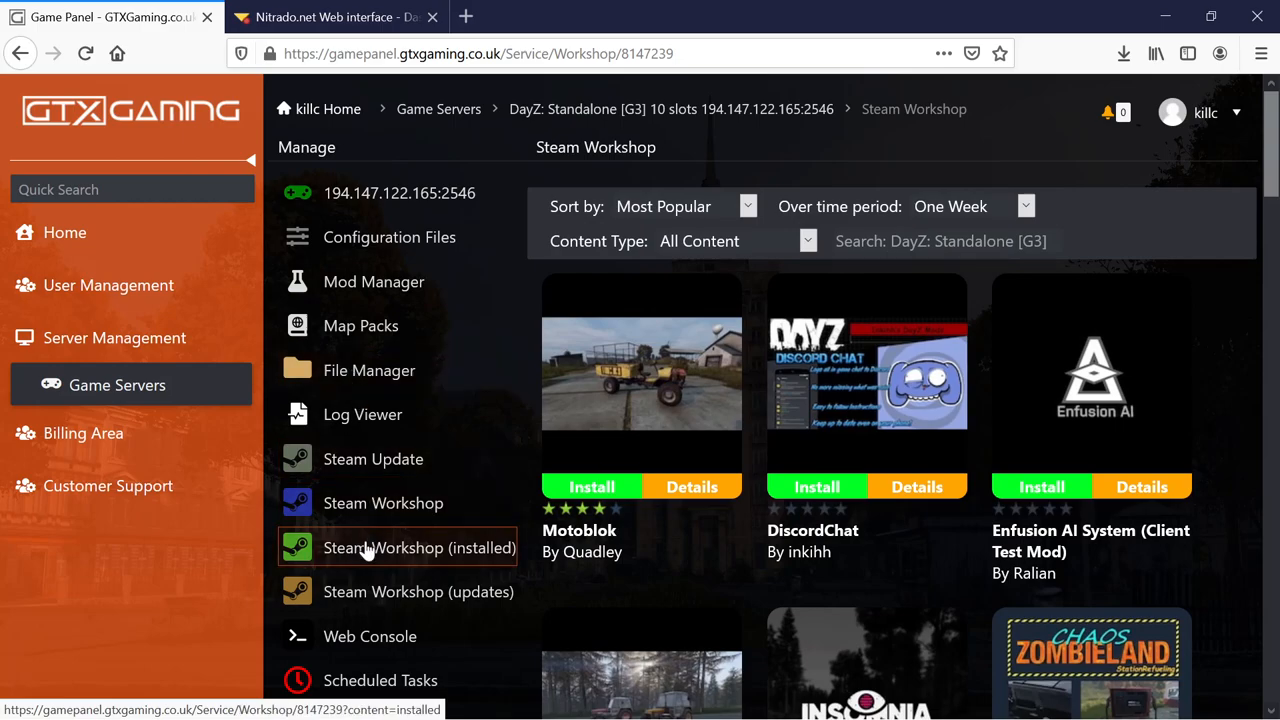
pyautogui.click(419, 547)
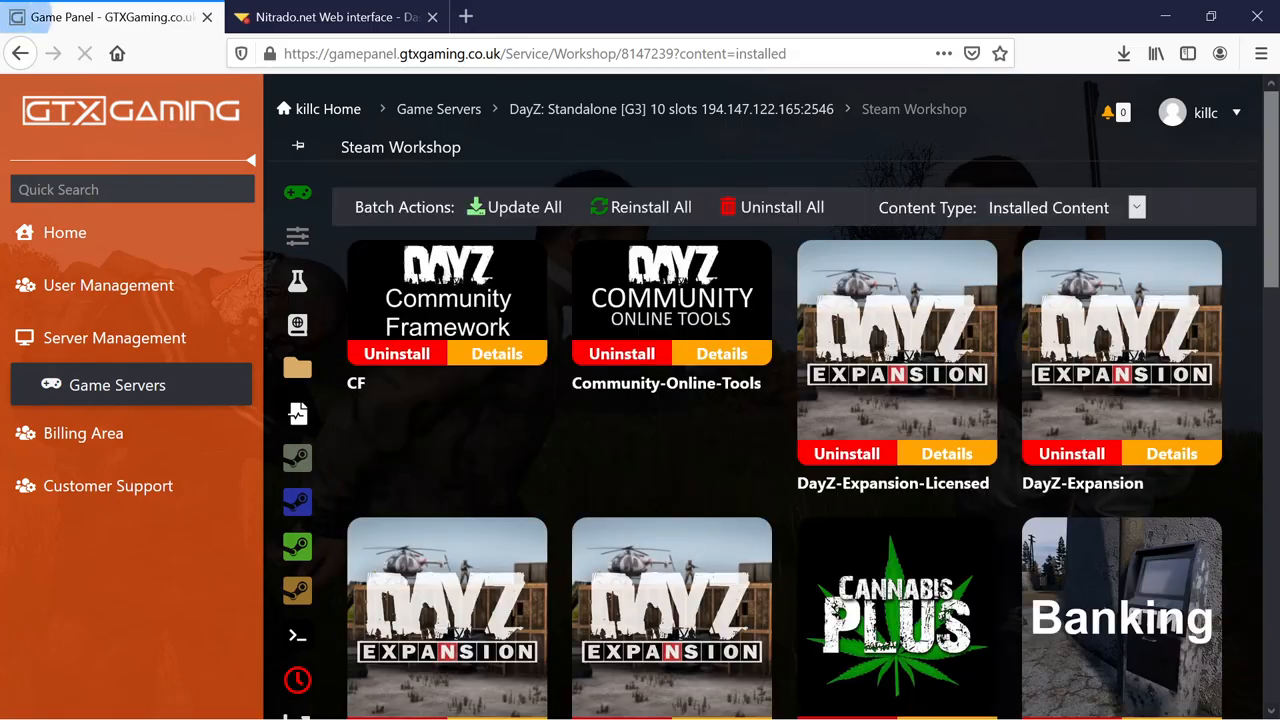
pyautogui.scroll(-3)
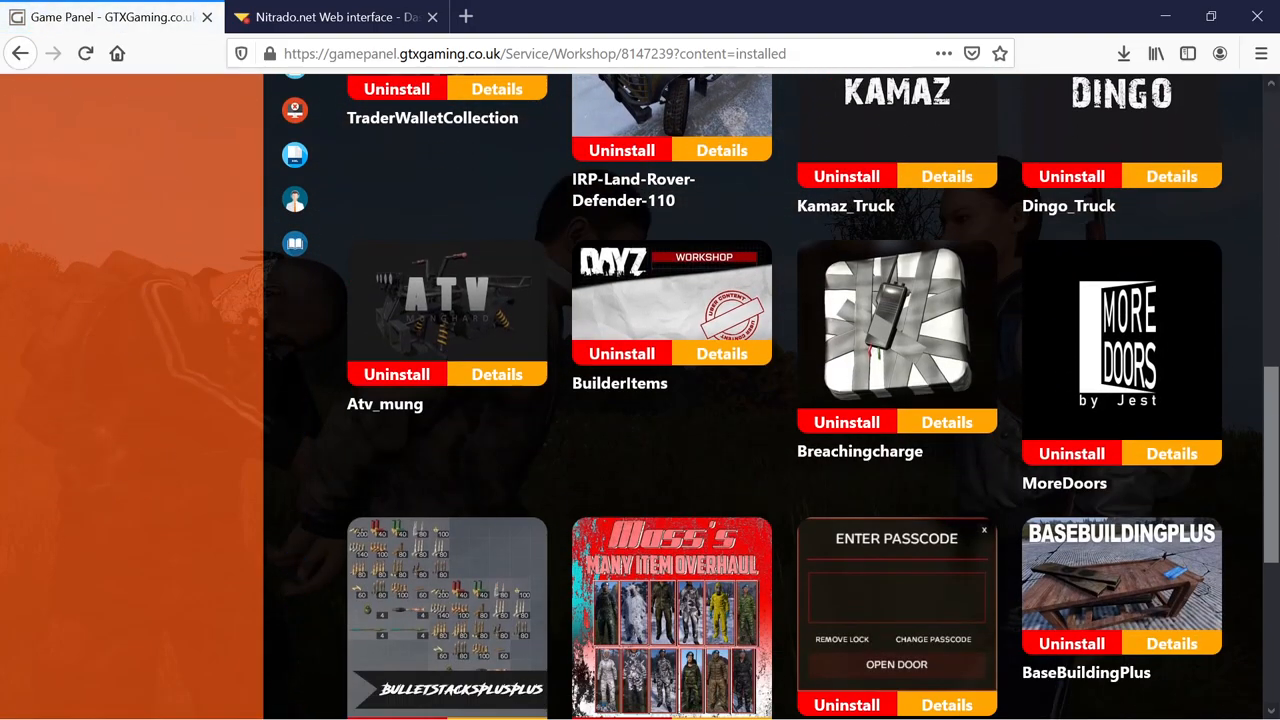
pyautogui.scroll(-3)
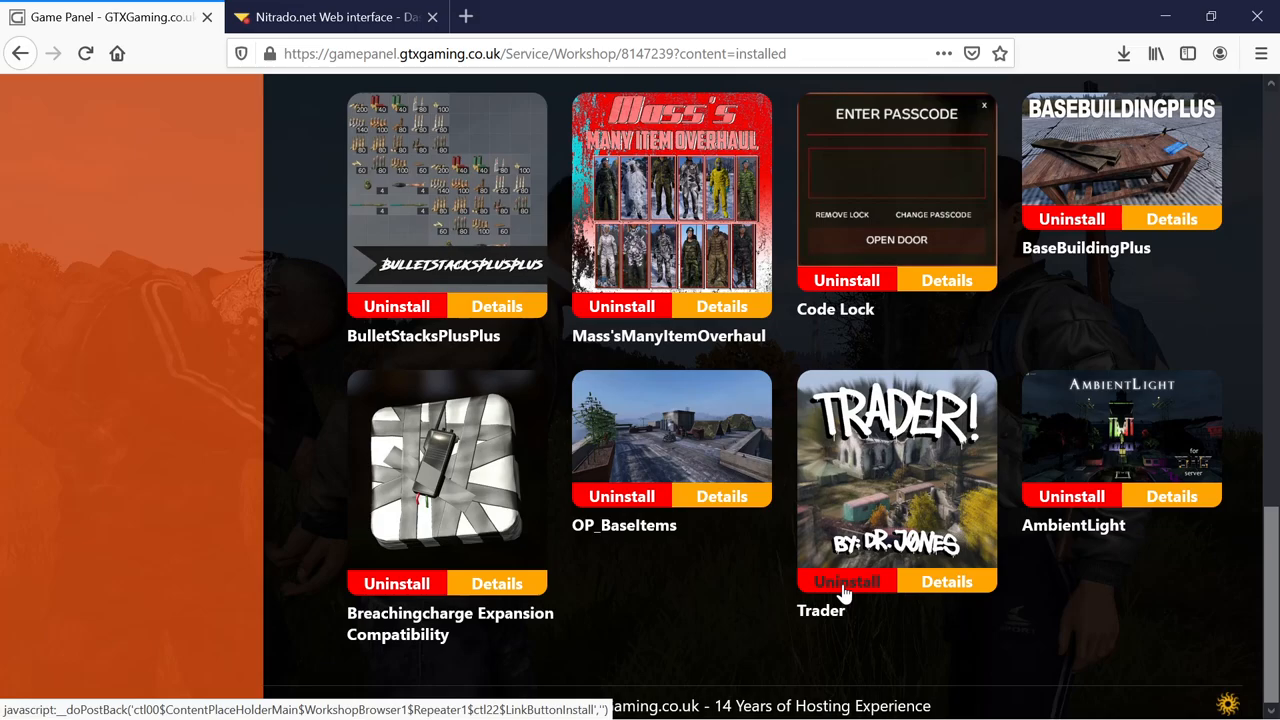
pyautogui.click(846, 581)
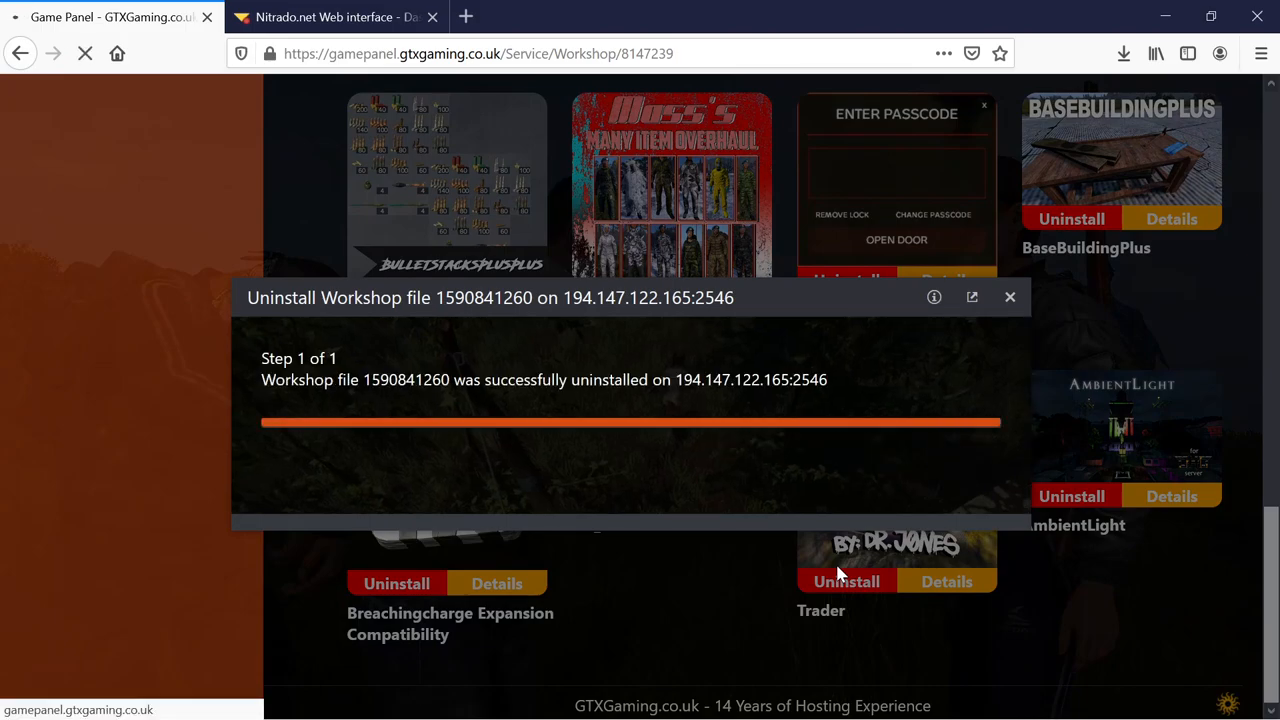
pyautogui.click(1009, 297)
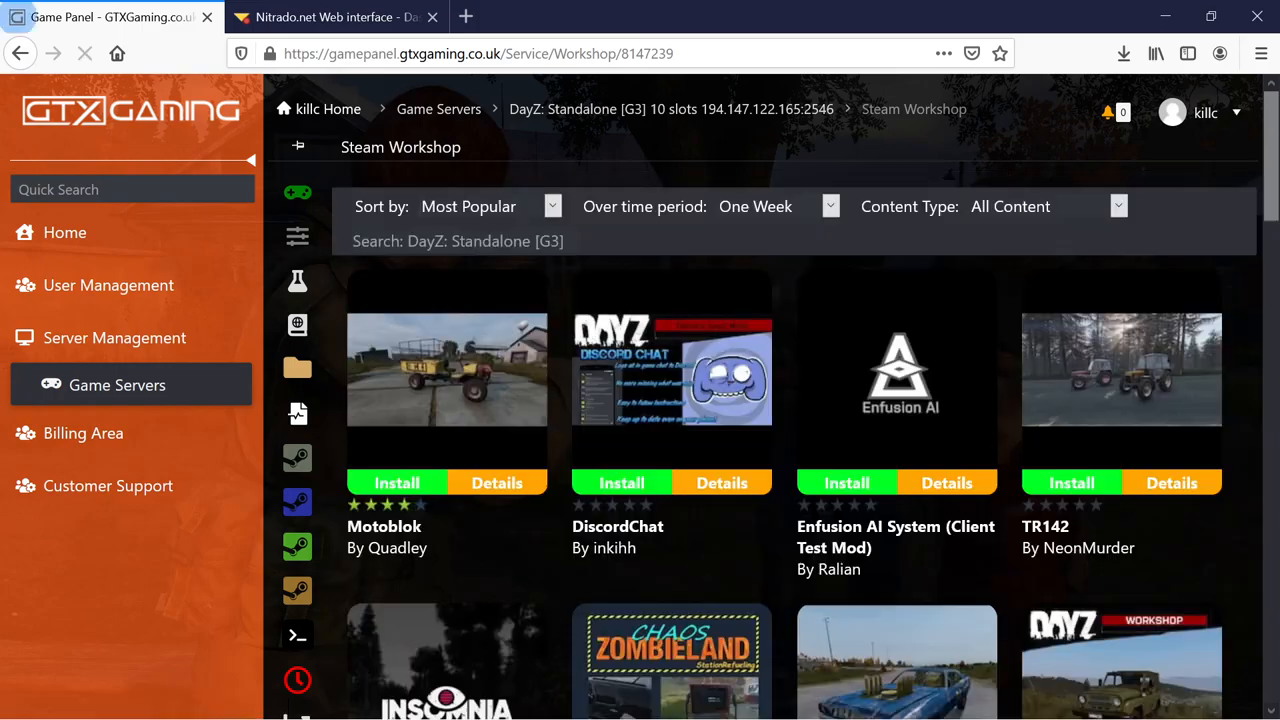
pyautogui.click(552, 206)
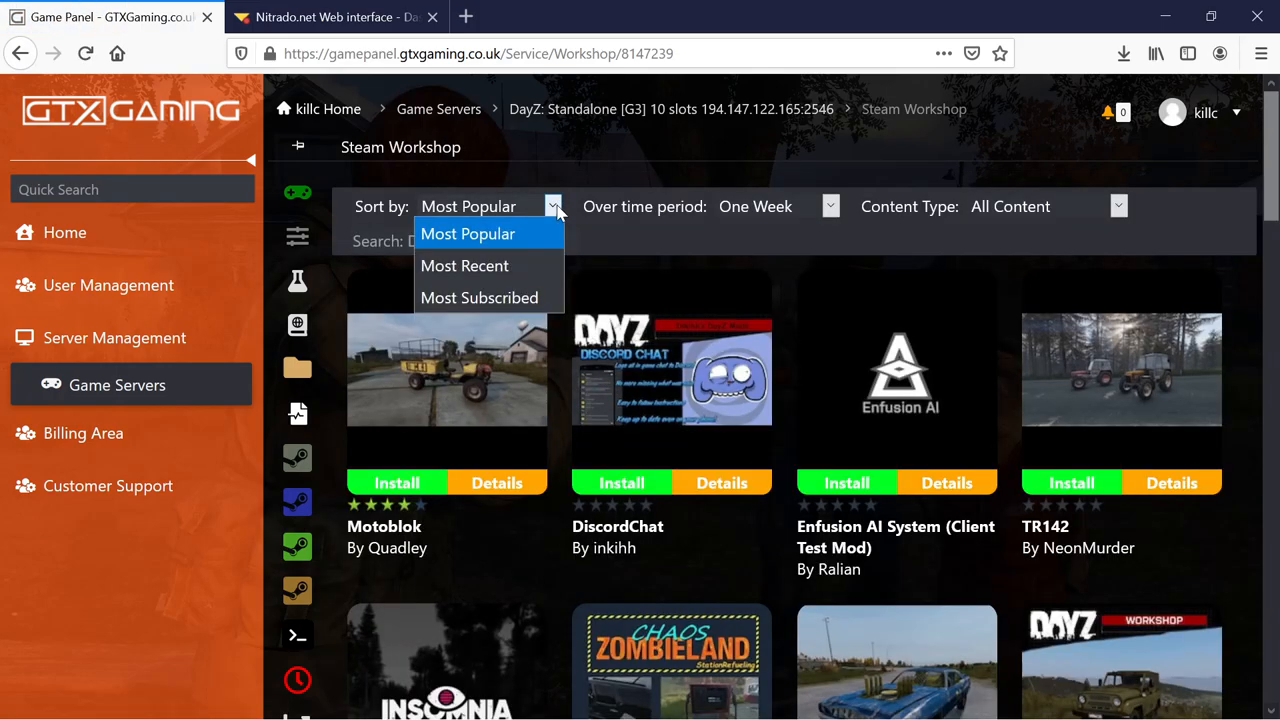
pyautogui.click(479, 297)
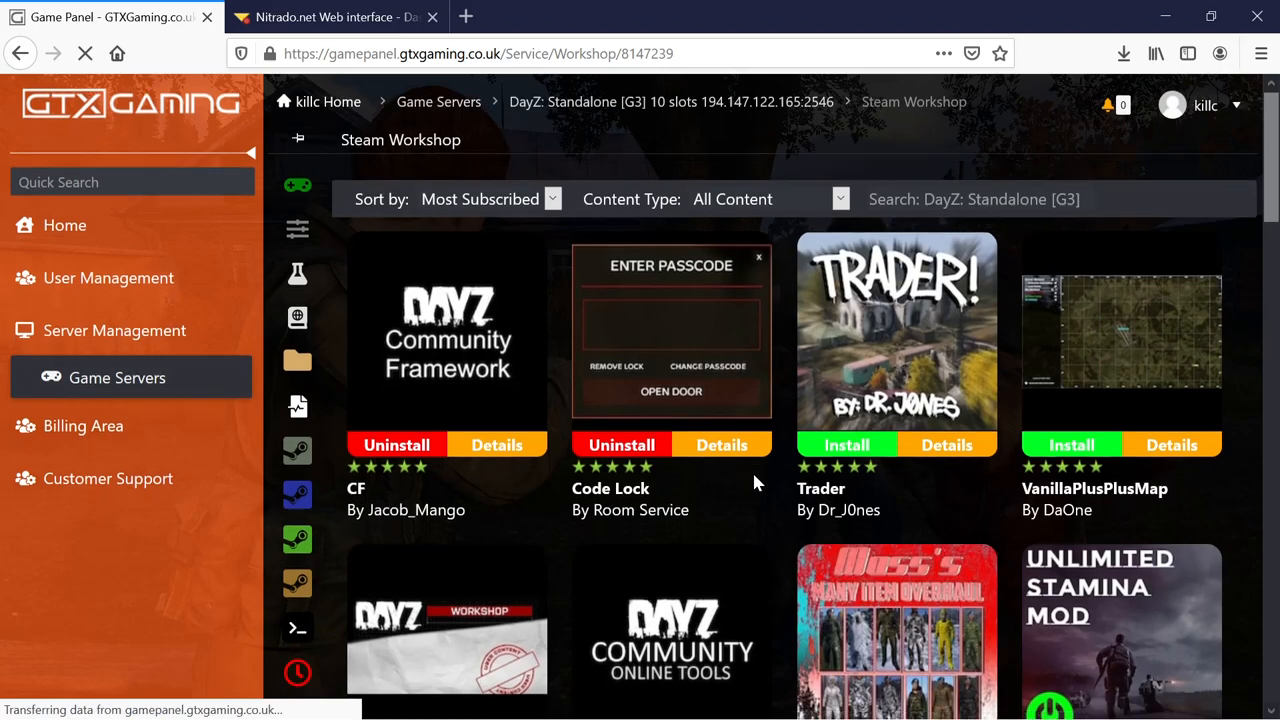
pyautogui.scroll(-3)
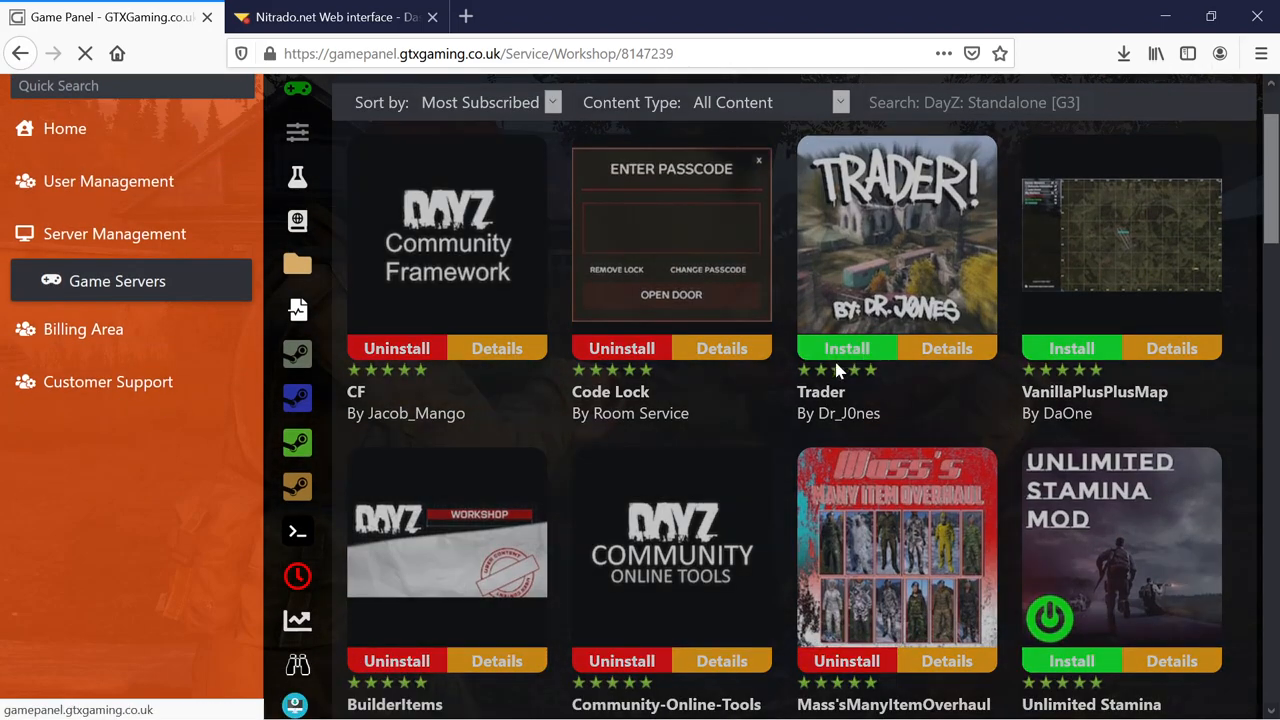
pyautogui.click(846, 348)
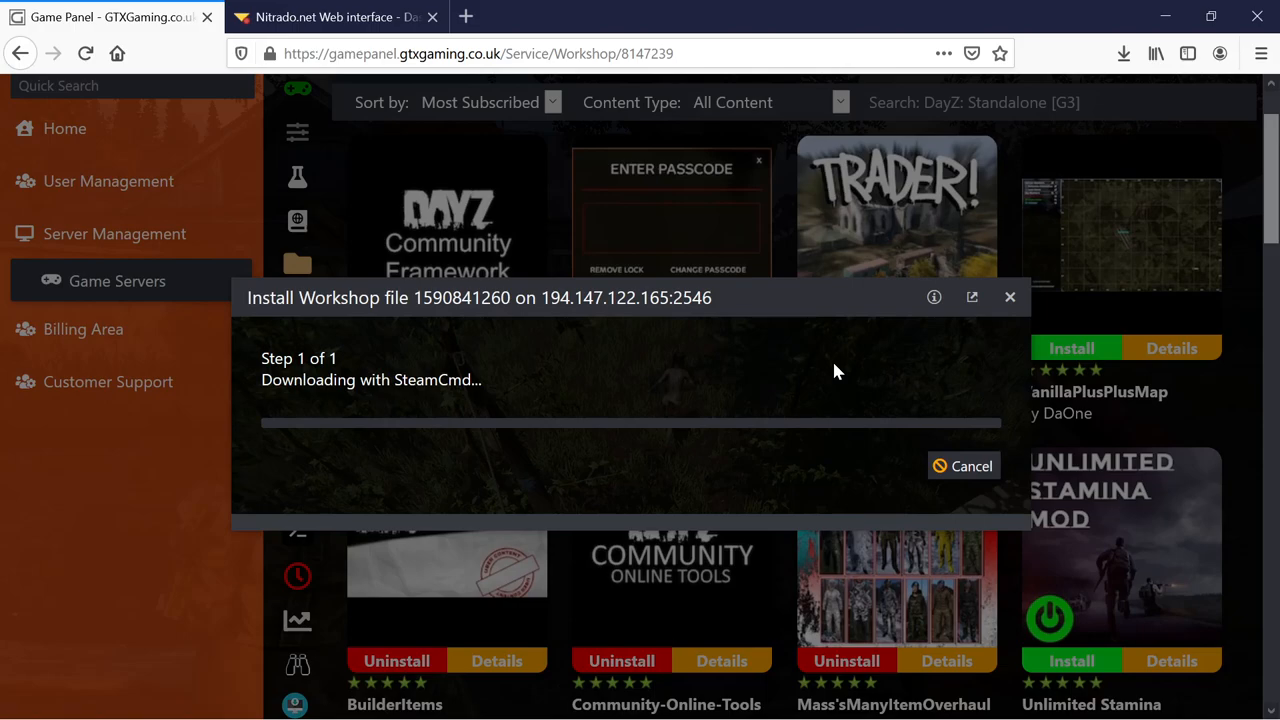
pyautogui.moveTo(585, 243)
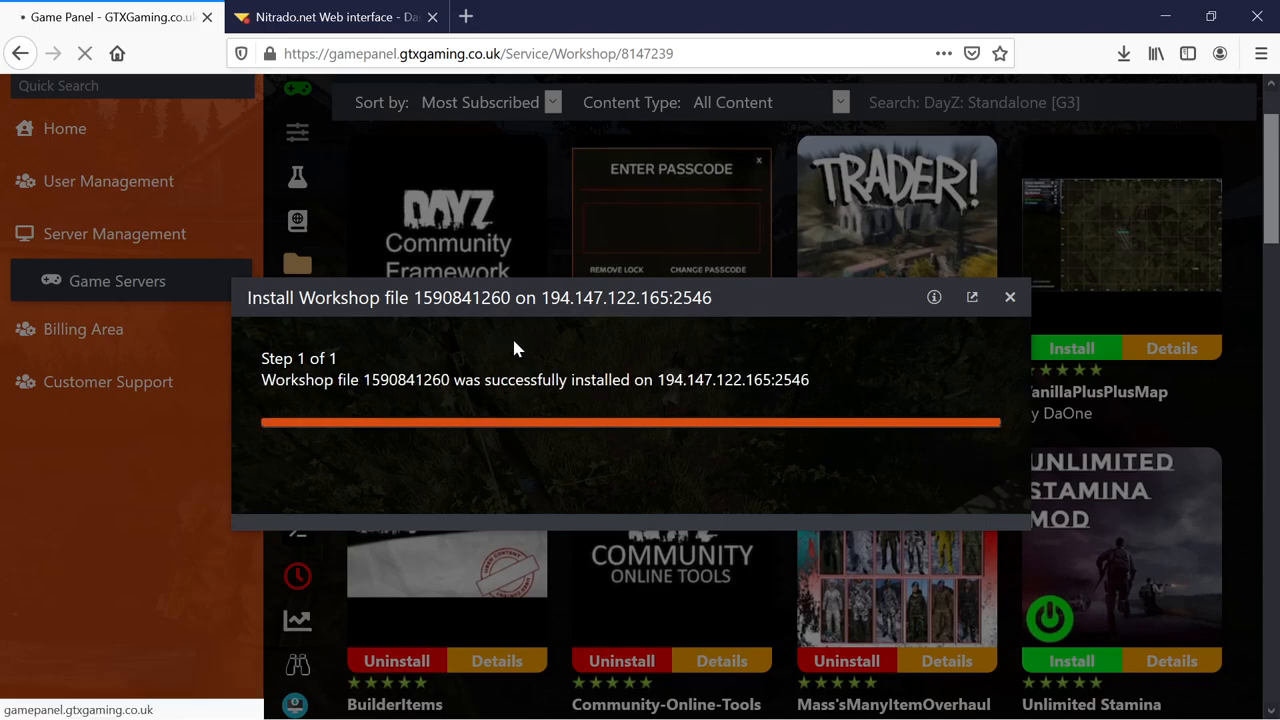
pyautogui.click(1009, 297)
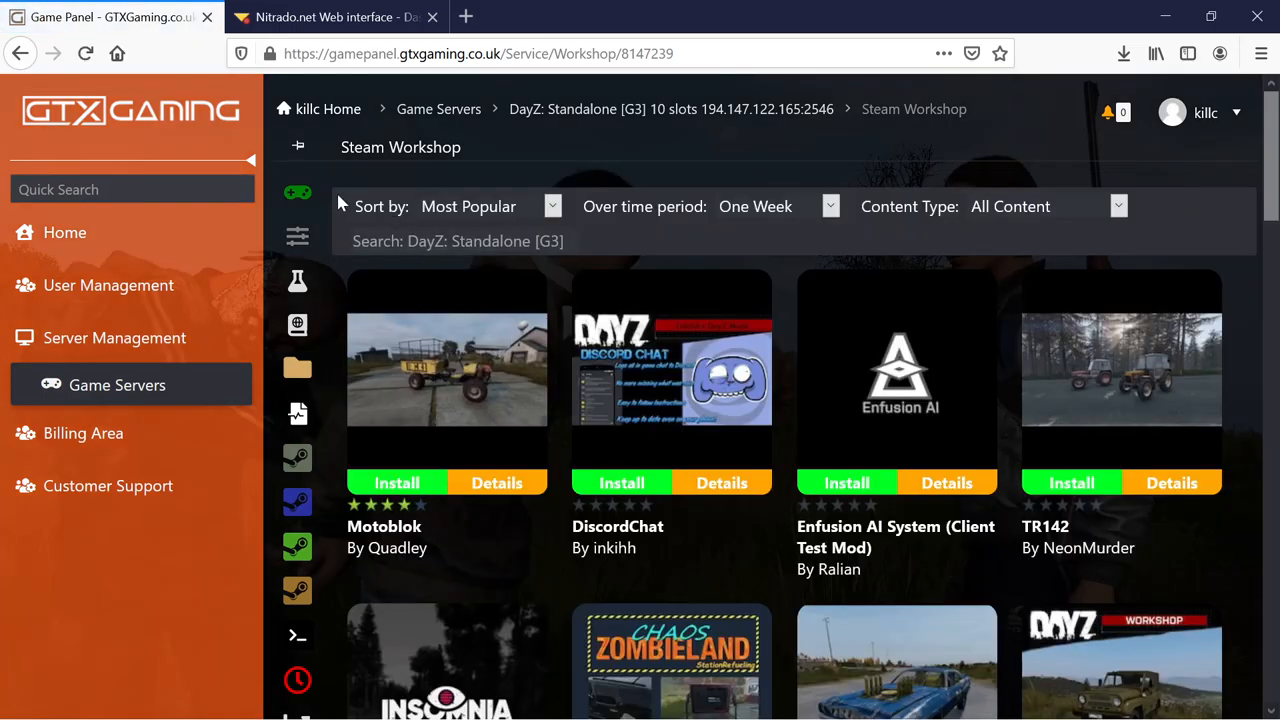
# View Workshop.mods as plain text, showing AmbientLight loaded before Trader, and close it unsaved
pyautogui.click(389, 237)
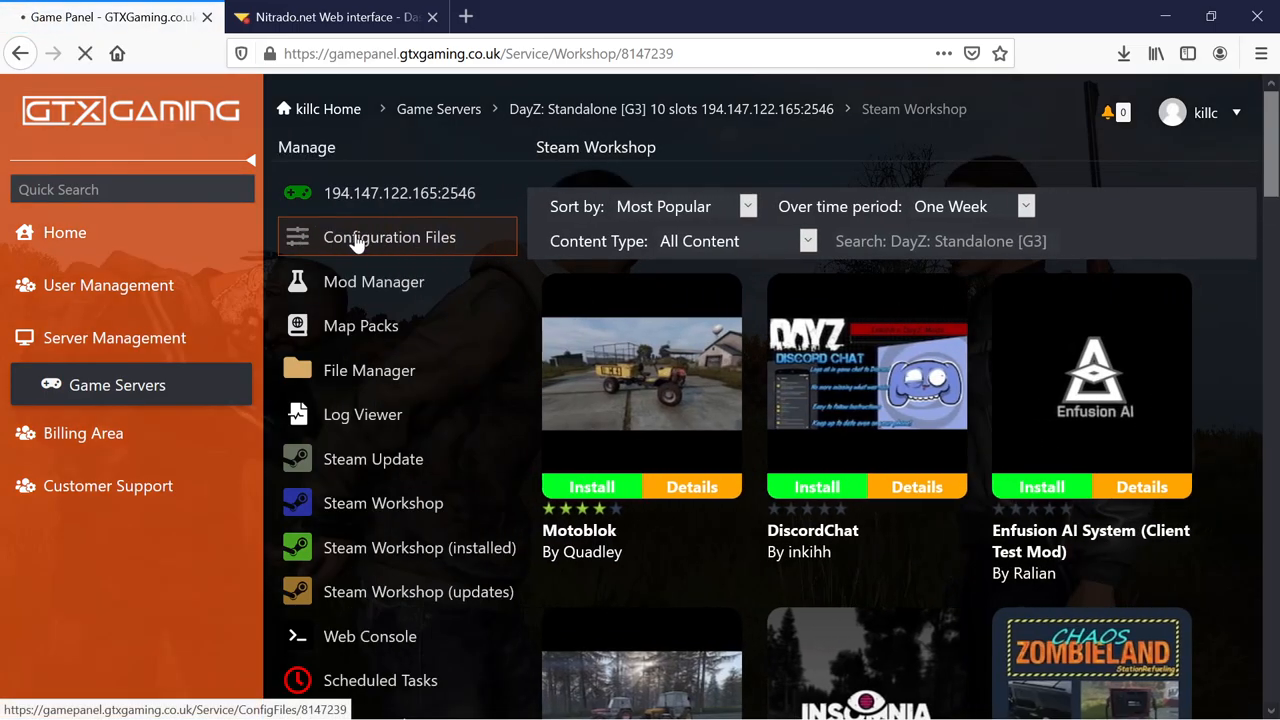
pyautogui.click(389, 237)
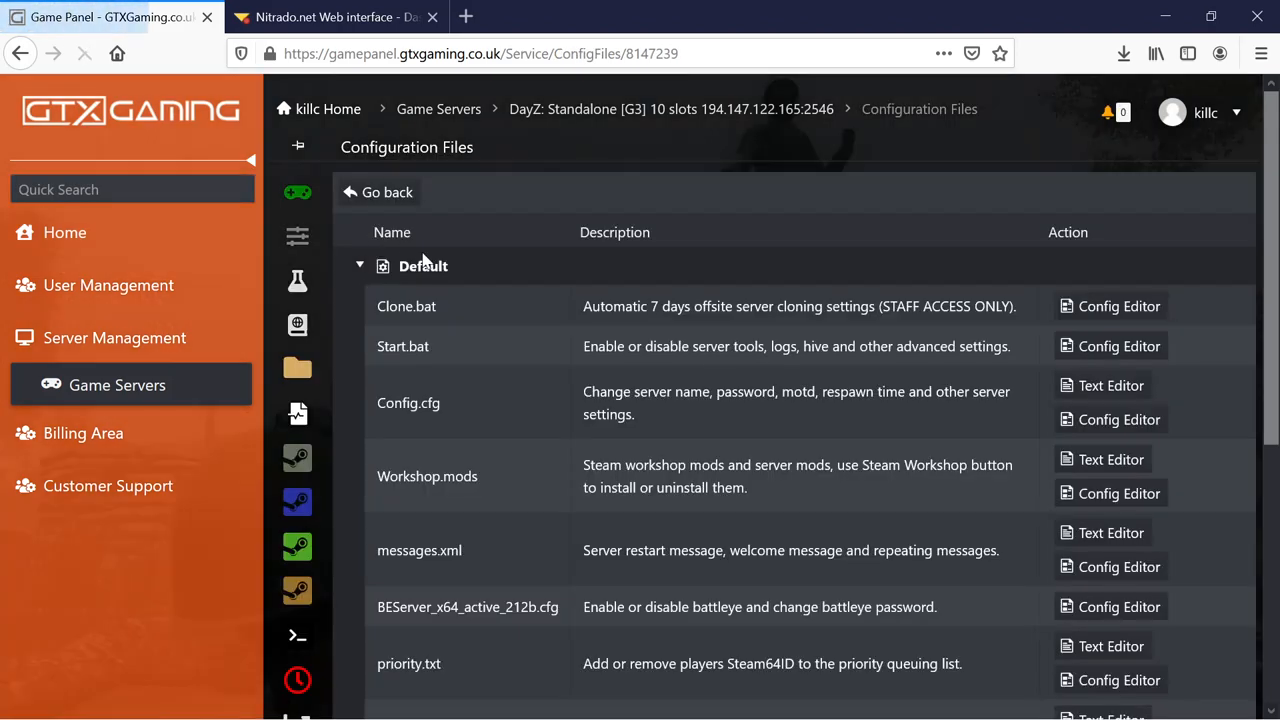
pyautogui.scroll(-3)
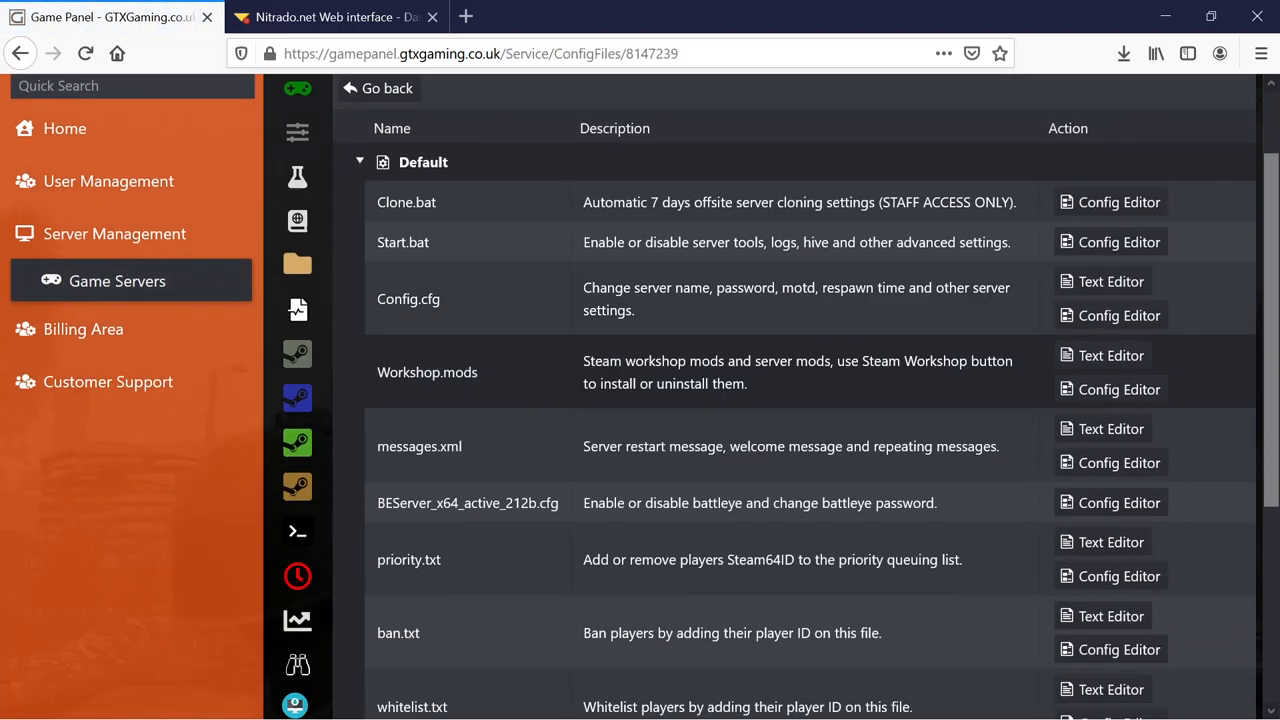
pyautogui.click(1103, 355)
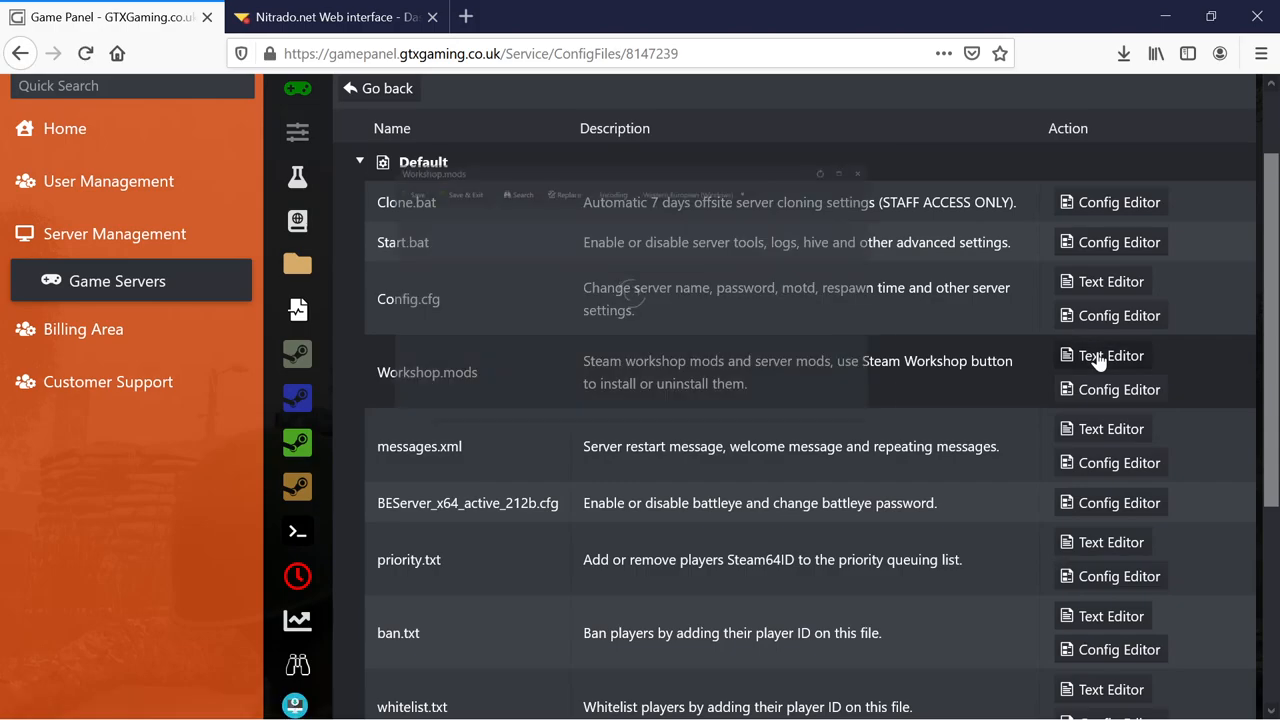
pyautogui.click(1101, 355)
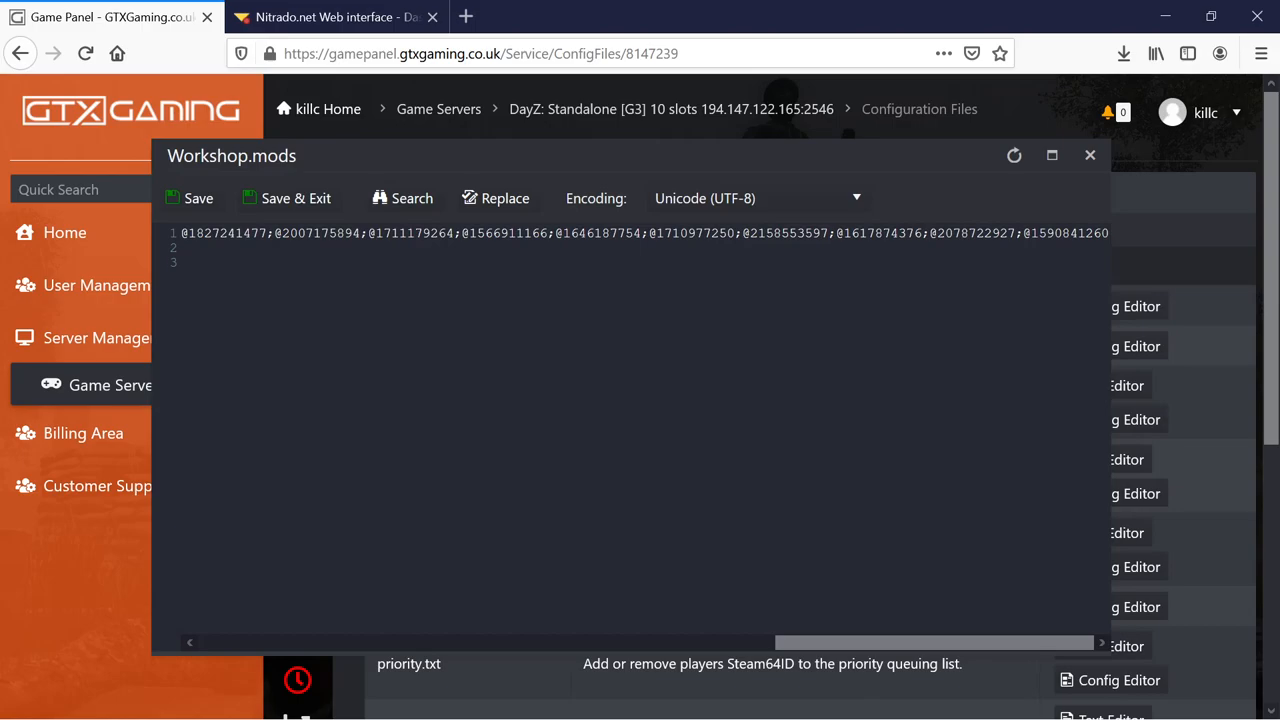
pyautogui.click(927, 232)
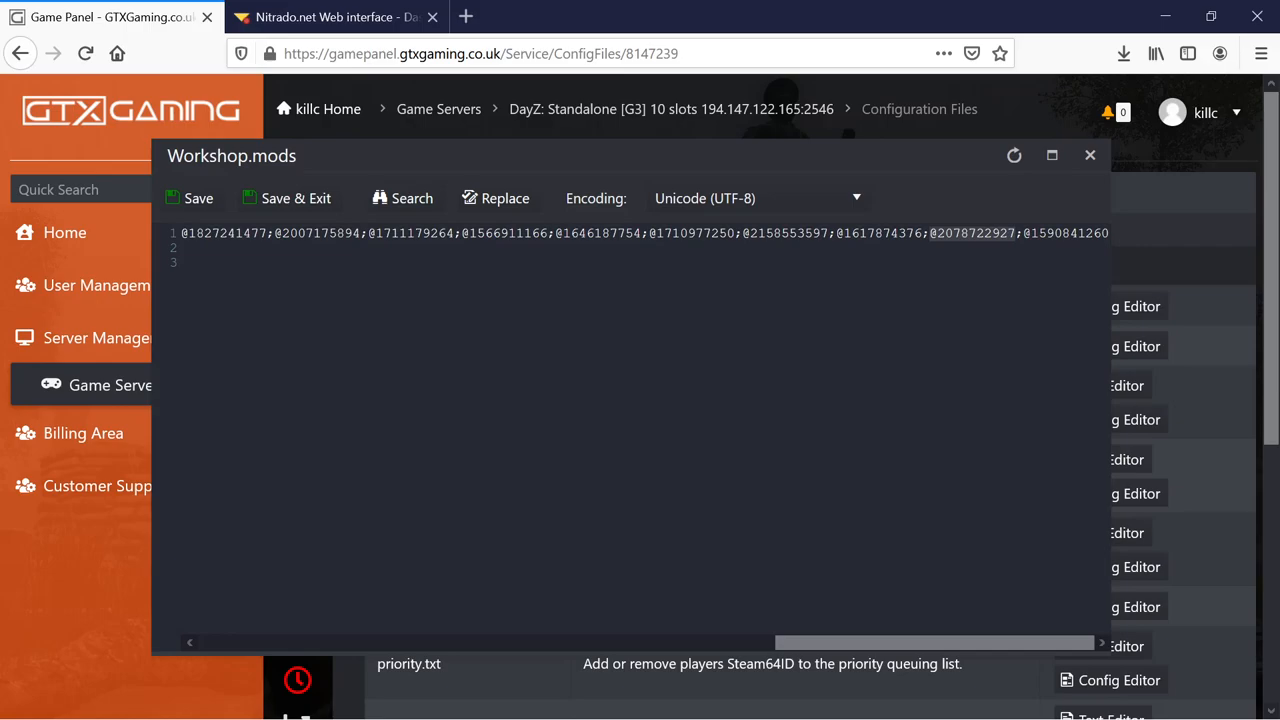
pyautogui.moveTo(1089, 156)
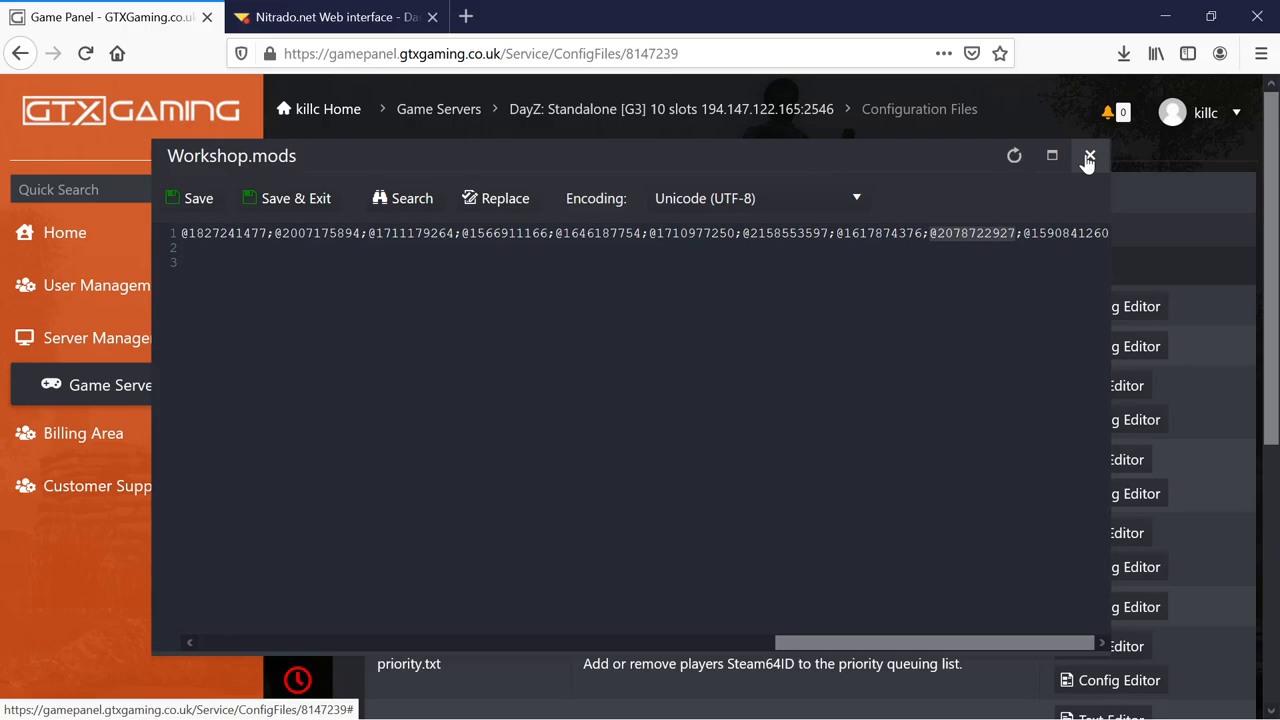
pyautogui.click(1089, 156)
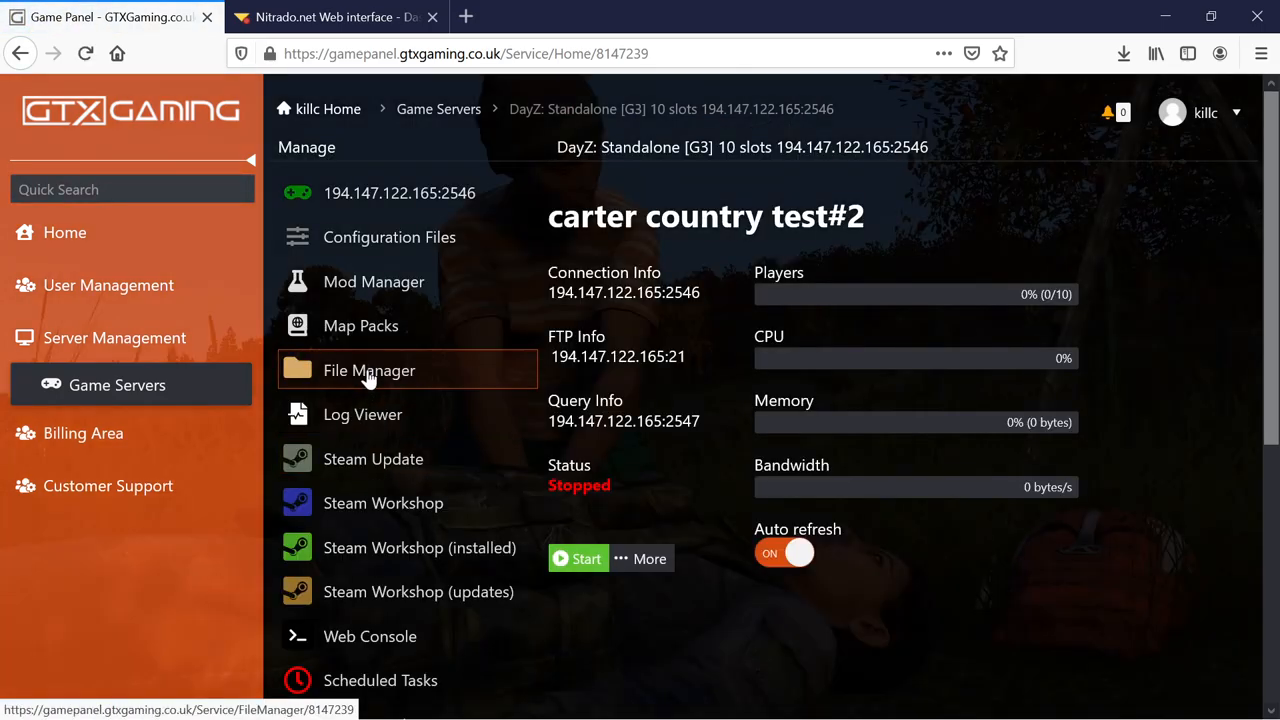
# Open the File Manager and browse mpmissions to the Expansion.ChernarusPlus folder
pyautogui.click(368, 370)
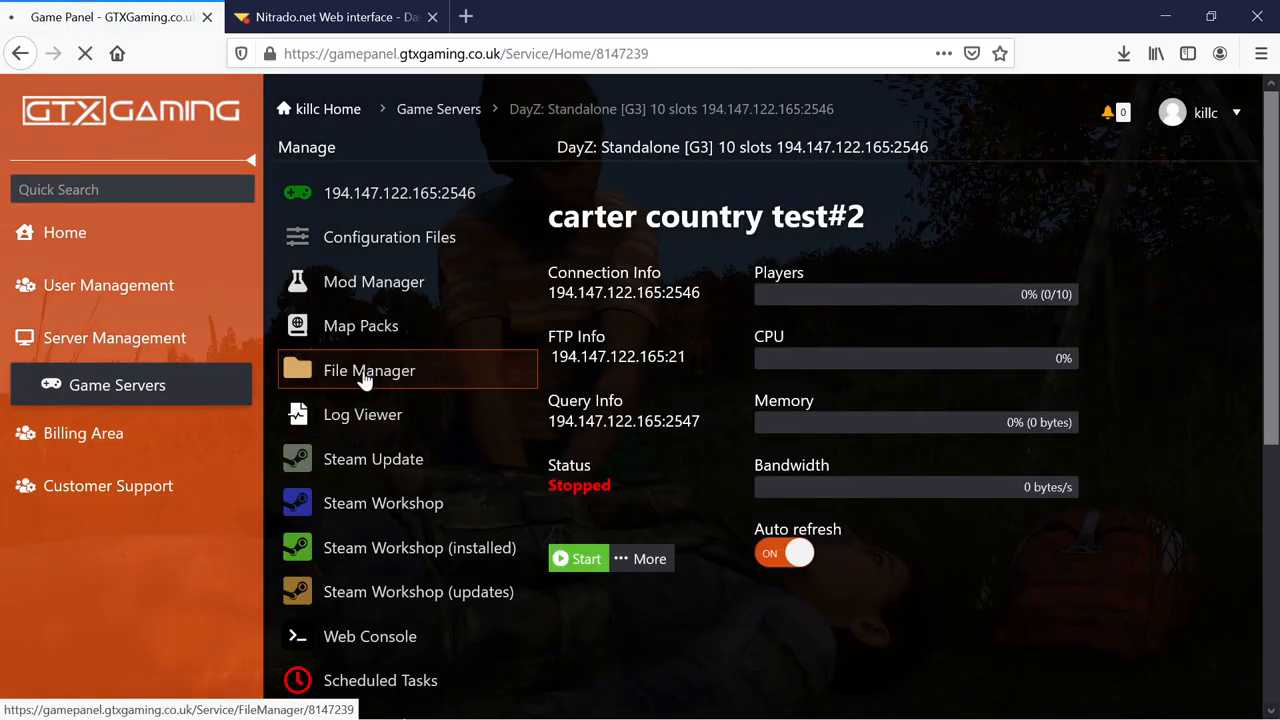
pyautogui.click(368, 370)
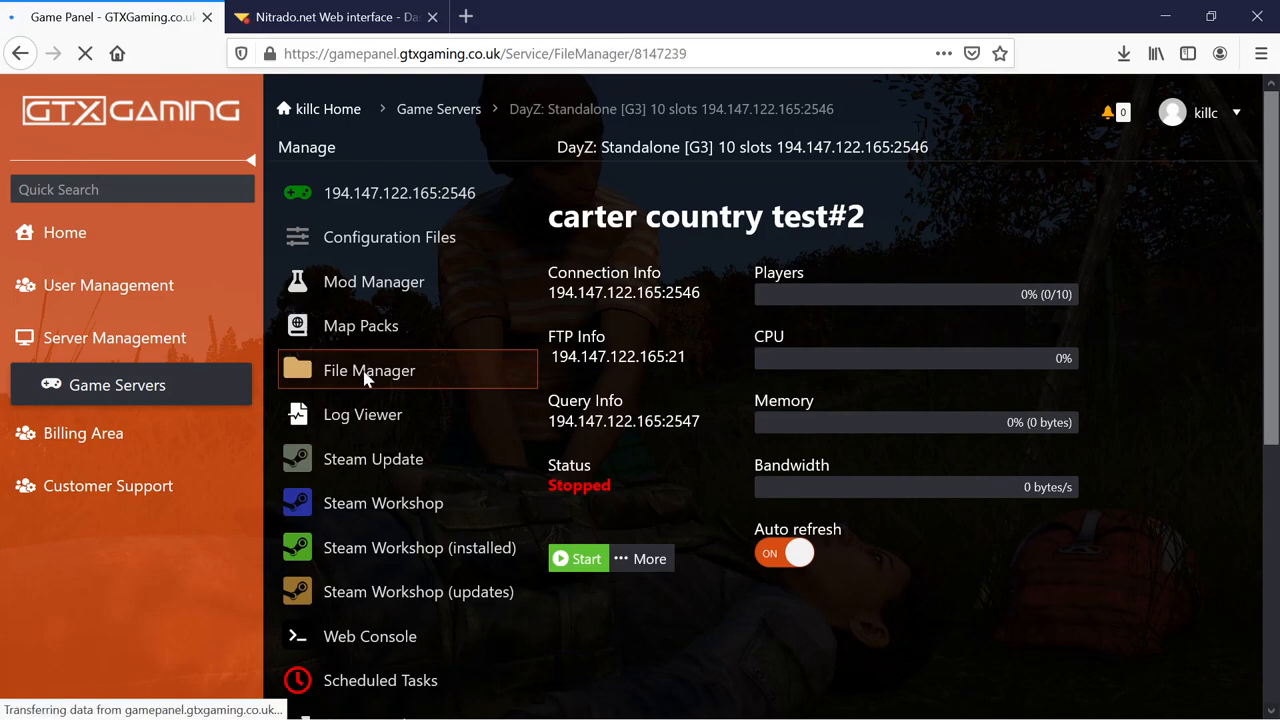
pyautogui.click(368, 370)
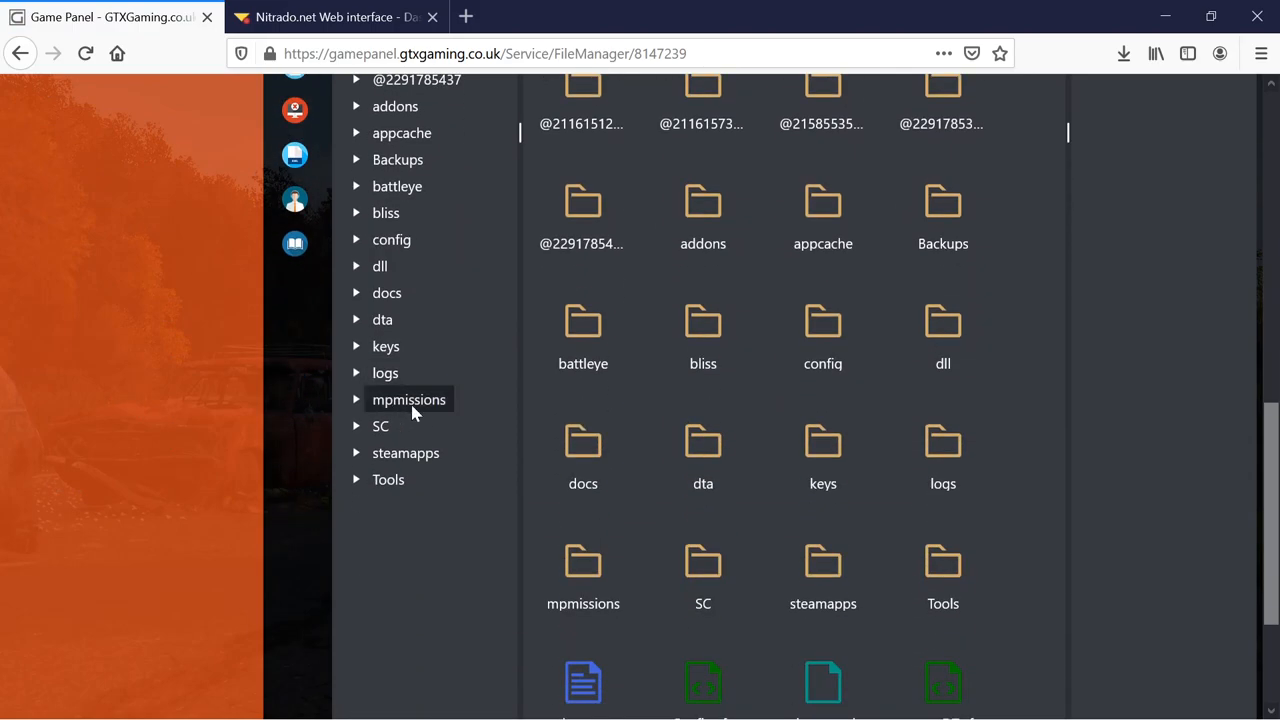
pyautogui.click(408, 399)
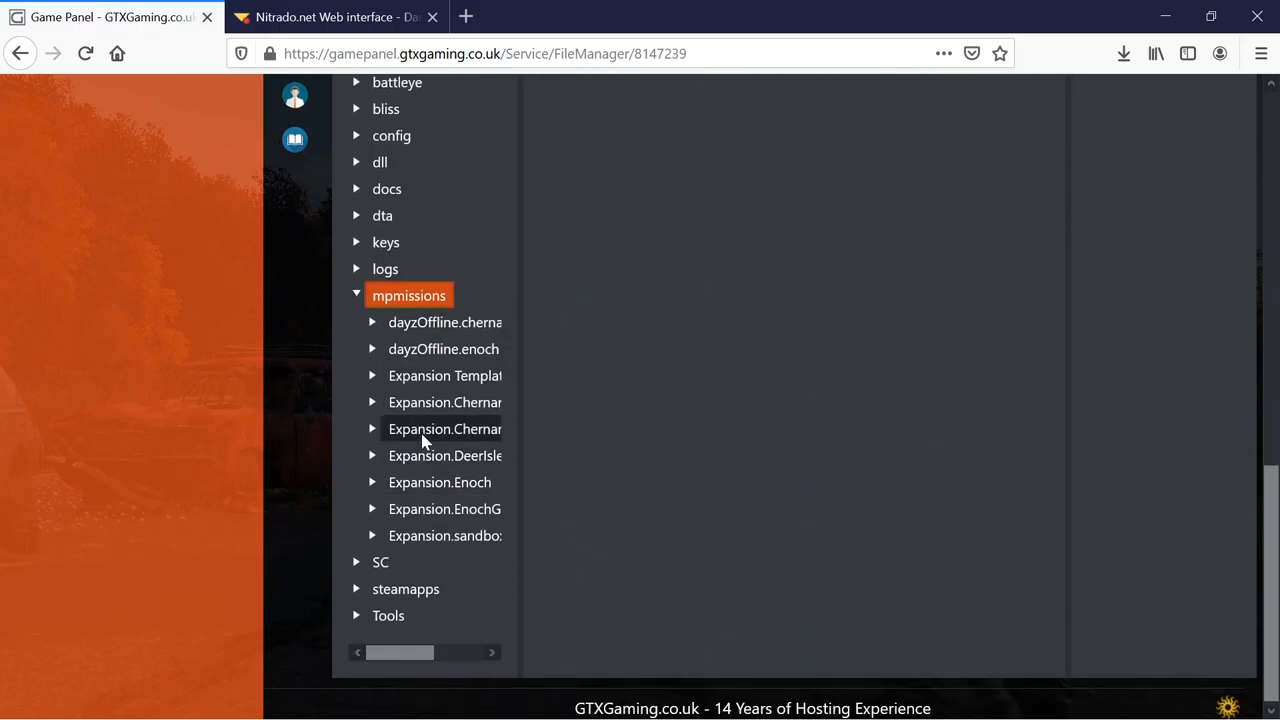
pyautogui.click(445, 402)
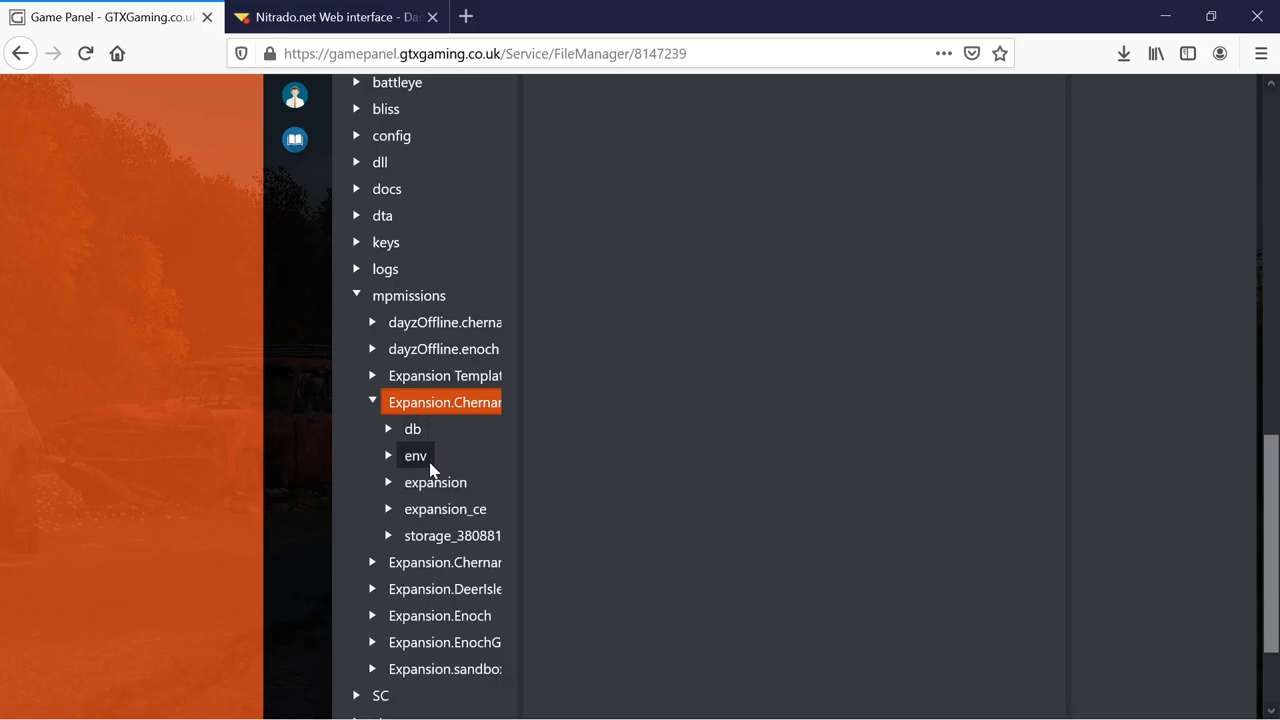
pyautogui.moveTo(435, 482)
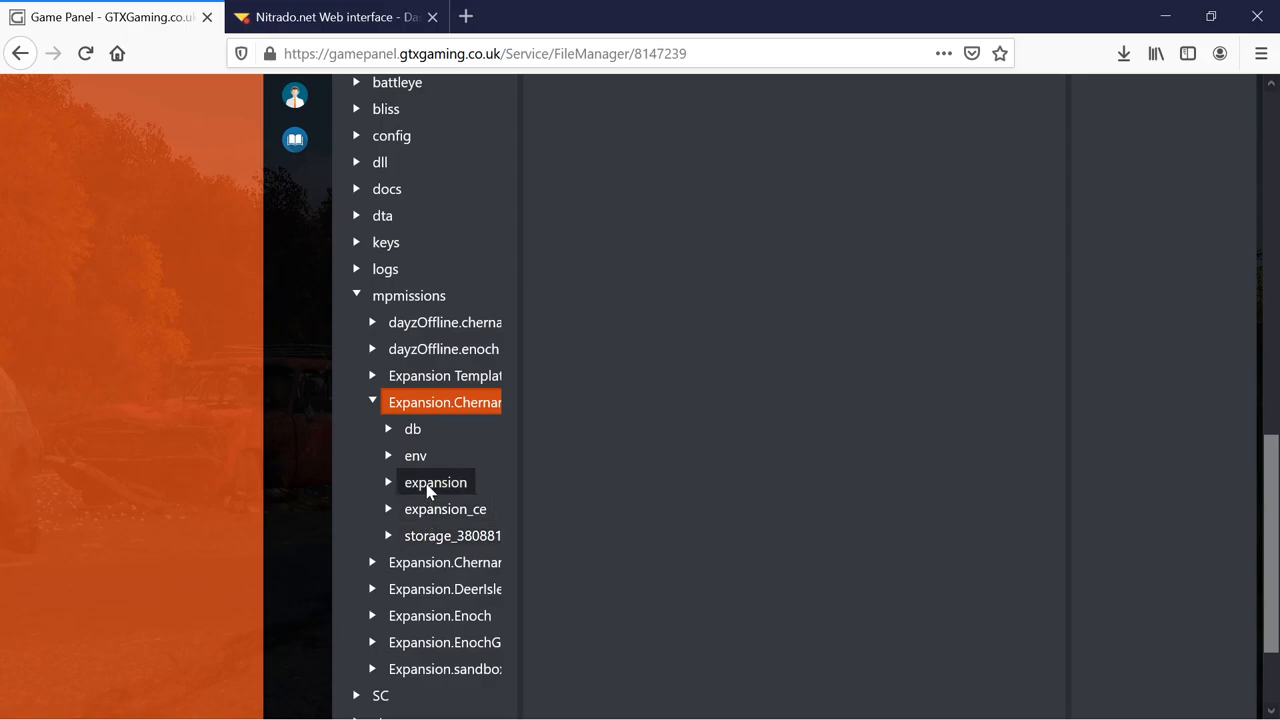
pyautogui.scroll(-3)
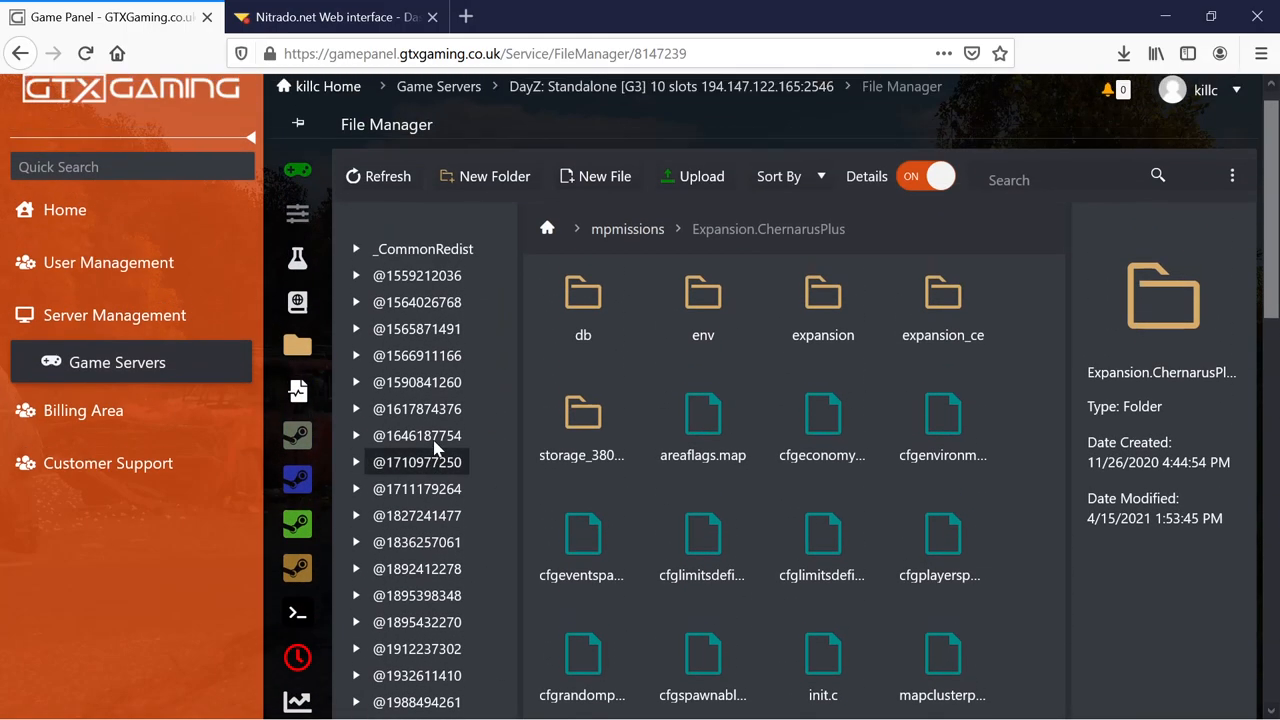
pyautogui.scroll(-3)
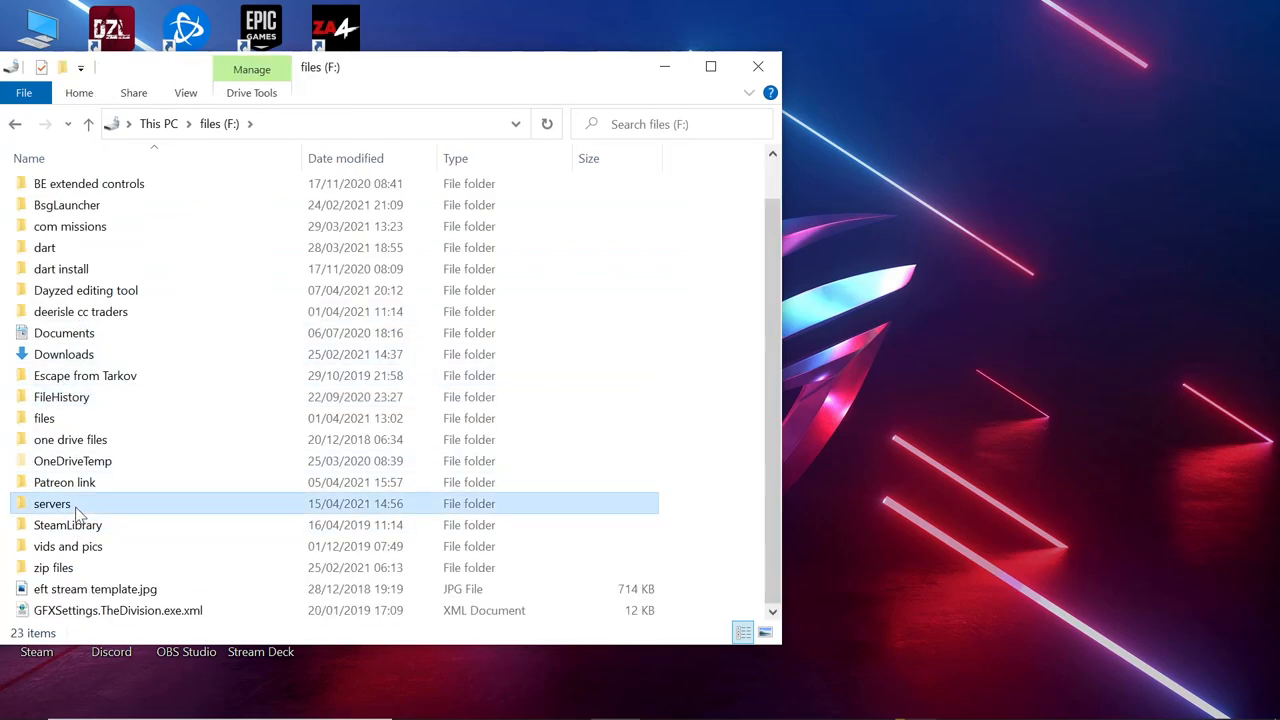
# Navigate through servers, GTX servers and cc chernaurus into the local test folder
pyautogui.doubleClick(52, 503)
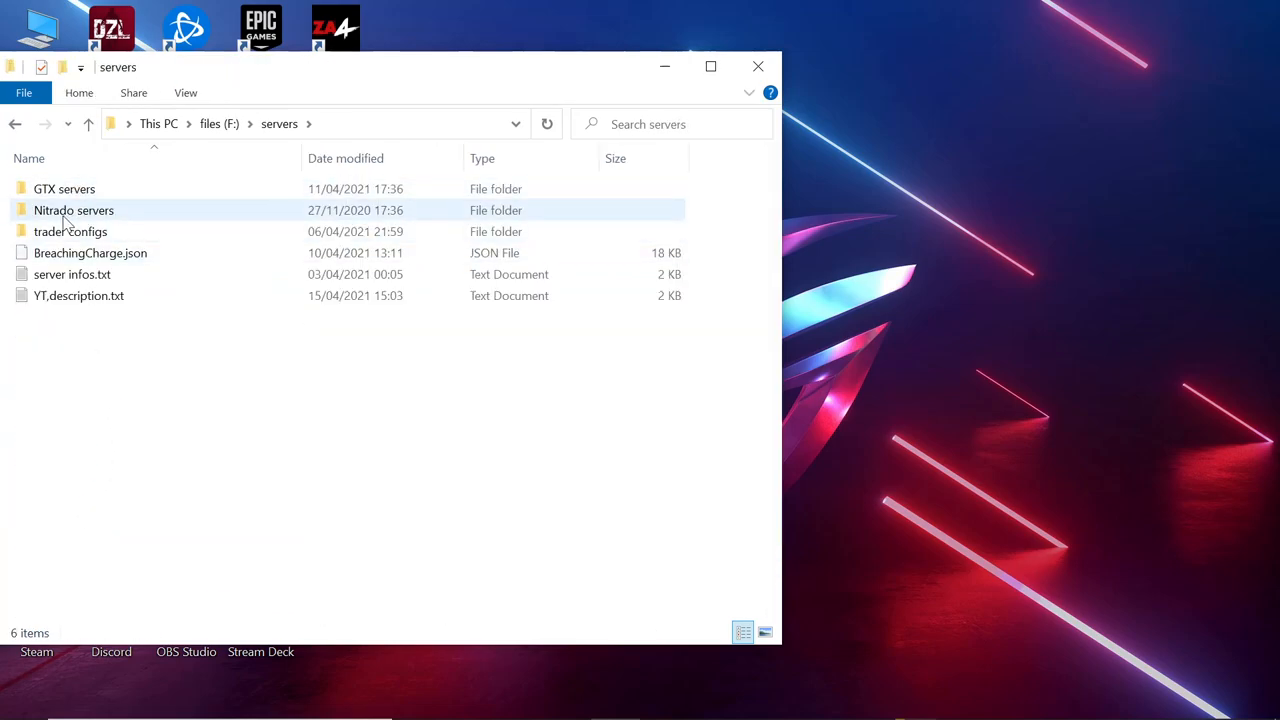
pyautogui.click(70, 231)
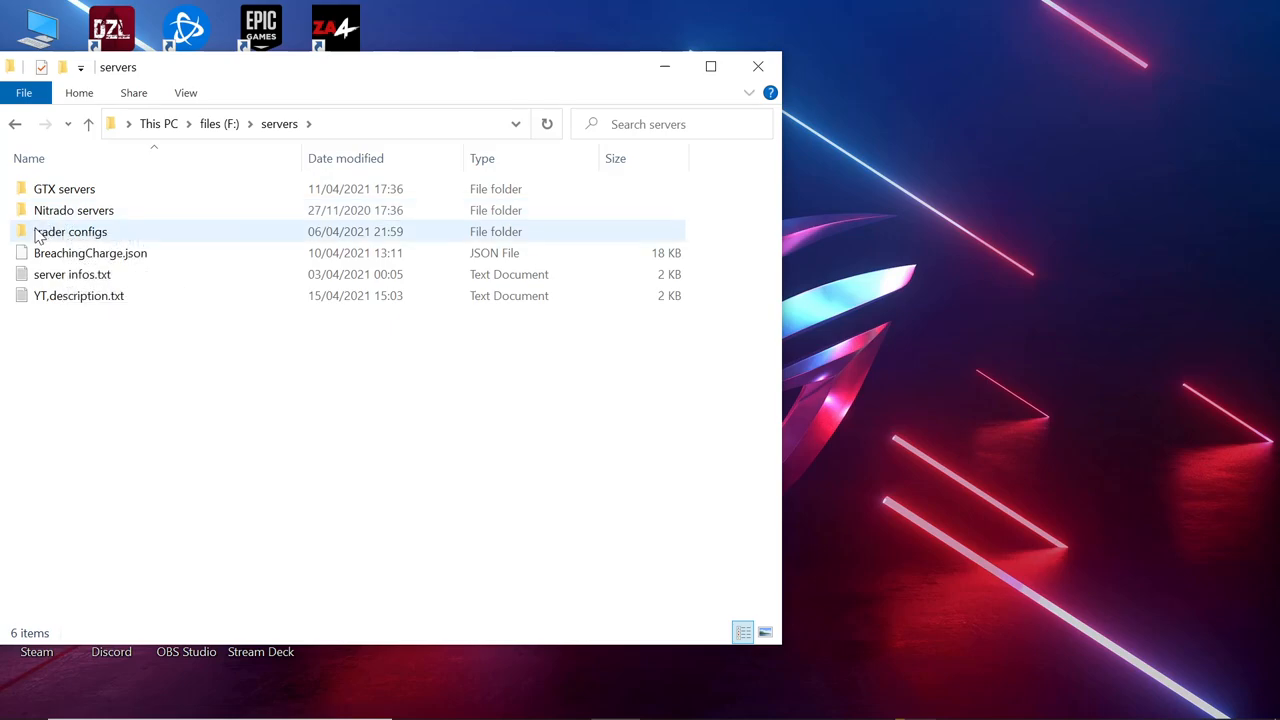
pyautogui.doubleClick(64, 189)
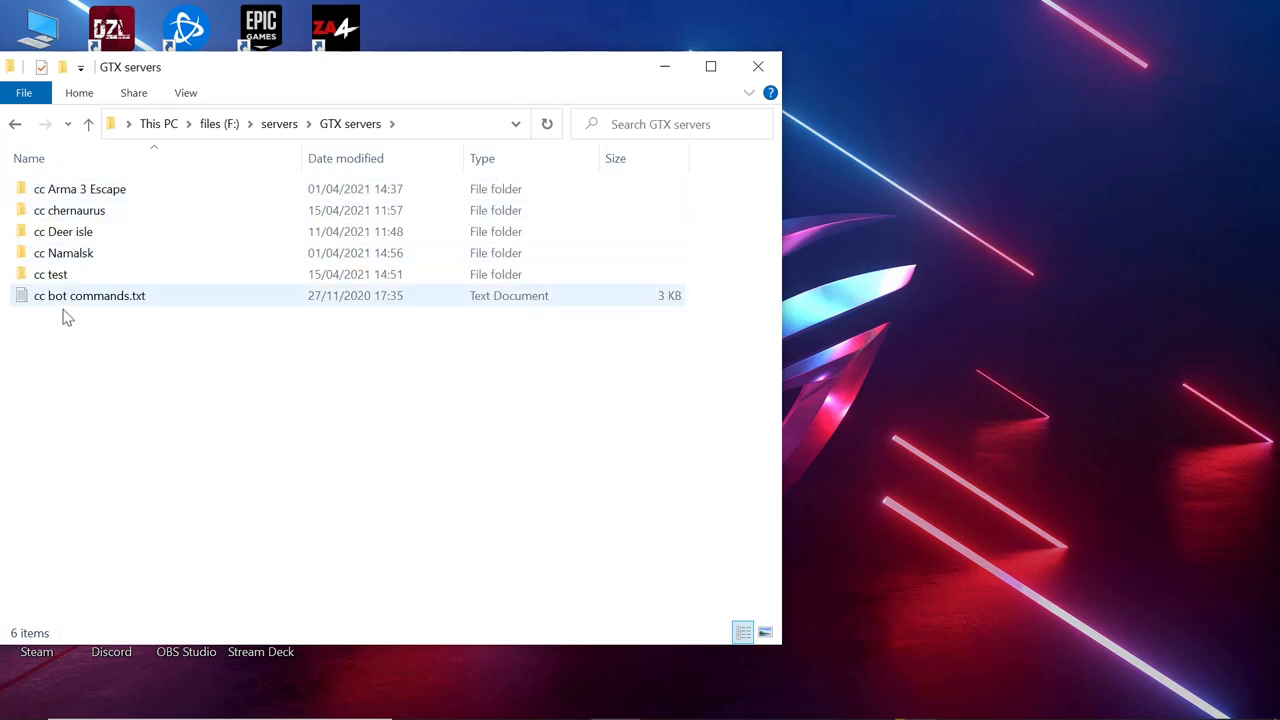
pyautogui.doubleClick(70, 210)
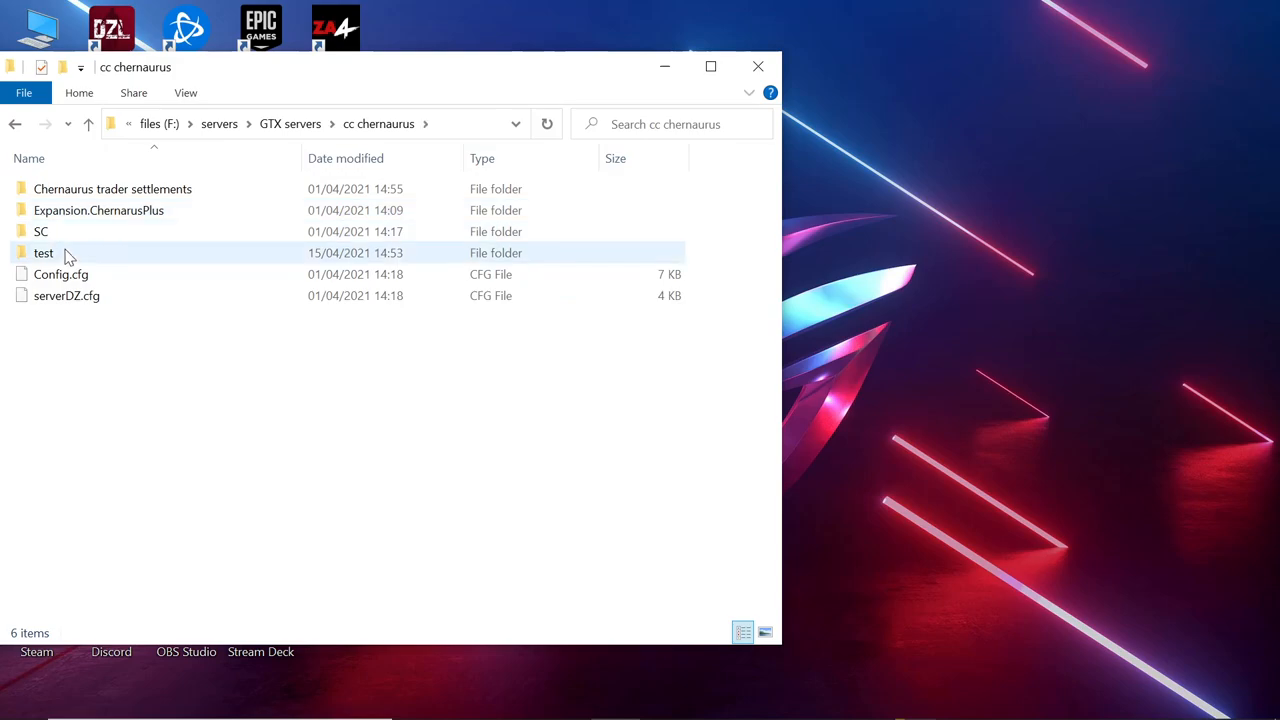
pyautogui.moveTo(44, 252)
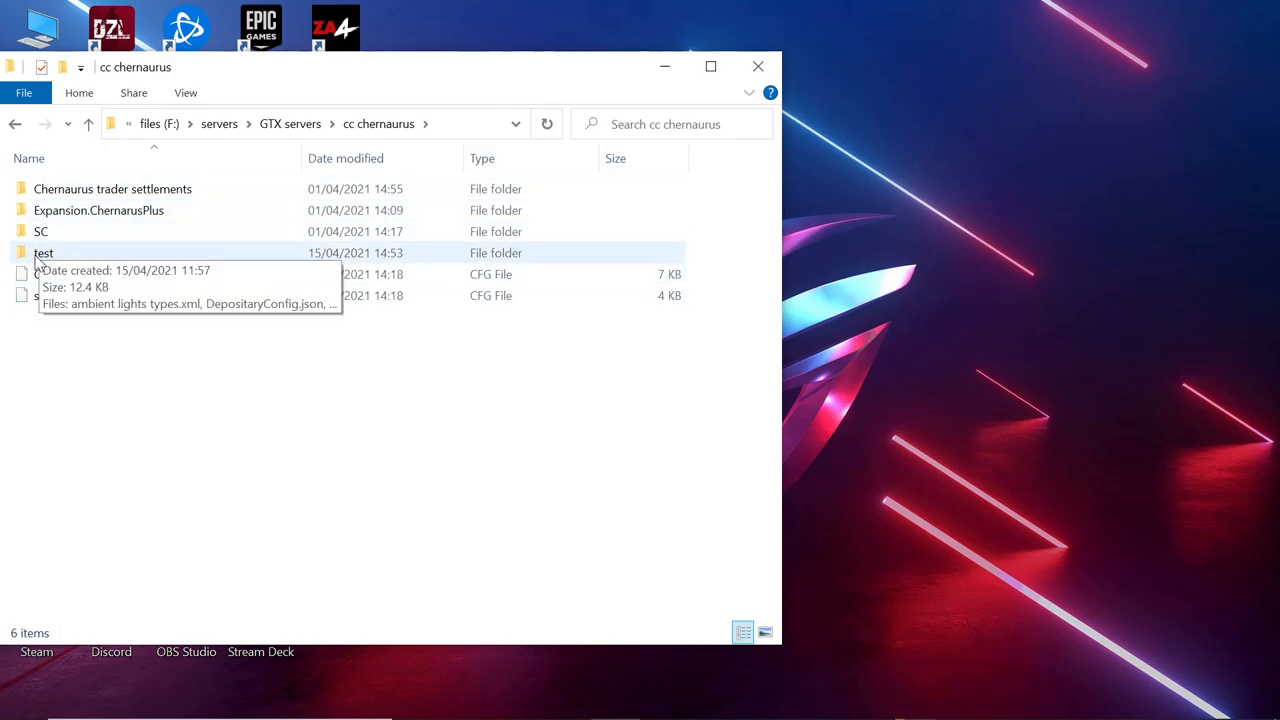
pyautogui.doubleClick(44, 252)
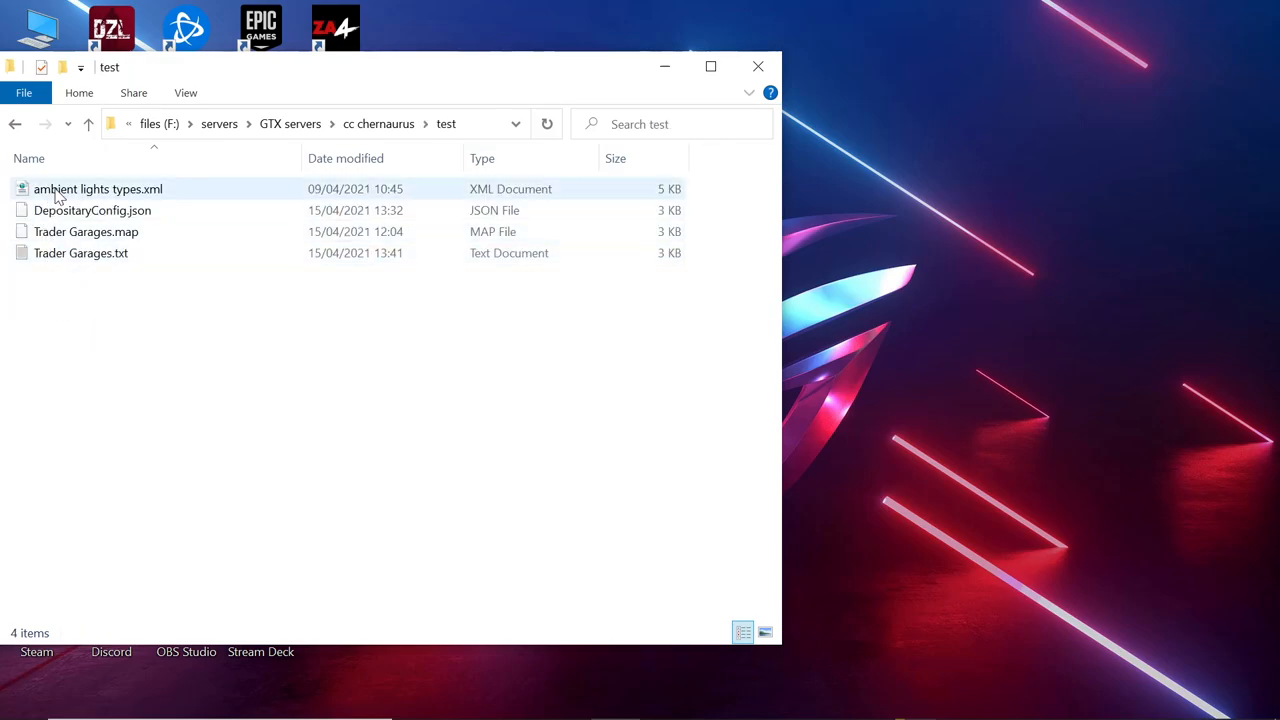
# Open ambient lights types.xml in Notepad++ and copy its AmbientLight type entries
pyautogui.rightClick(97, 188)
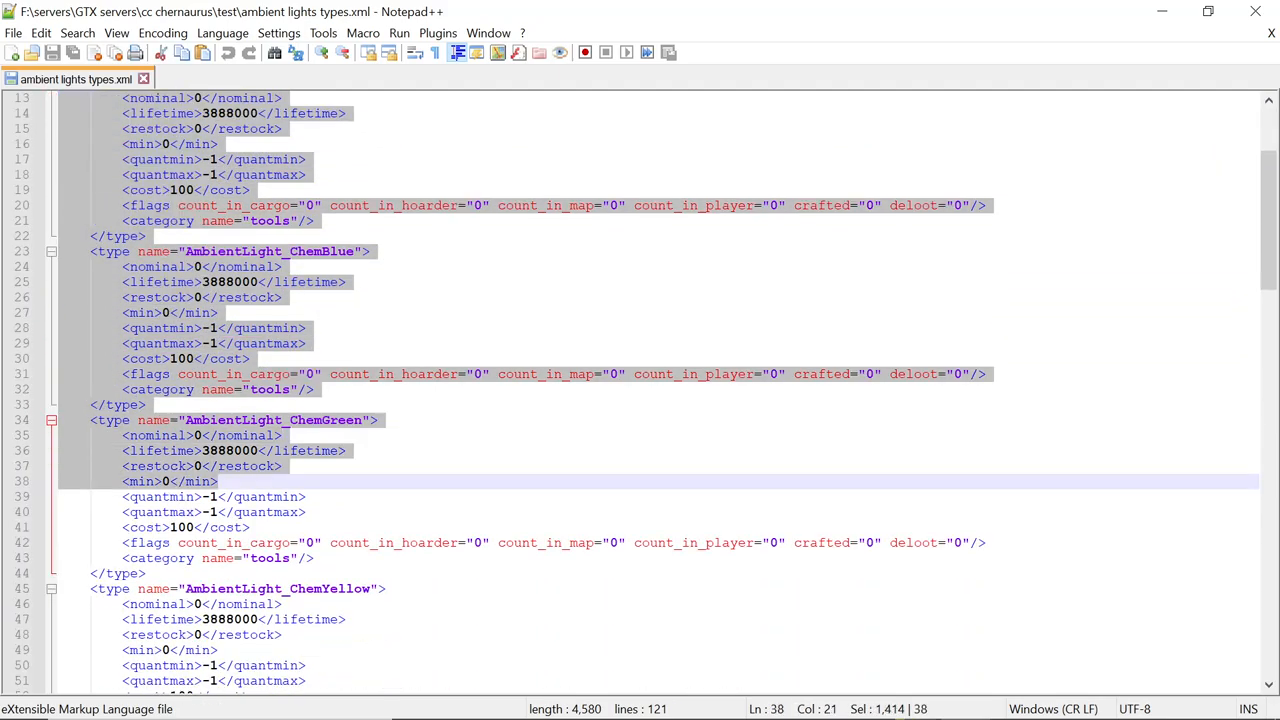
pyautogui.scroll(-3)
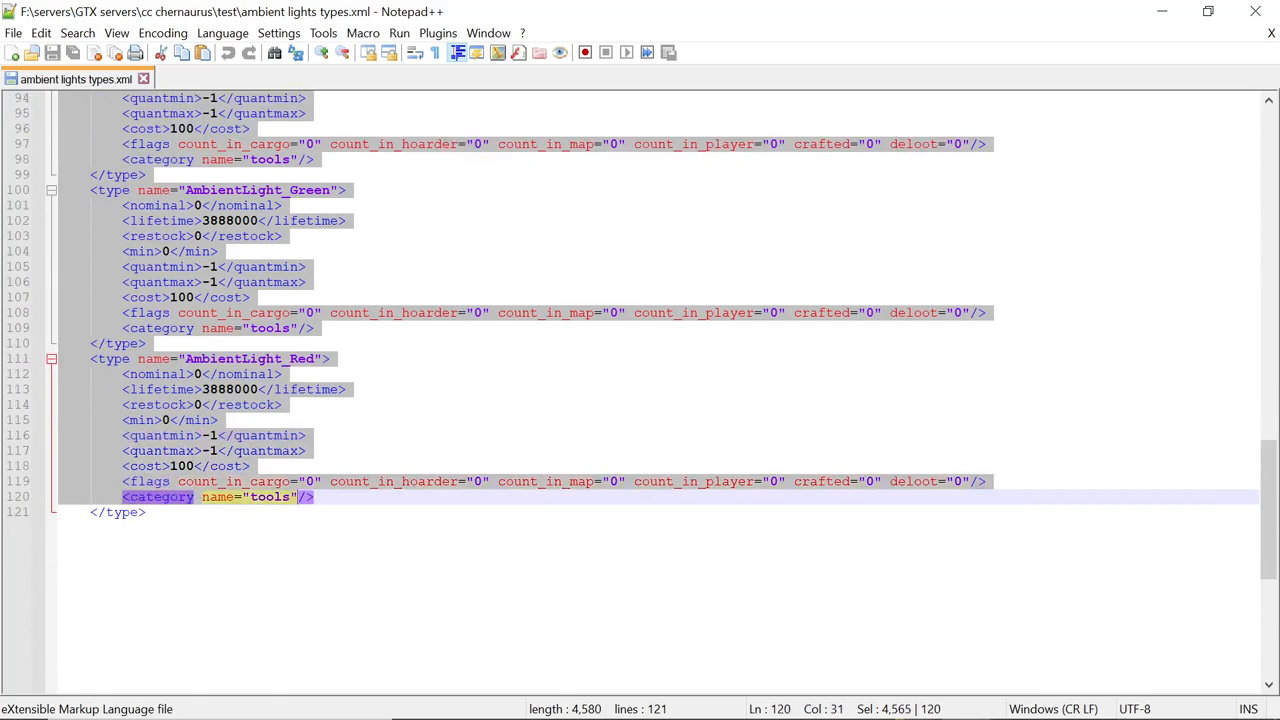
pyautogui.rightClick(180, 420)
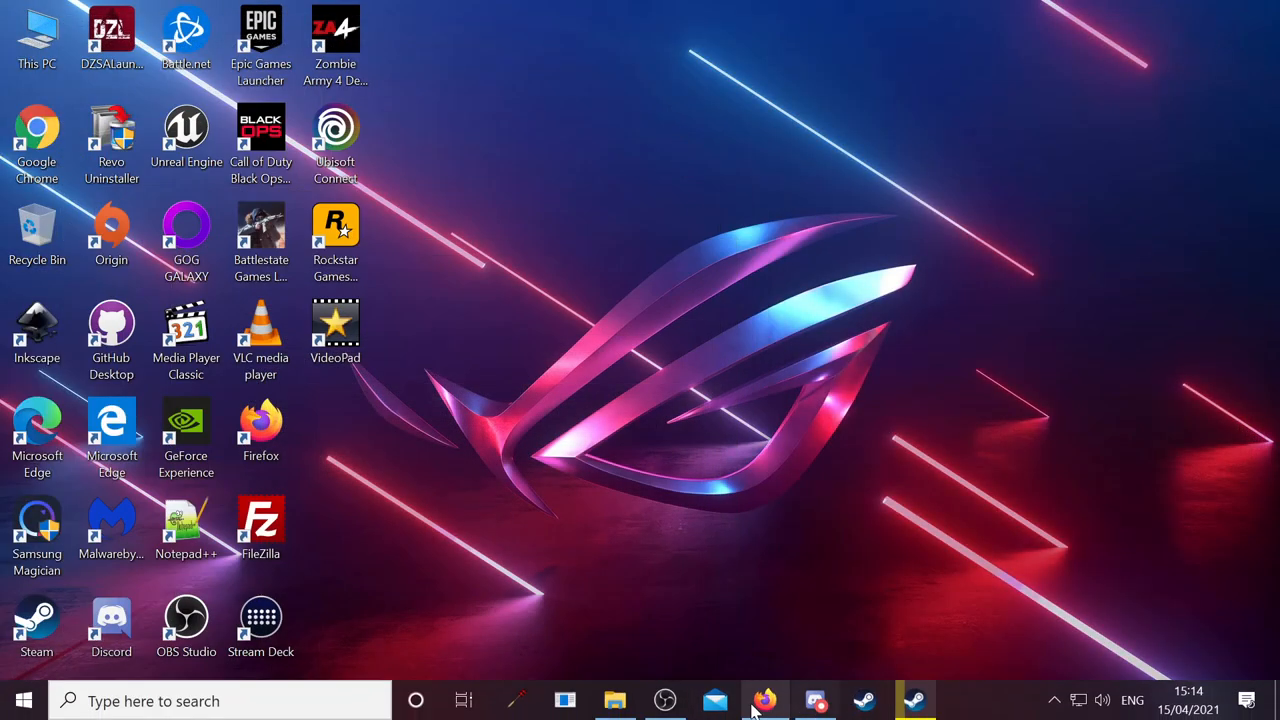
# Open db/types.xml in the panel editor and paste the AmbientLight entries before </types>
pyautogui.click(764, 700)
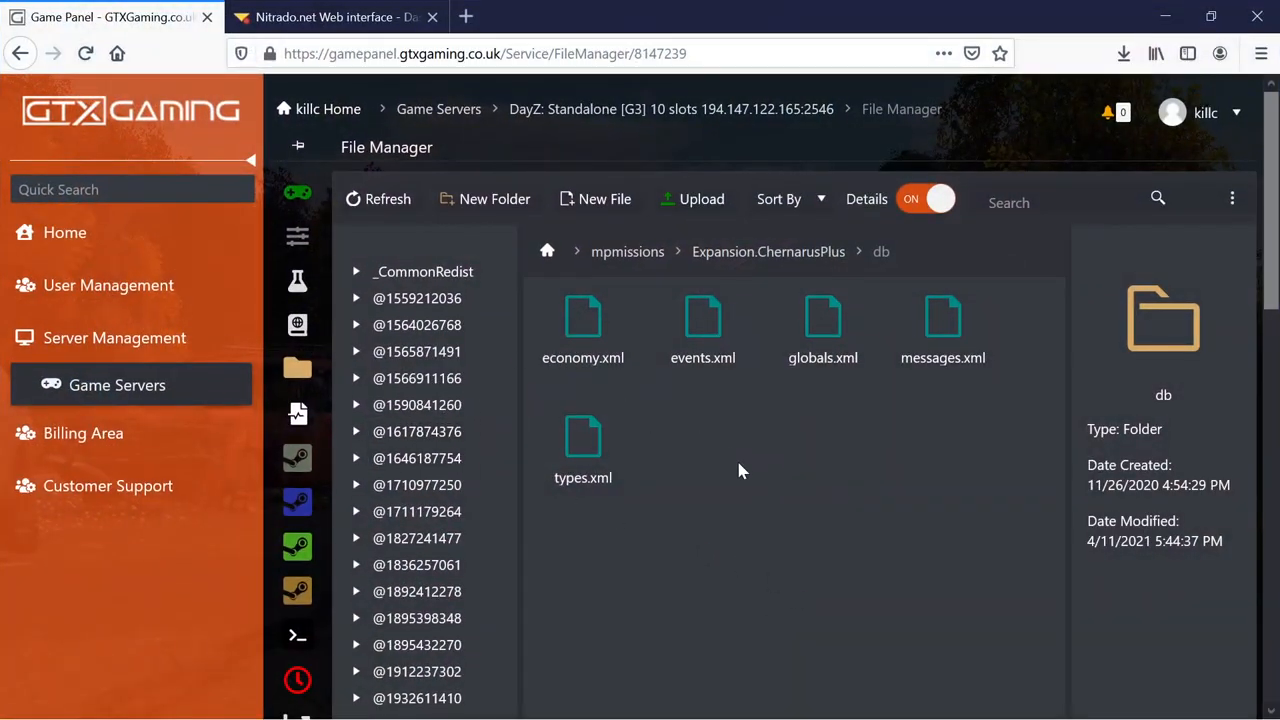
pyautogui.scroll(-3)
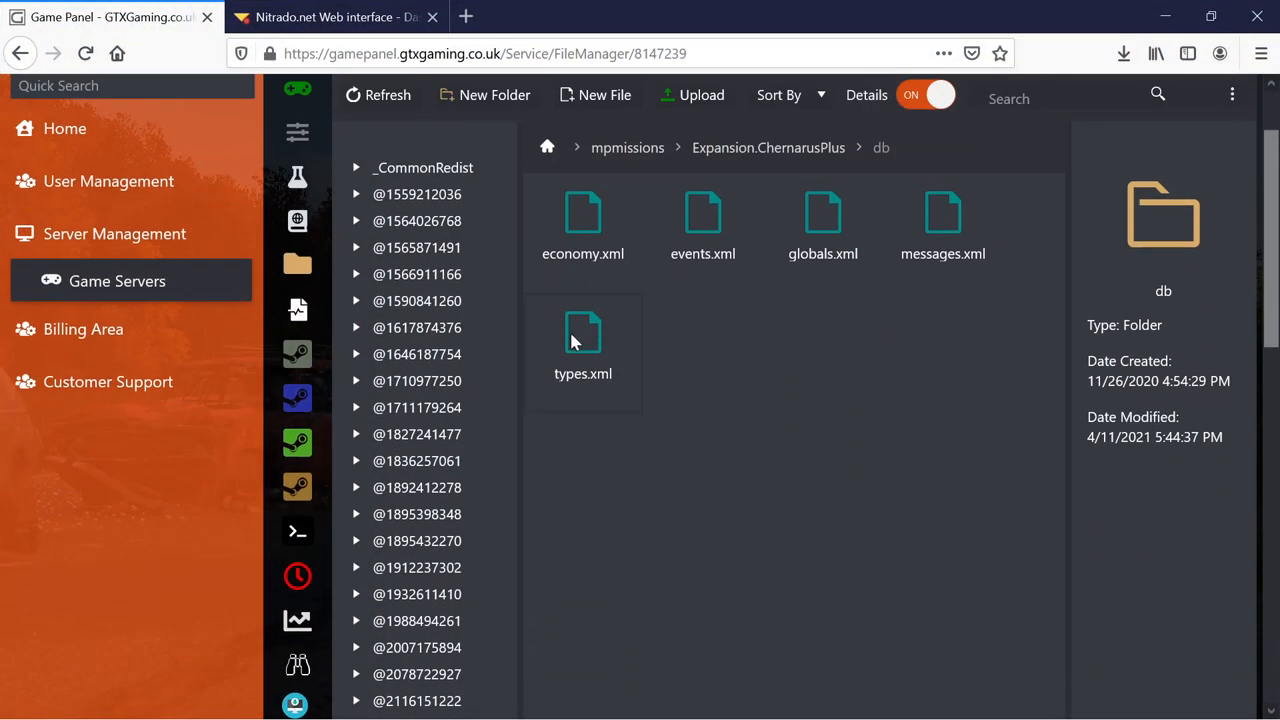
pyautogui.doubleClick(583, 340)
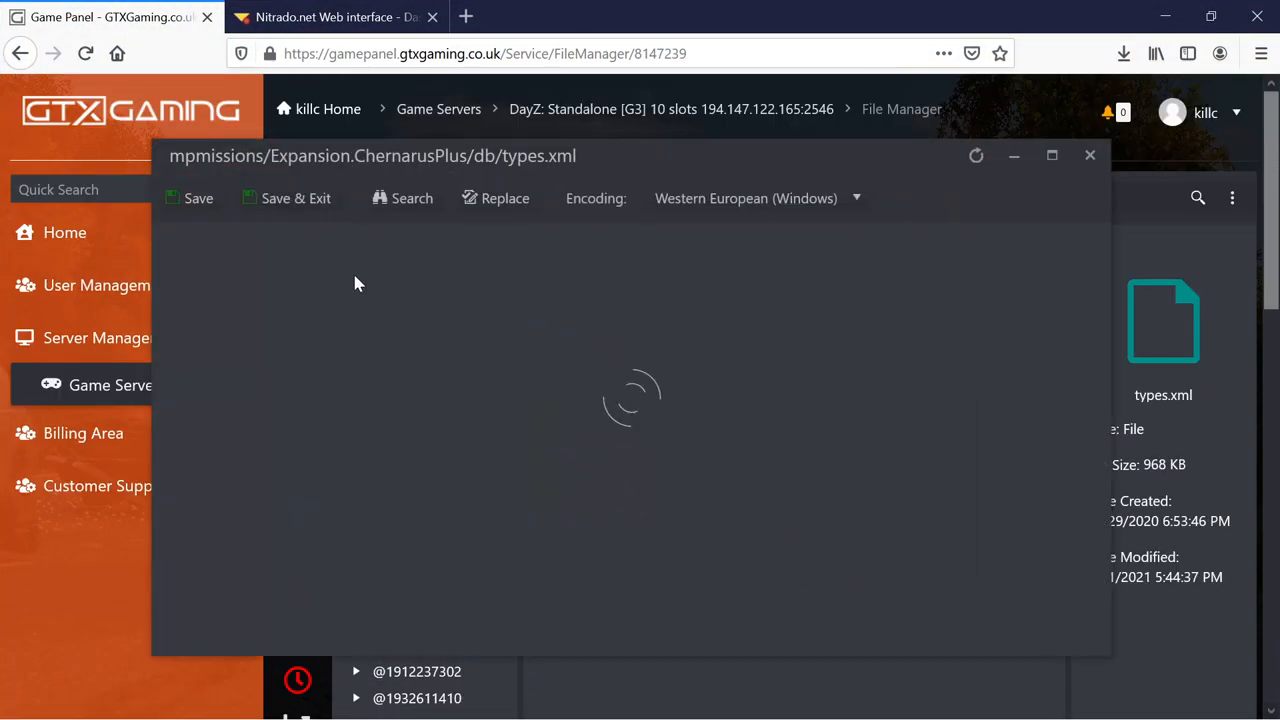
pyautogui.moveTo(405, 288)
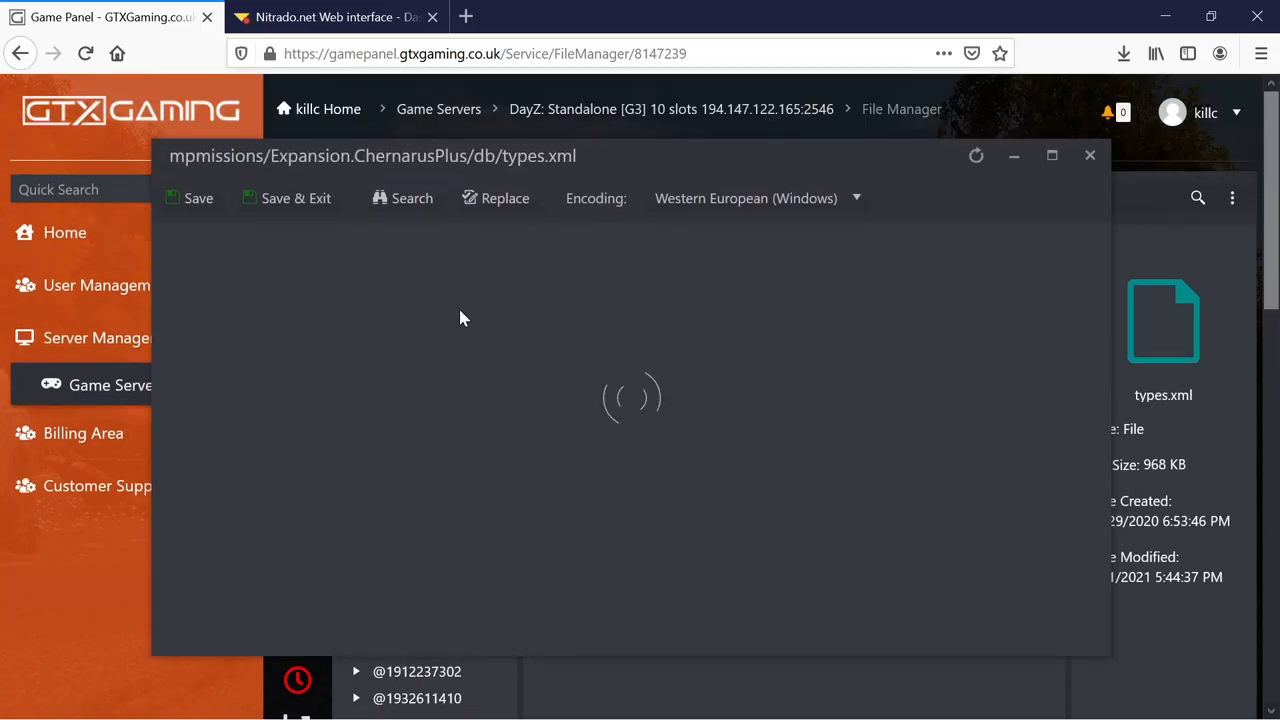
pyautogui.moveTo(574, 466)
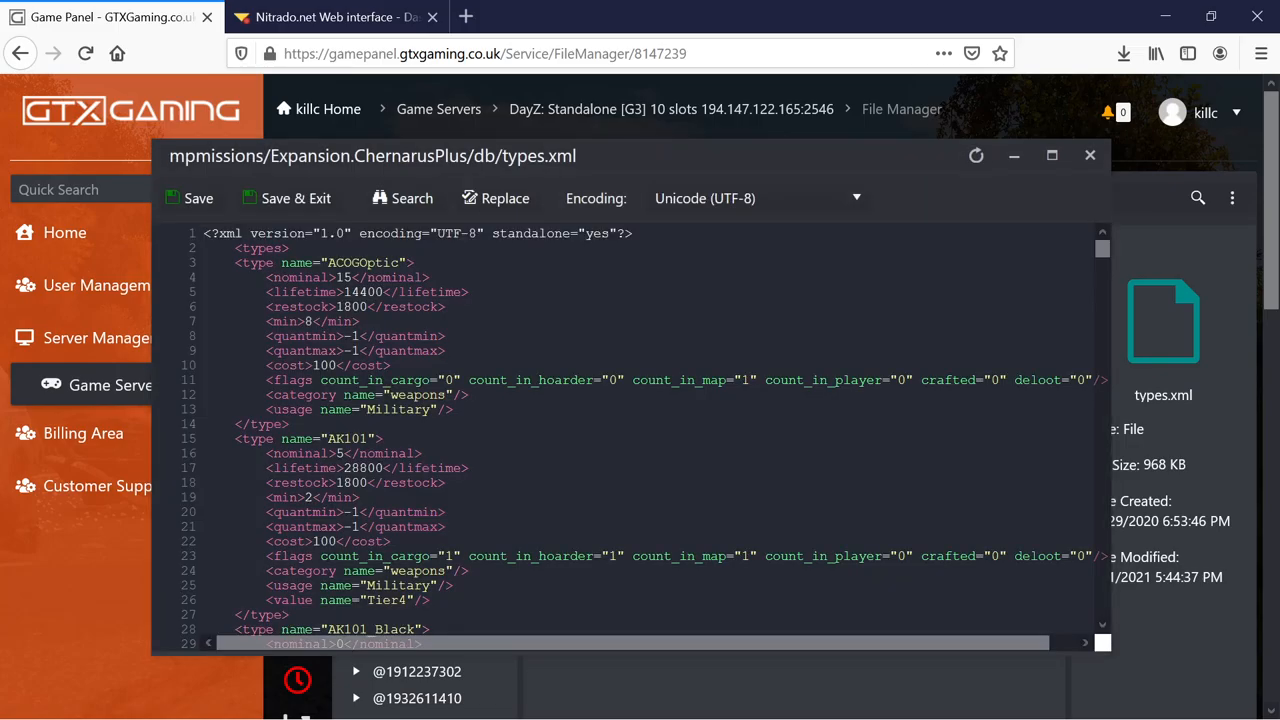
pyautogui.scroll(-3)
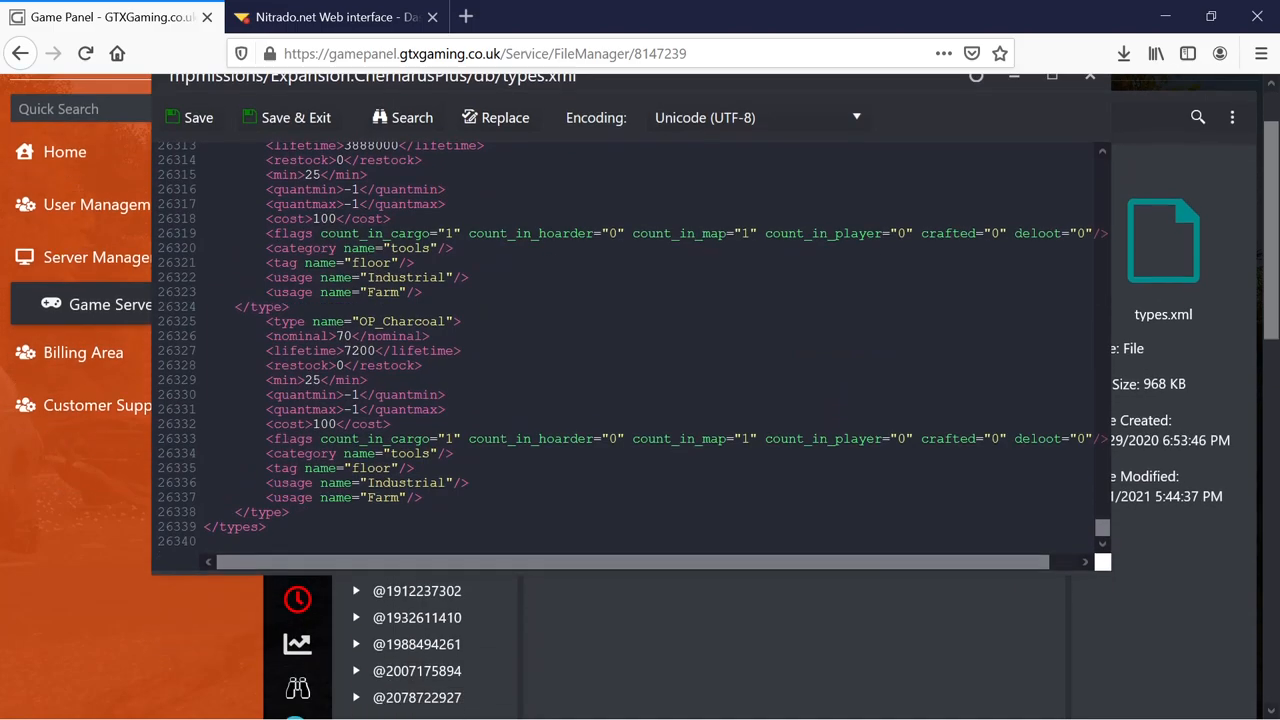
pyautogui.scroll(-3)
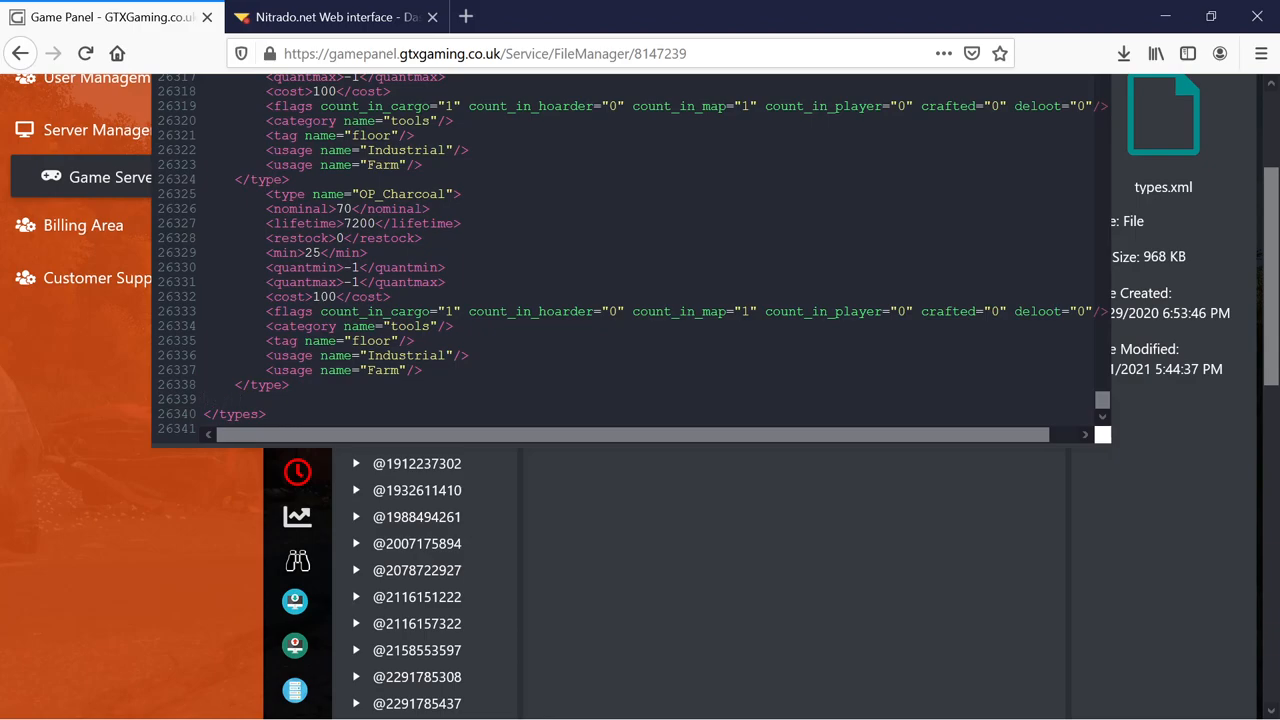
pyautogui.scroll(-3)
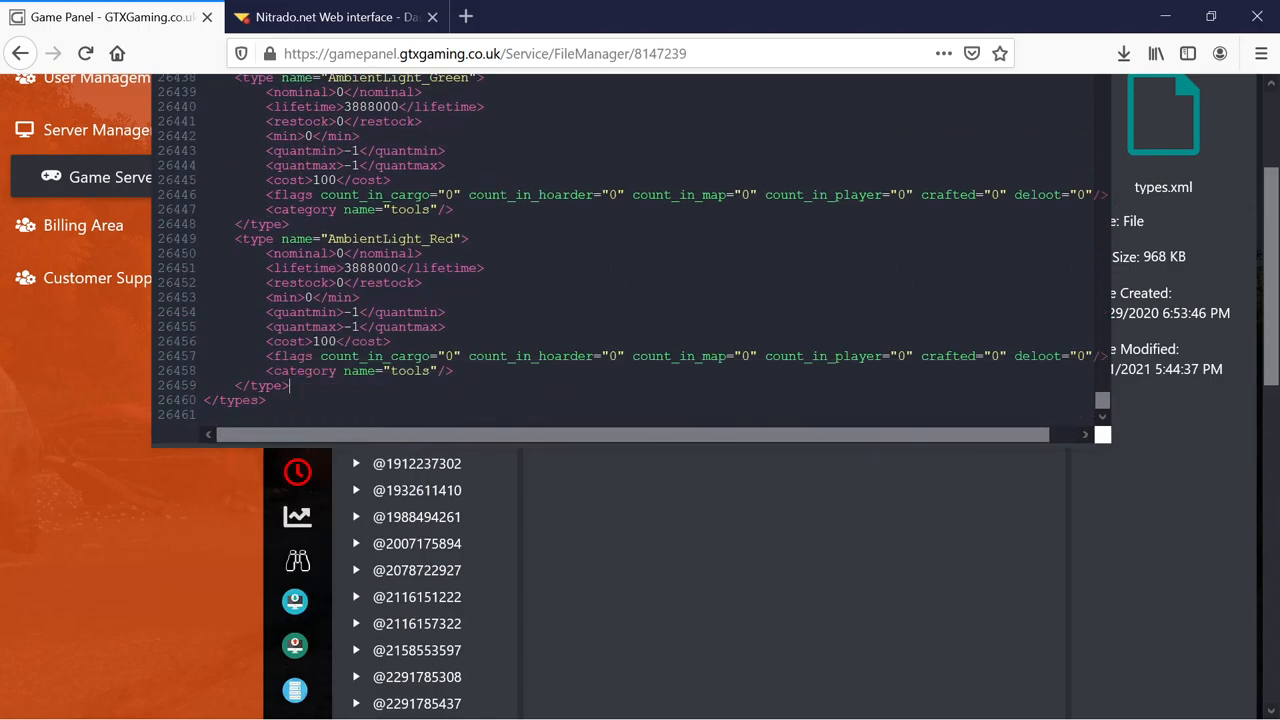
pyautogui.moveTo(190, 408)
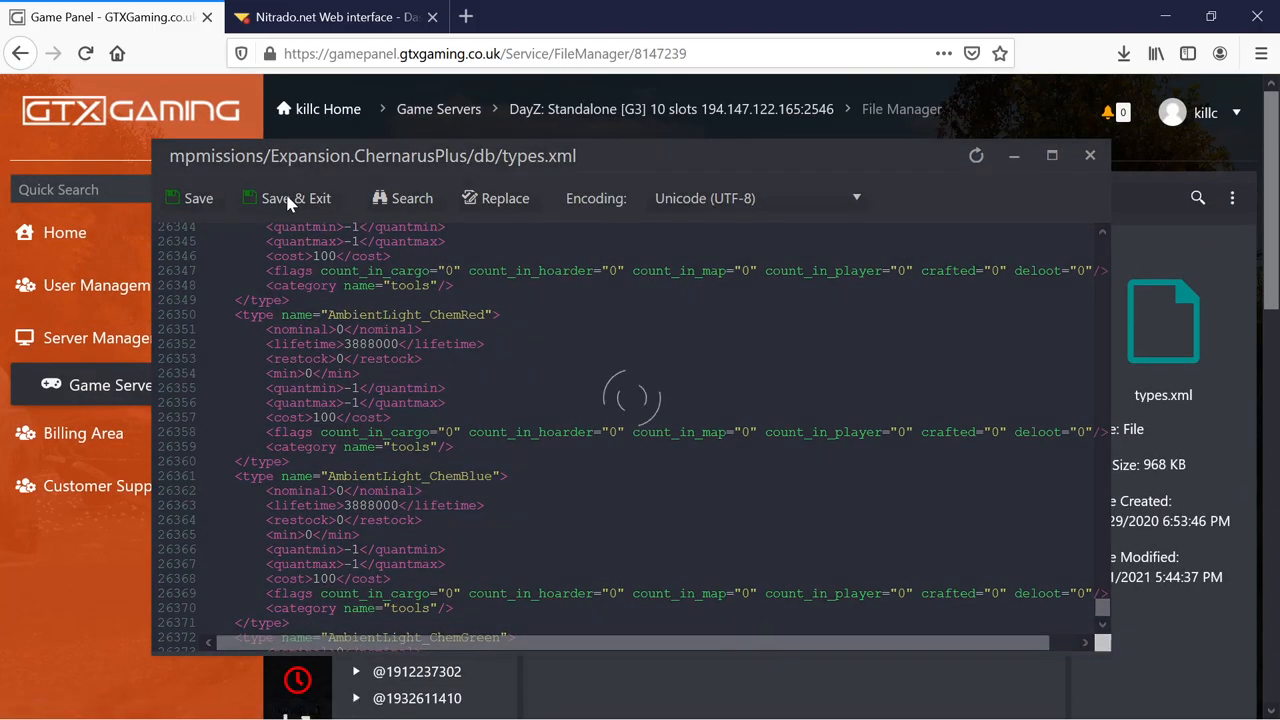
# Save types.xml, return to the carter country test#2 overview, and start the server
pyautogui.click(295, 198)
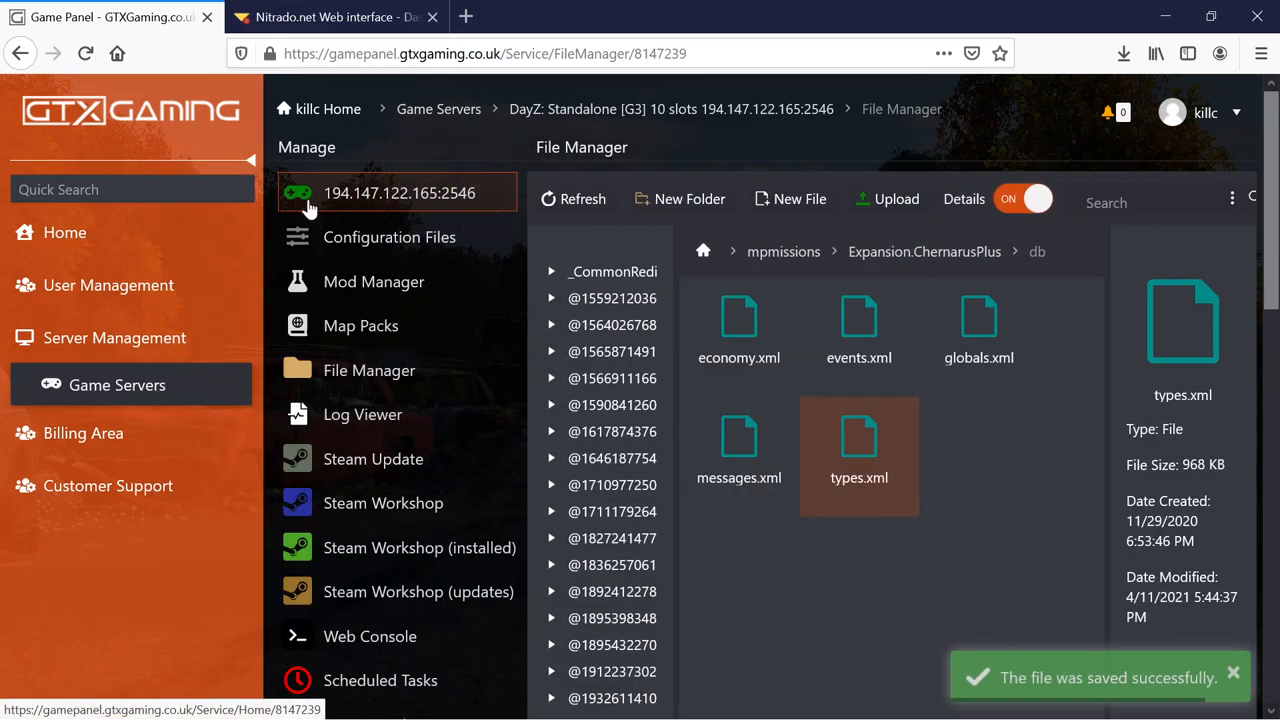
pyautogui.click(297, 147)
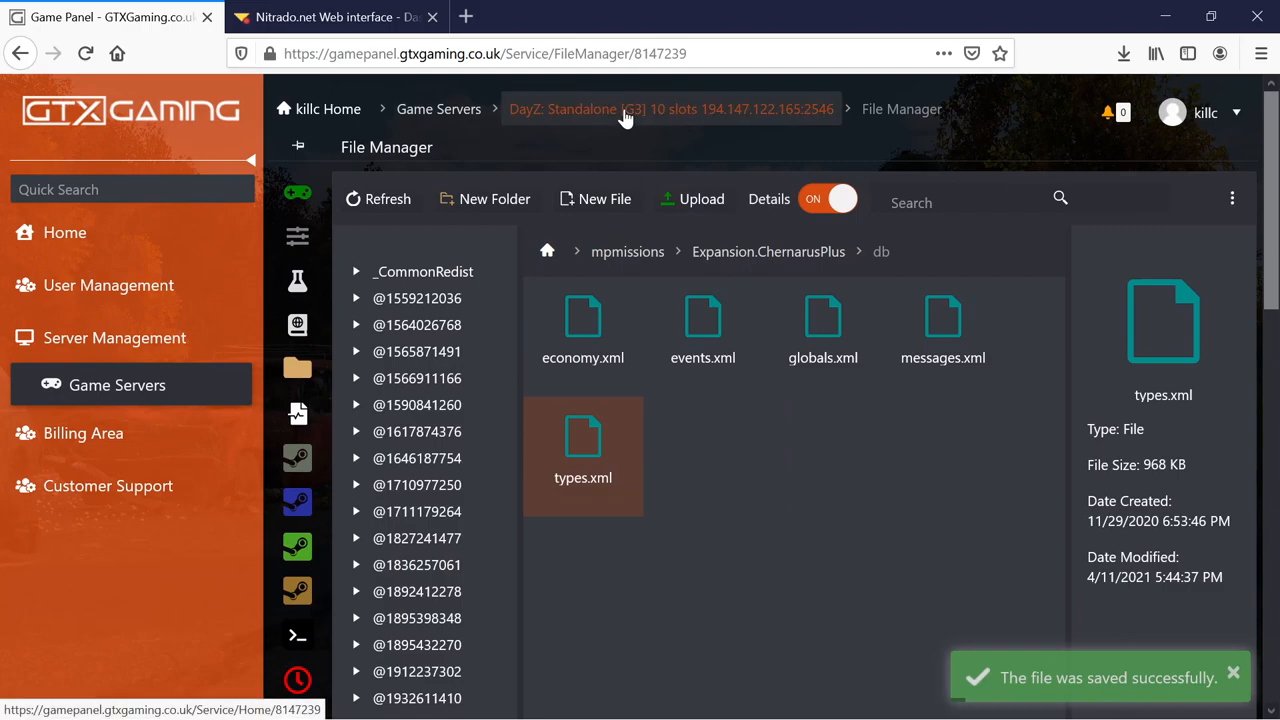
pyautogui.click(669, 109)
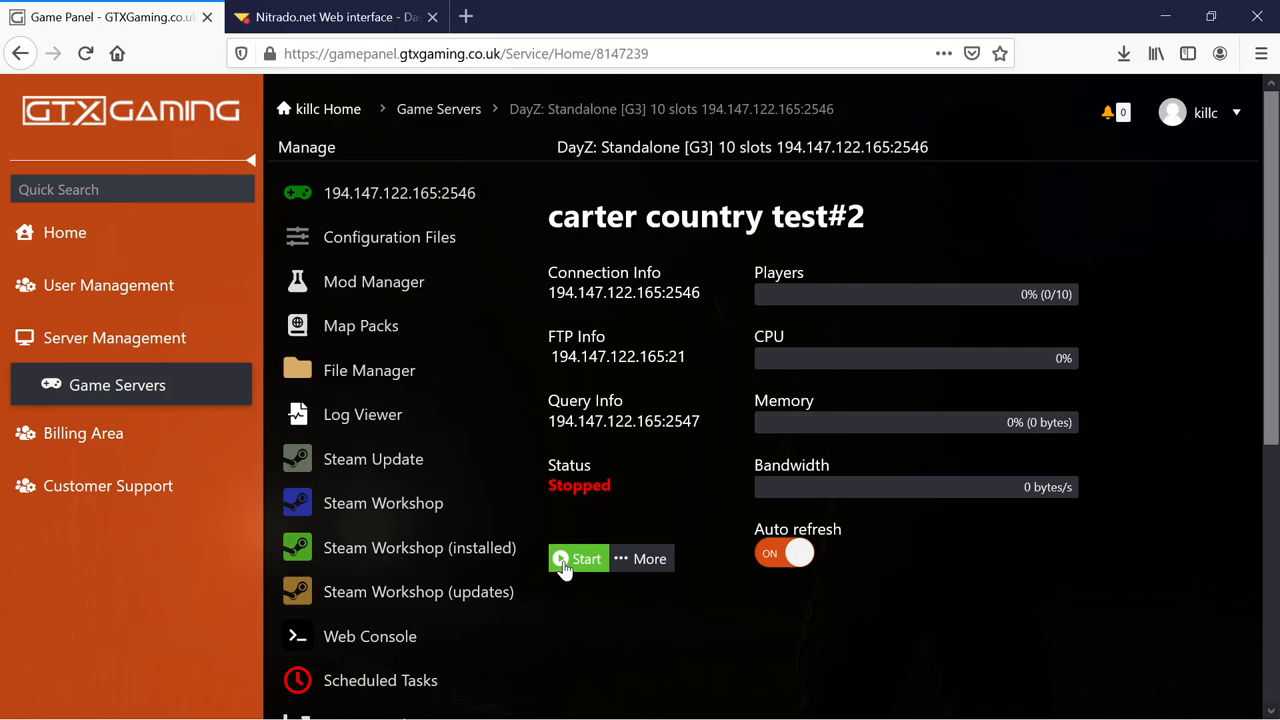
pyautogui.click(580, 558)
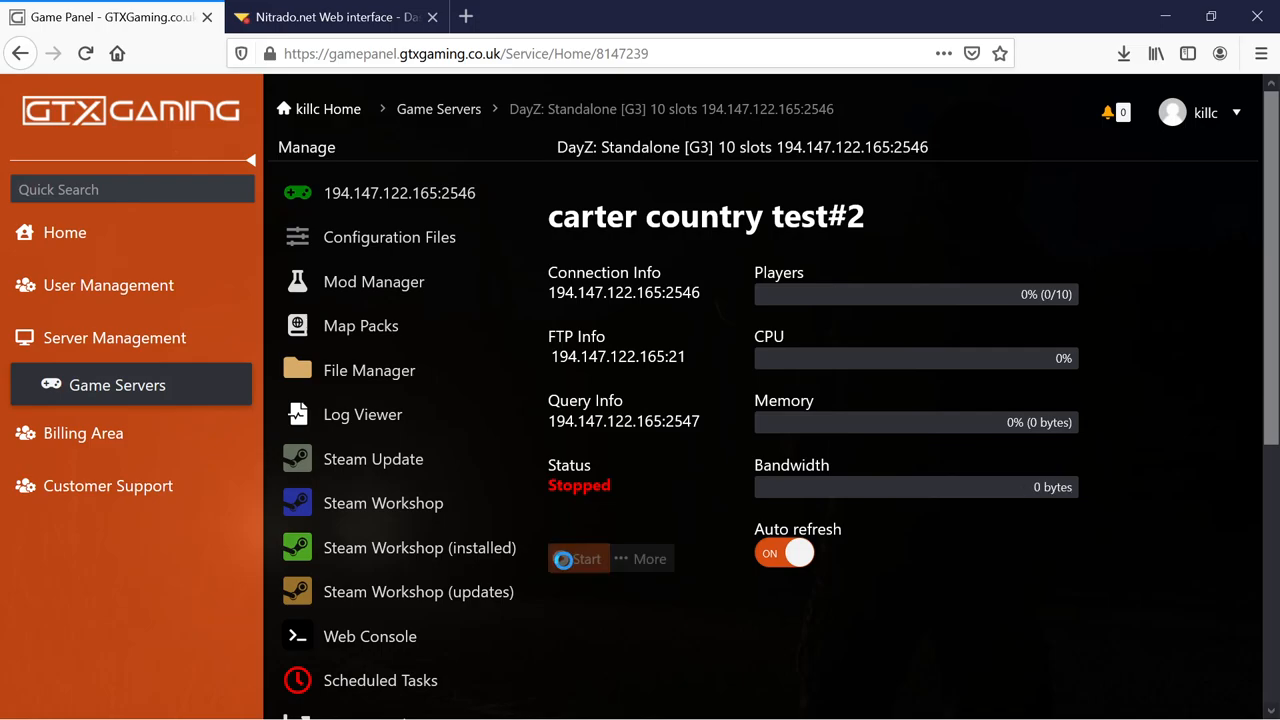
pyautogui.click(578, 558)
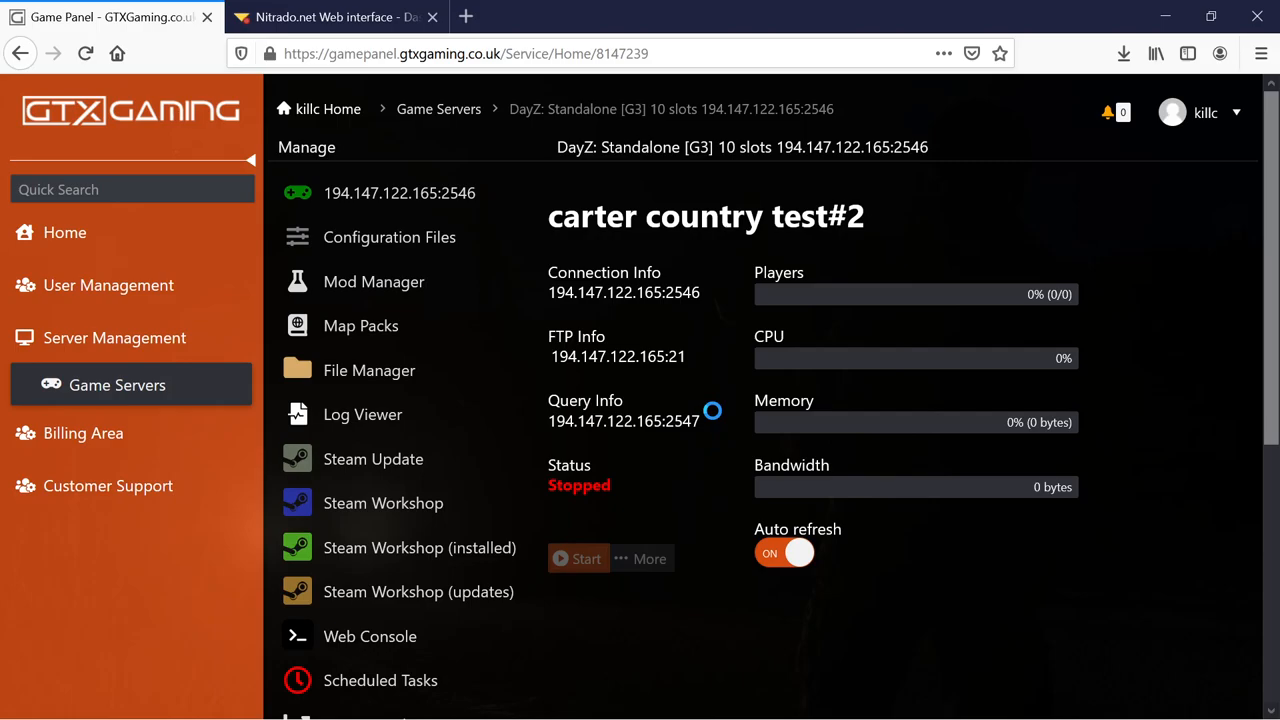
pyautogui.click(578, 558)
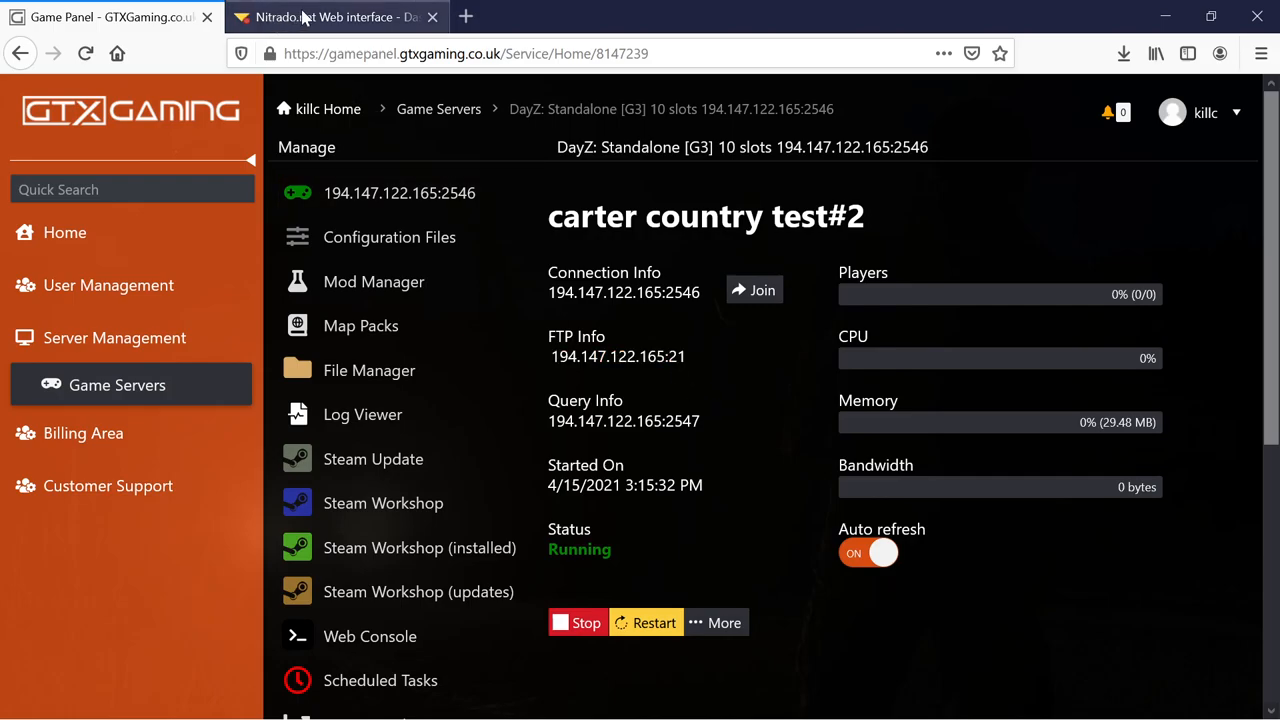
pyautogui.moveTo(335, 17)
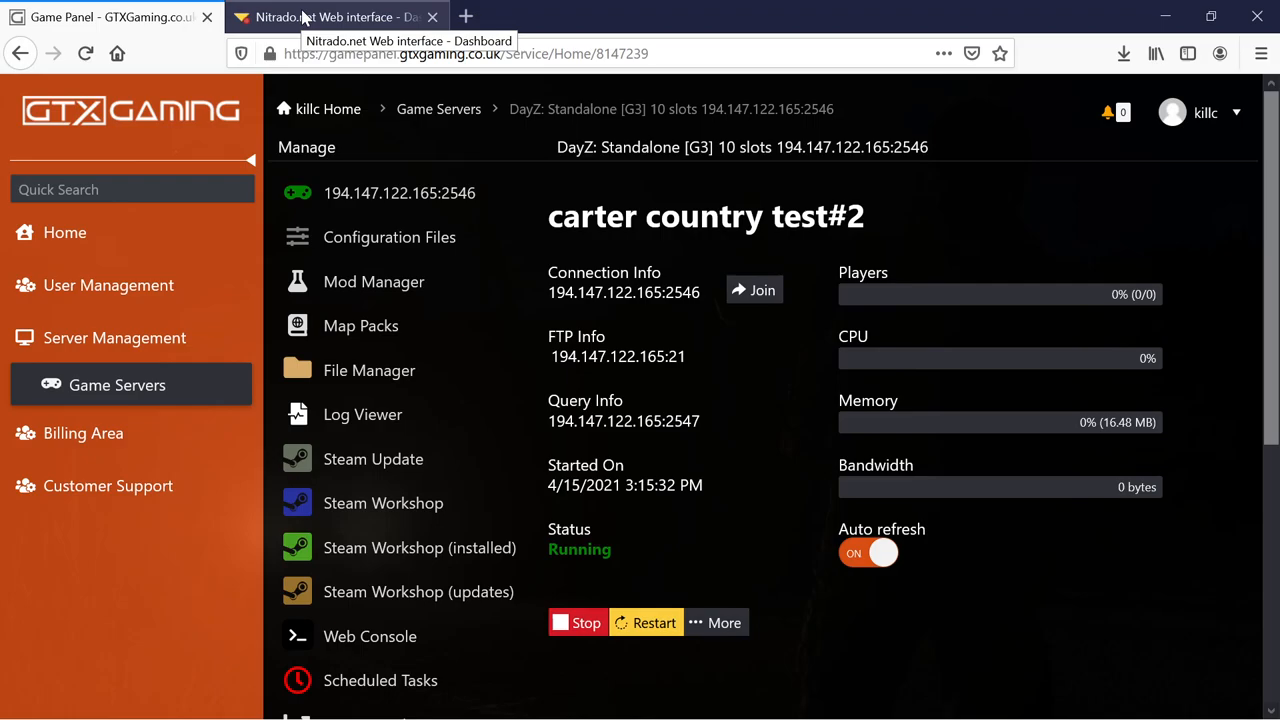
# Open the DayZ server's General settings in Nitrado and scroll to the Additional mods field
pyautogui.click(335, 17)
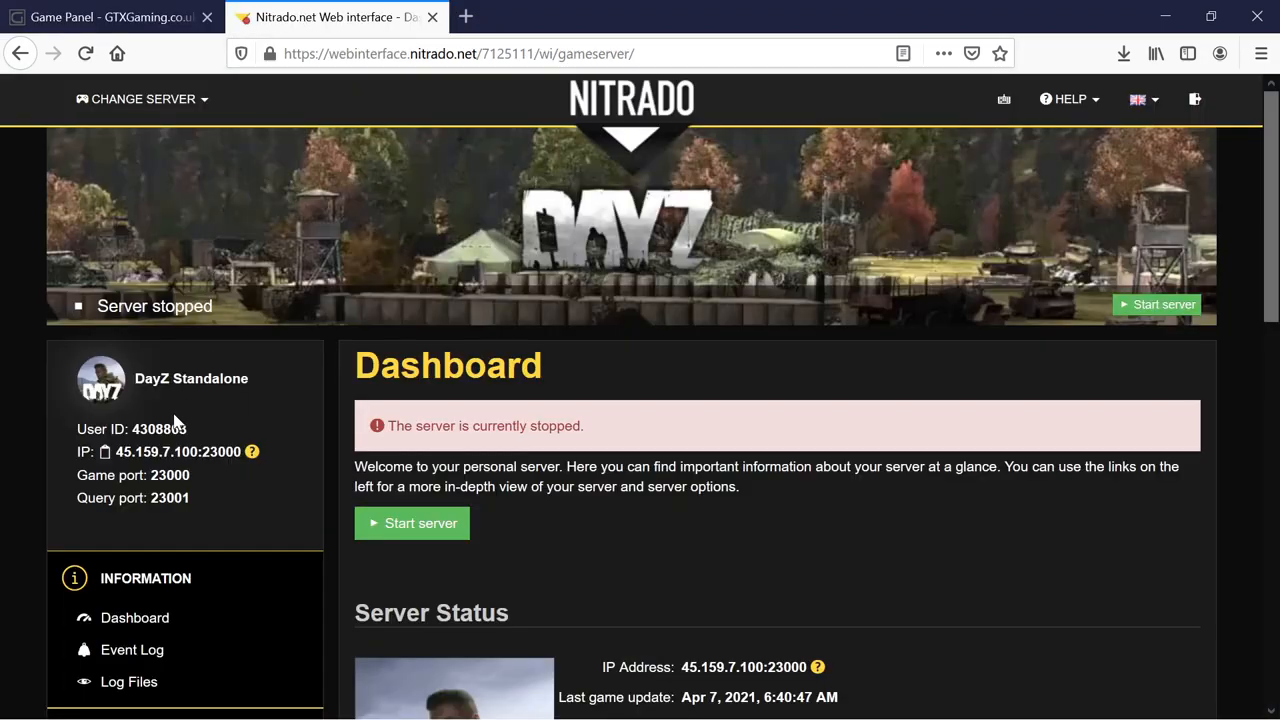
pyautogui.scroll(-3)
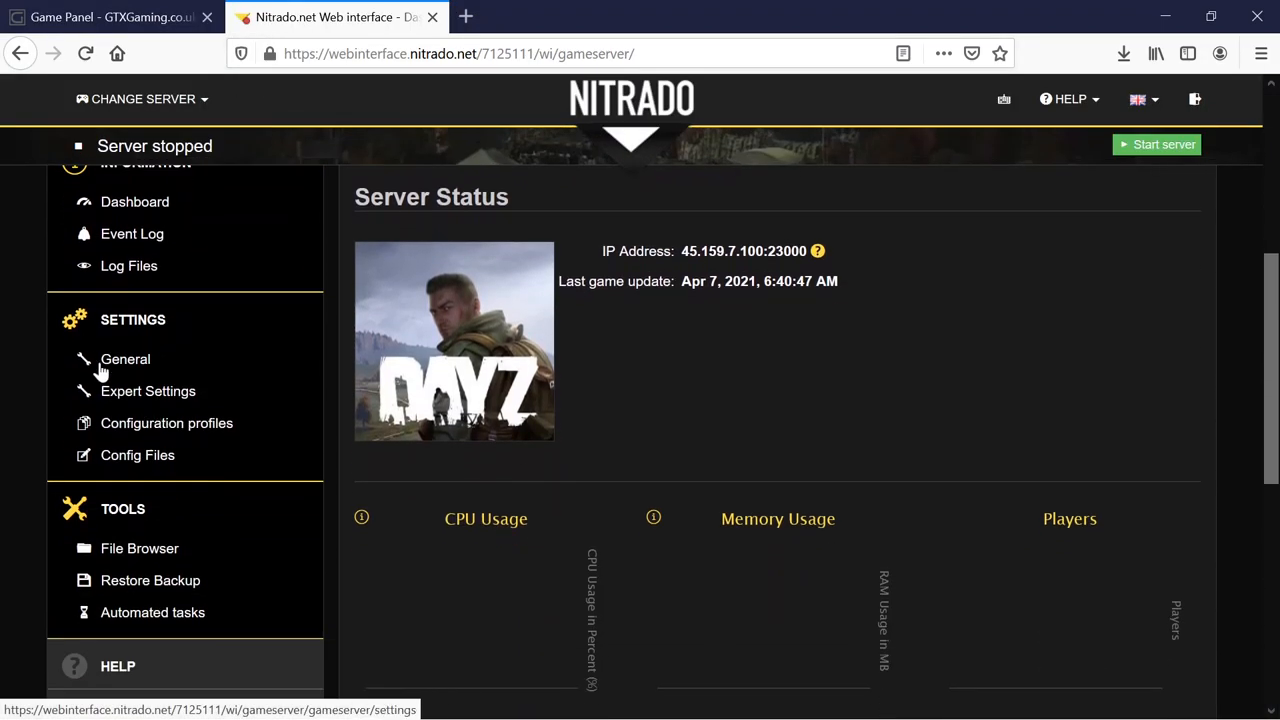
pyautogui.click(124, 359)
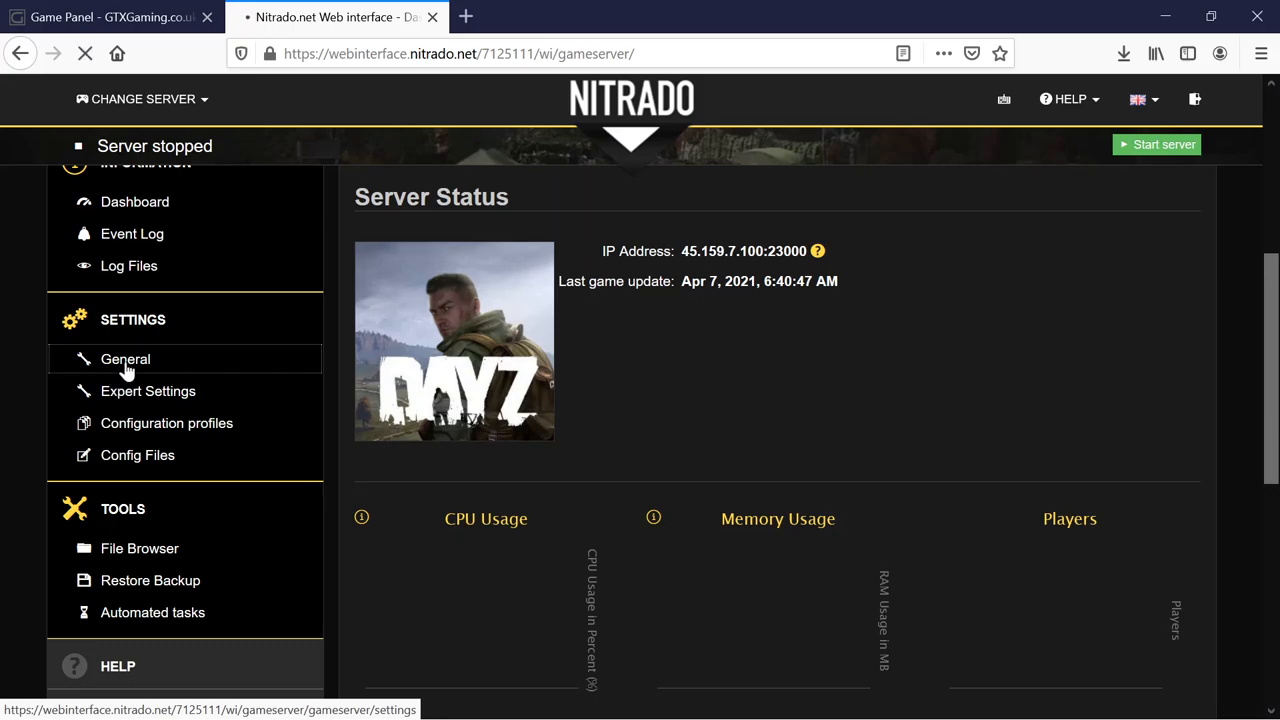
pyautogui.click(125, 359)
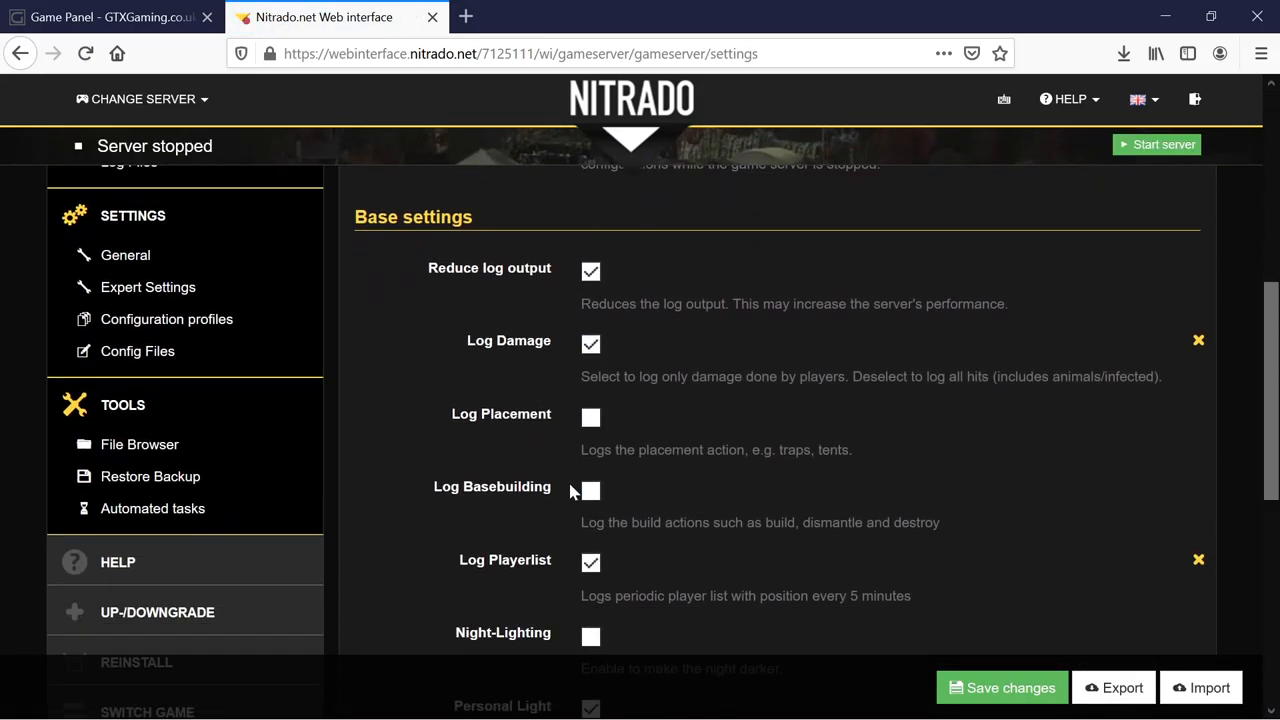
pyautogui.scroll(-3)
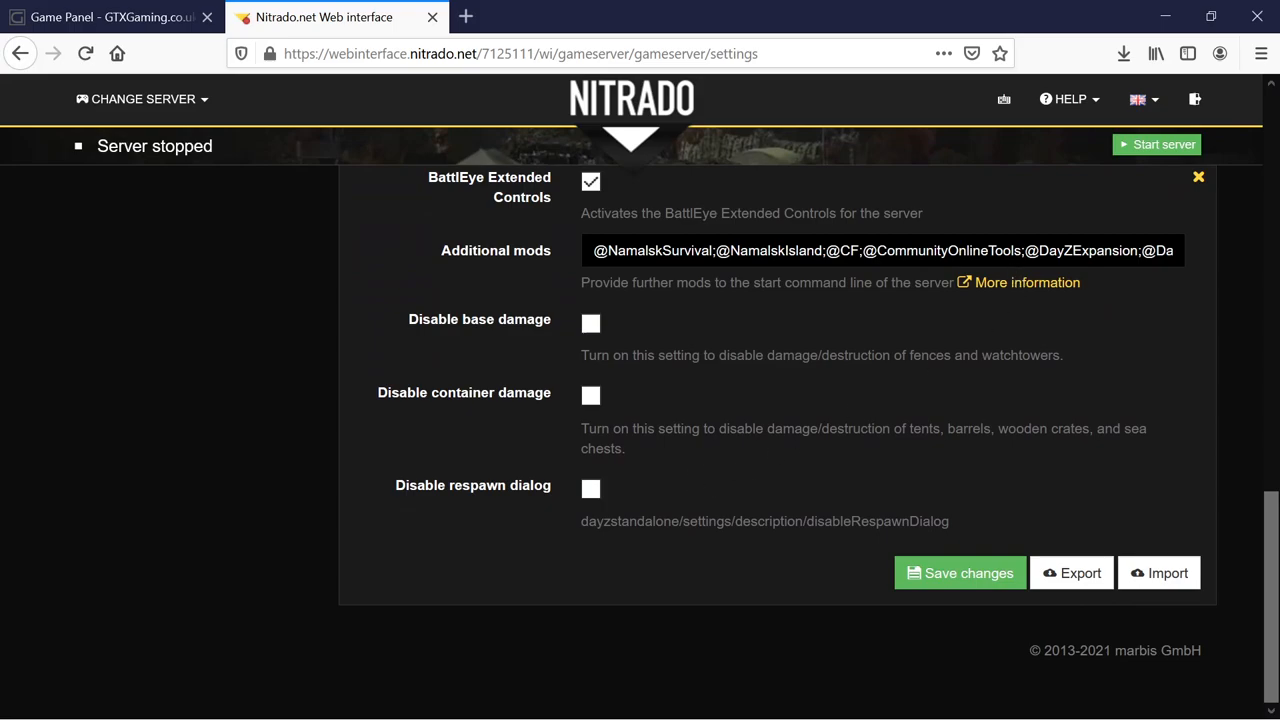
pyautogui.click(880, 250)
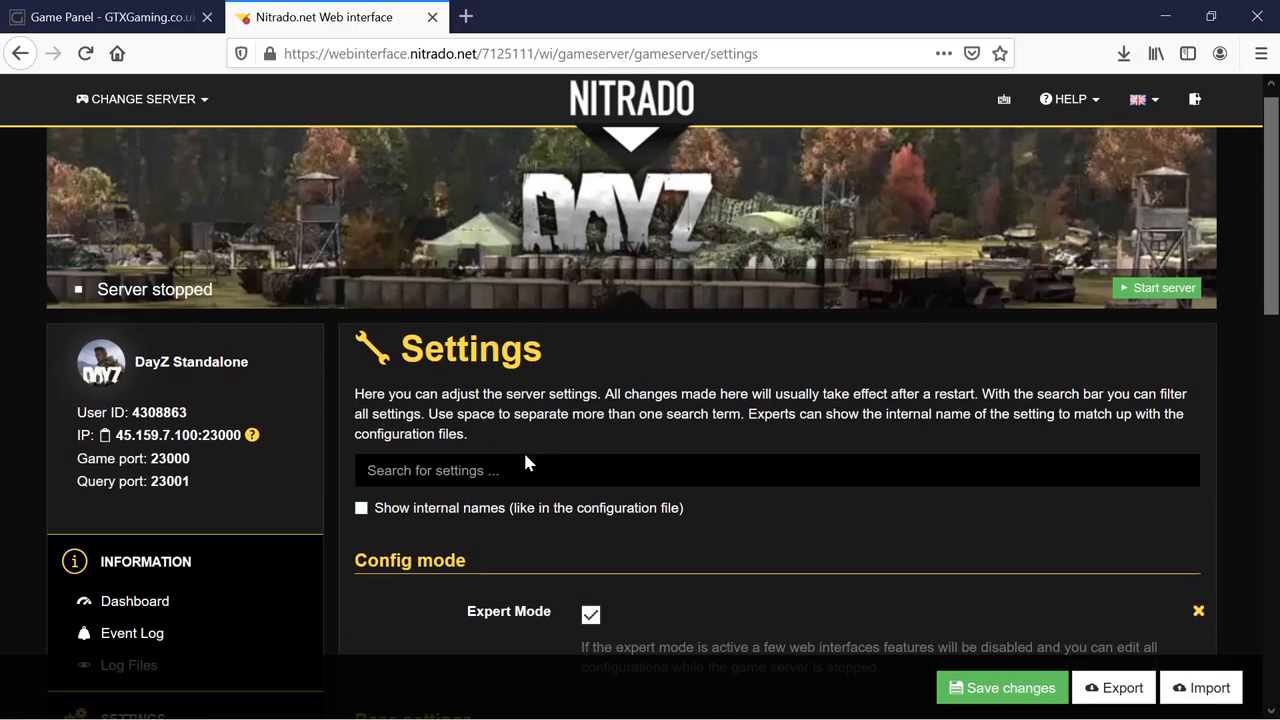
pyautogui.scroll(-3)
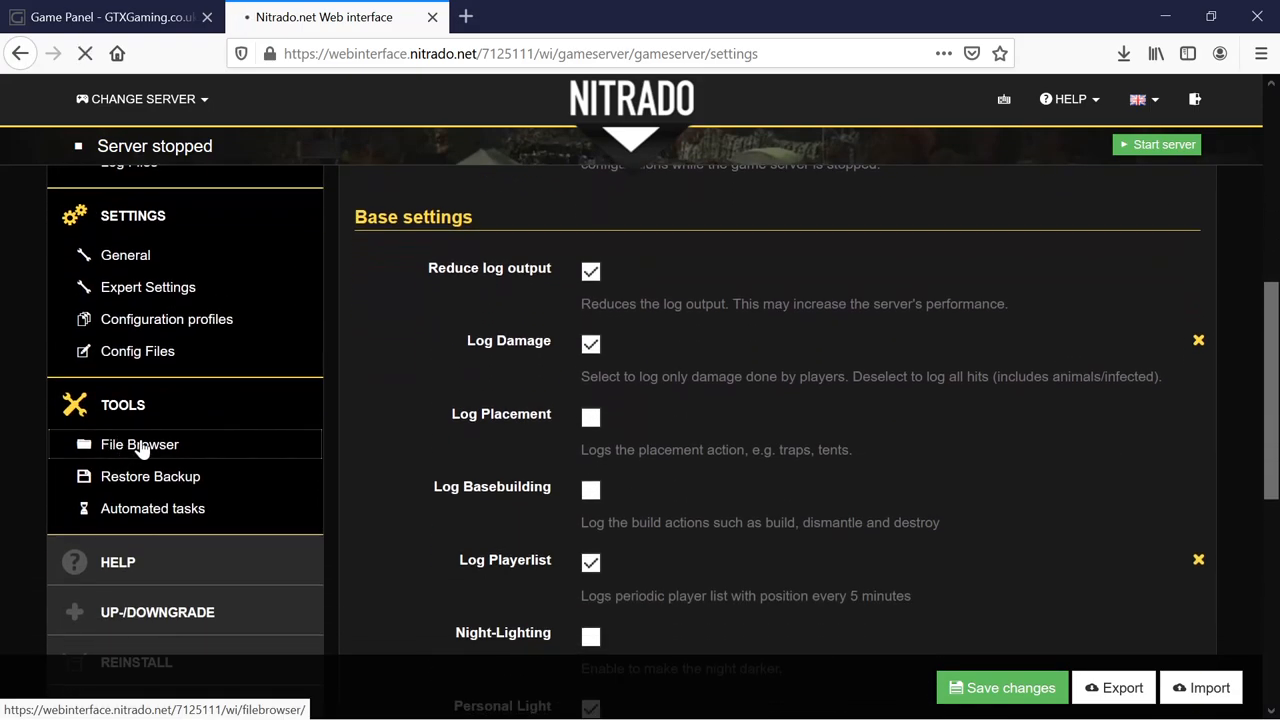
# Open the File Browser and navigate from dayzstandalone into the keys folder
pyautogui.click(139, 444)
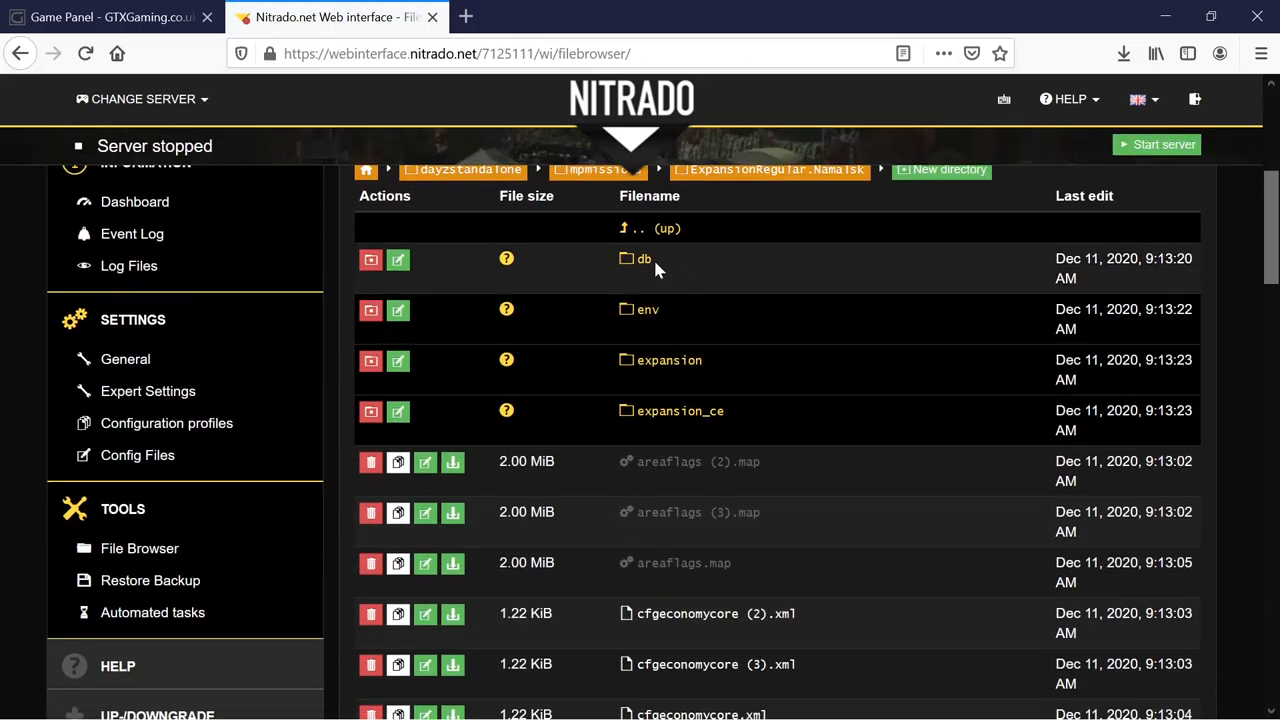
pyautogui.scroll(-3)
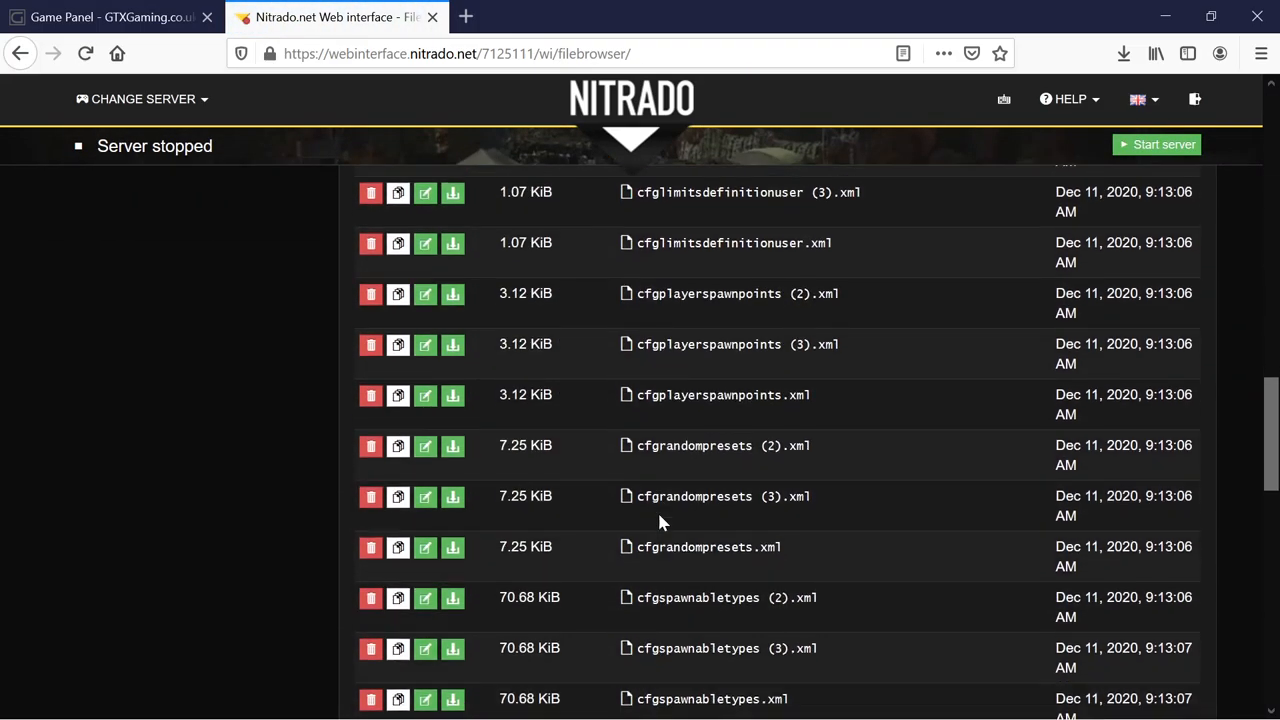
pyautogui.scroll(3)
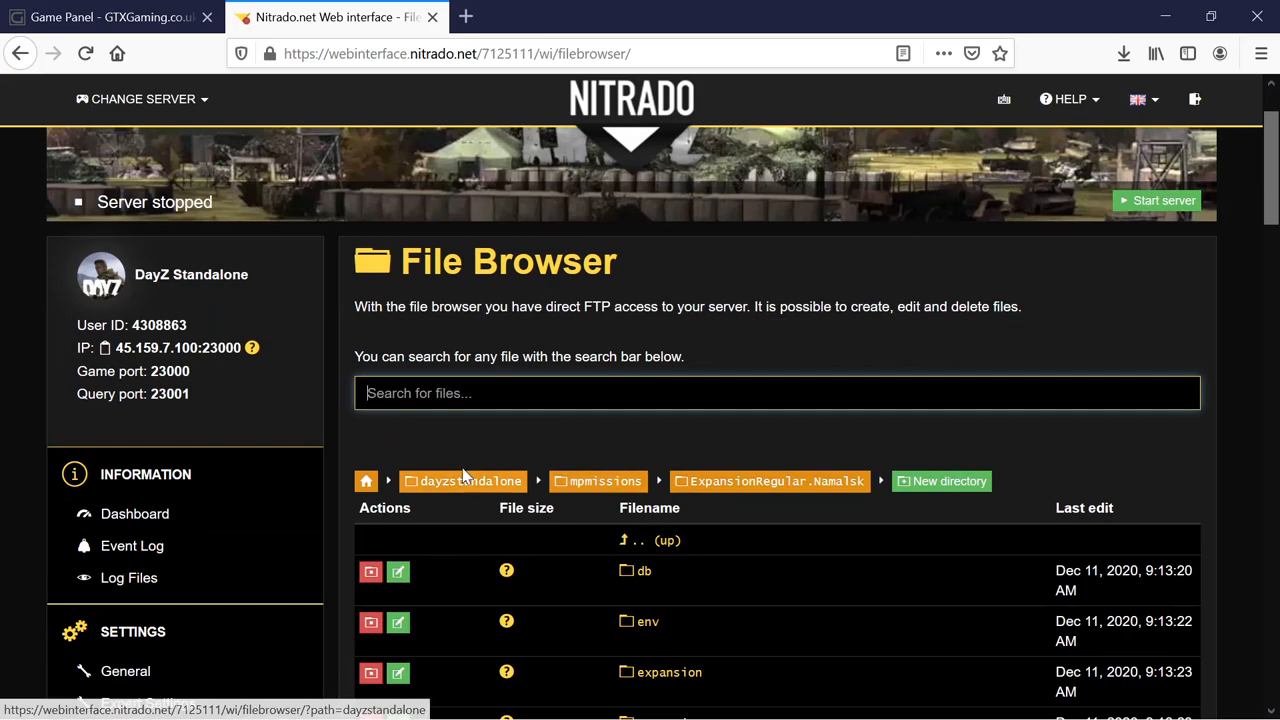
pyautogui.click(770, 481)
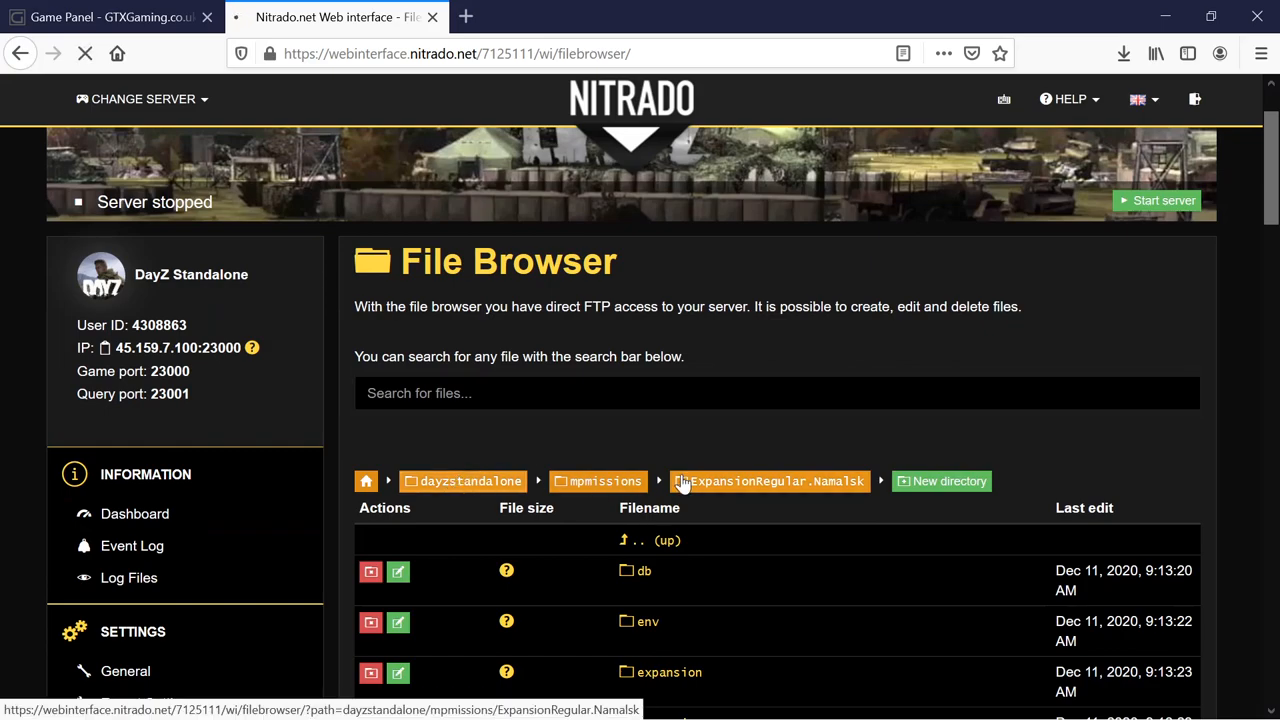
pyautogui.click(471, 481)
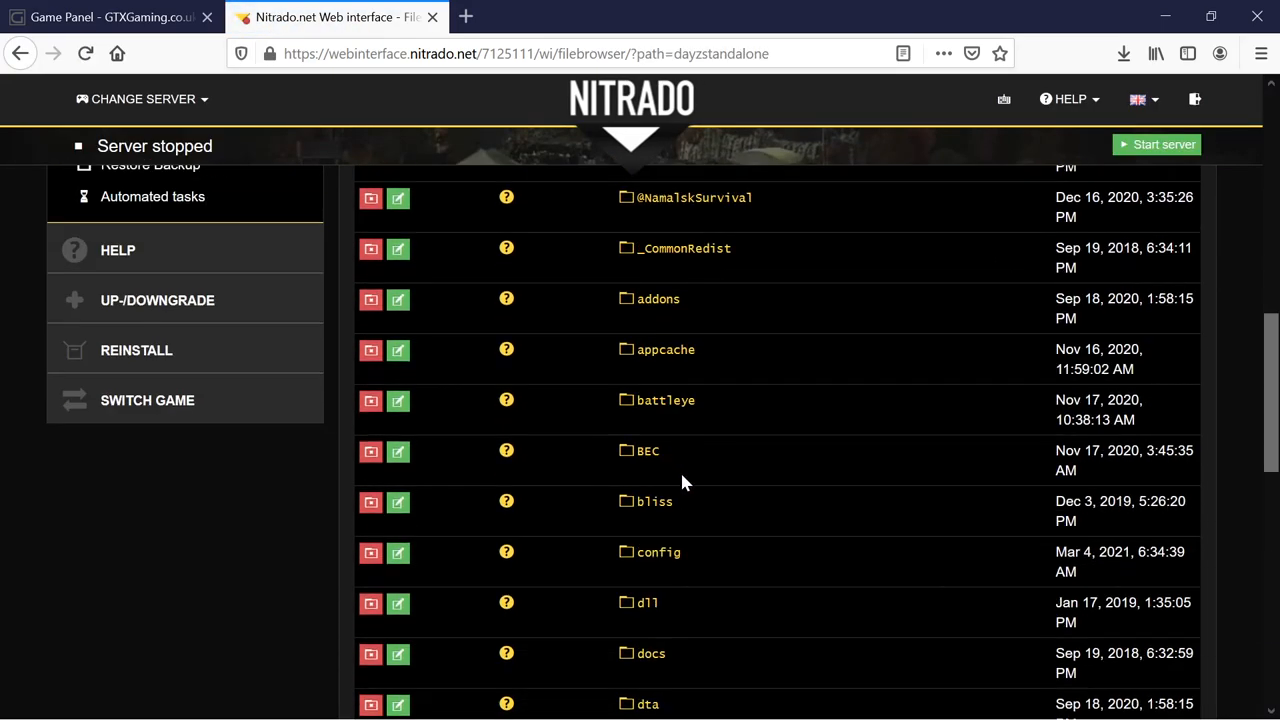
pyautogui.scroll(-3)
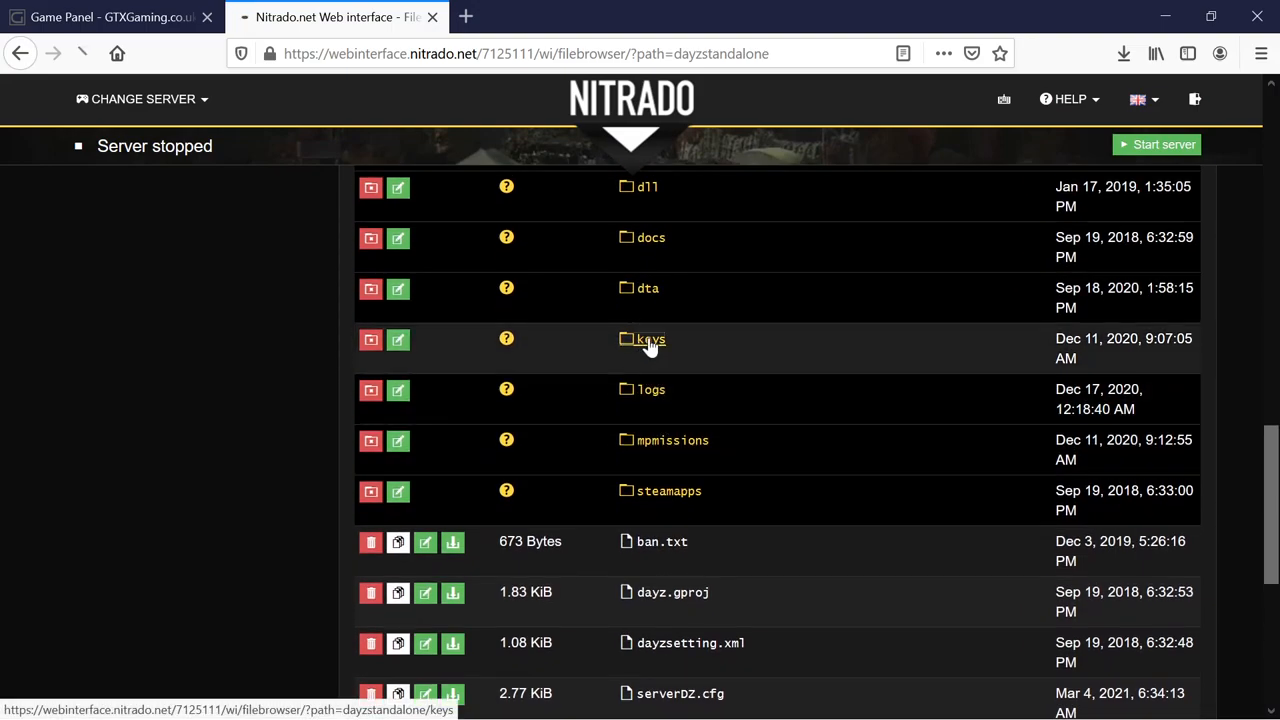
pyautogui.click(650, 339)
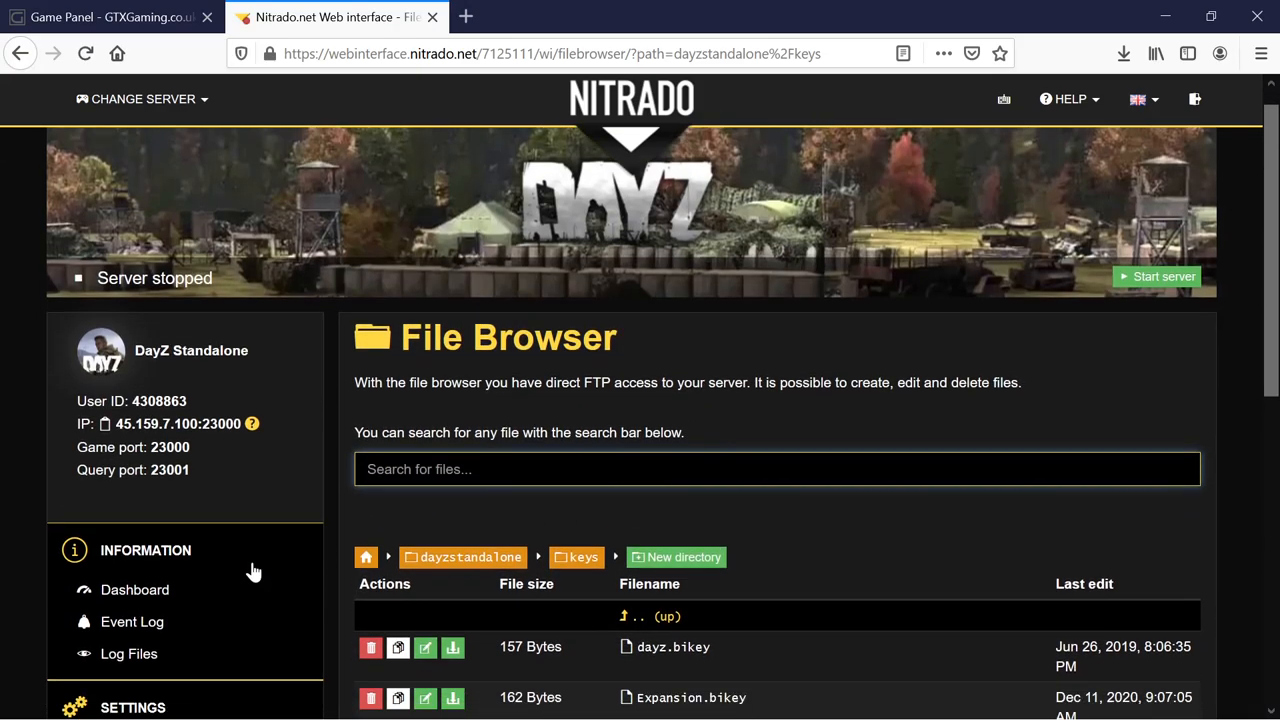
# Review the installed .bikey files (dayz, Expansion, Jacob_Mango_V3), then reopen the File Browser
pyautogui.scroll(-3)
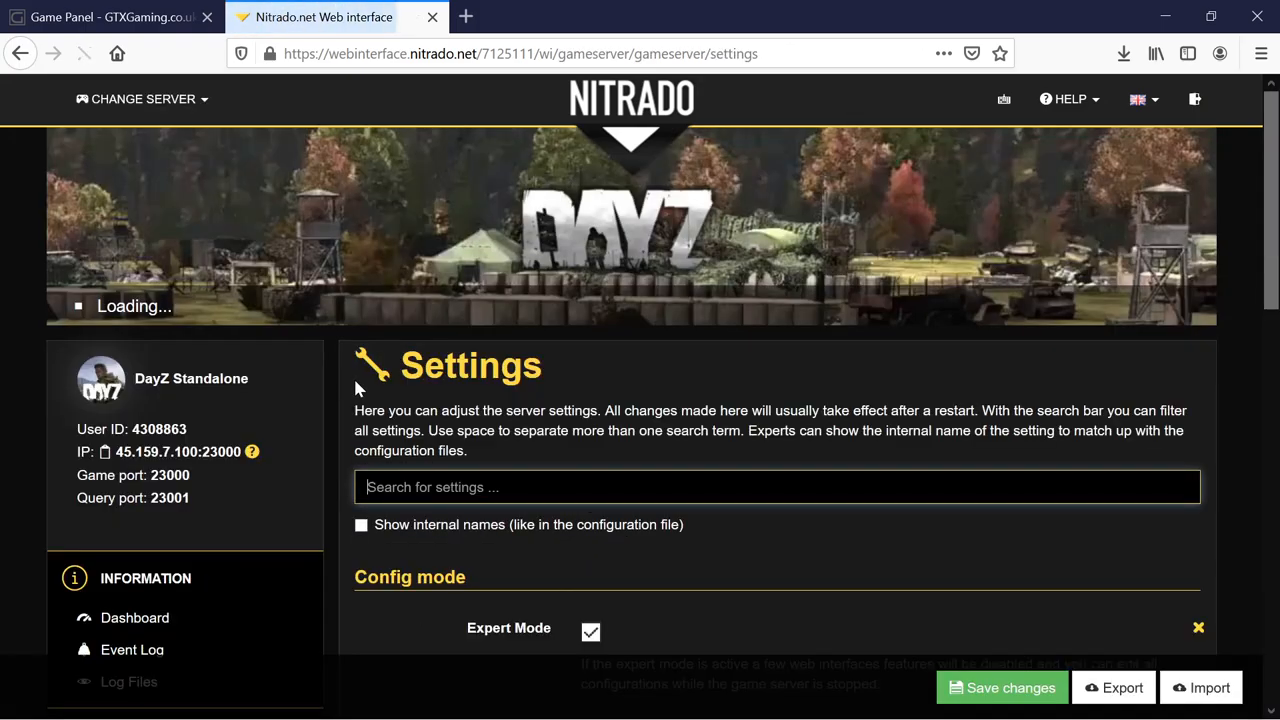
pyautogui.scroll(-3)
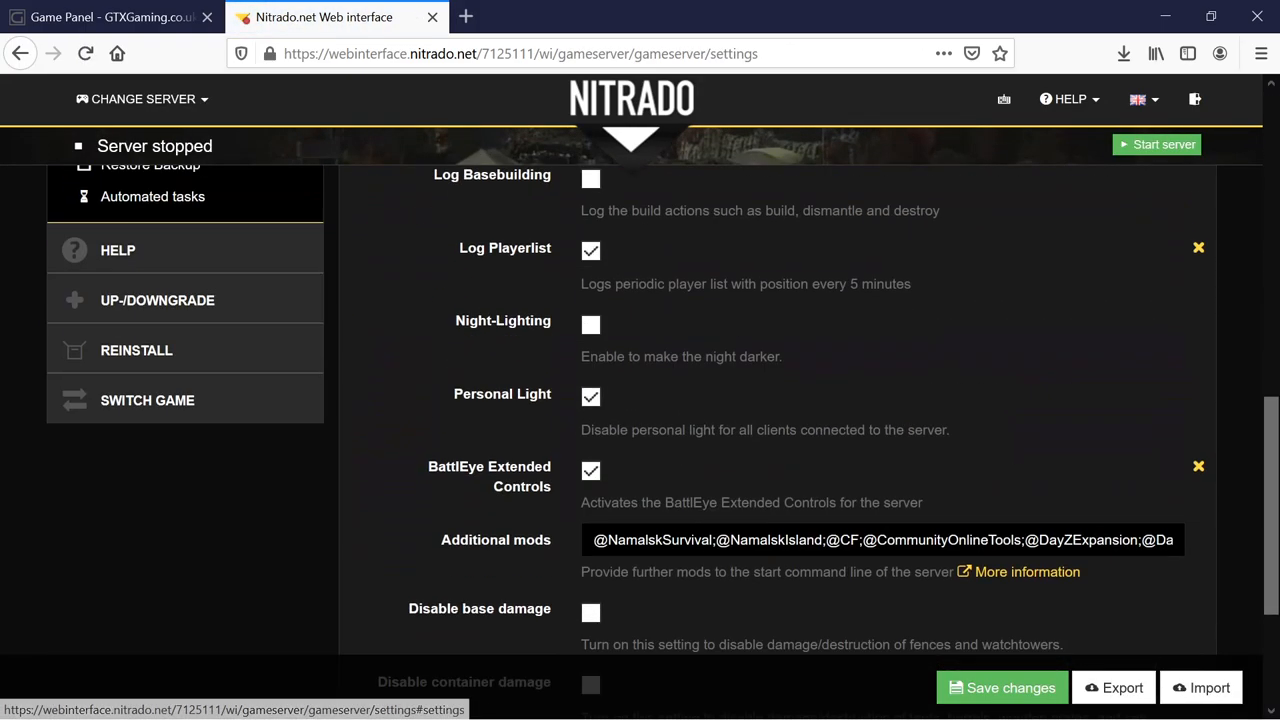
pyautogui.scroll(-3)
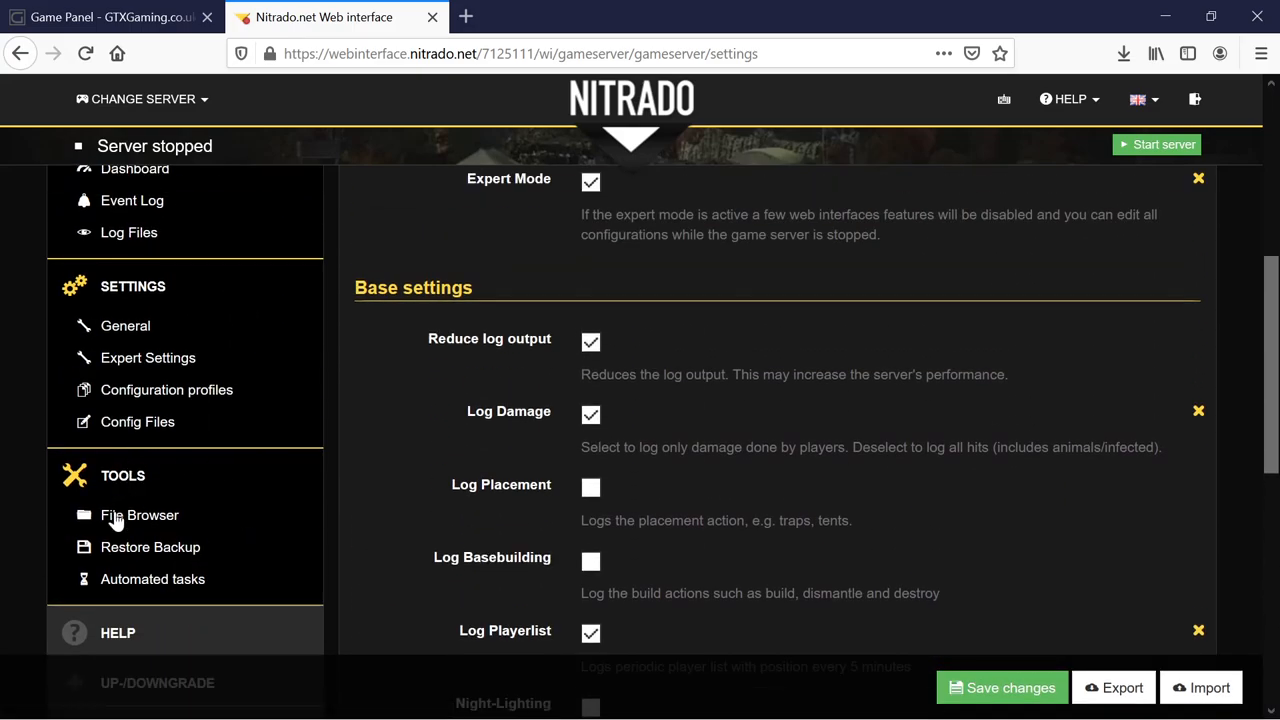
pyautogui.click(139, 514)
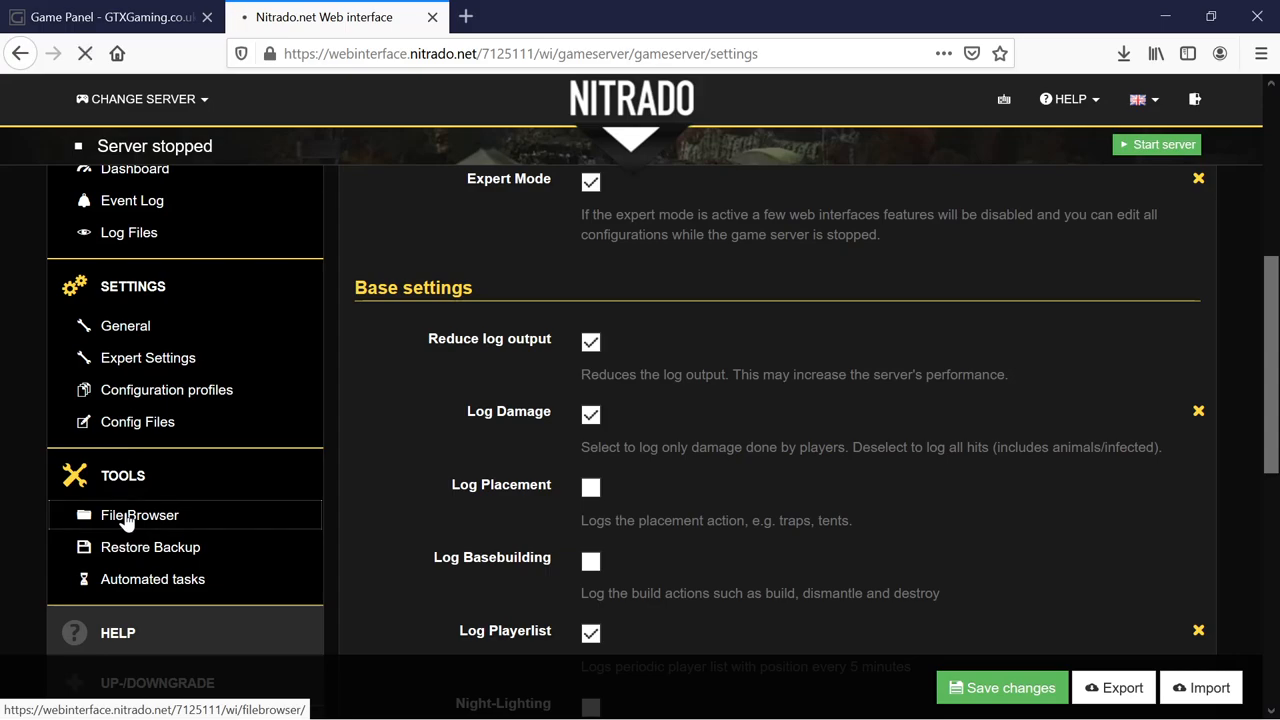
pyautogui.click(139, 514)
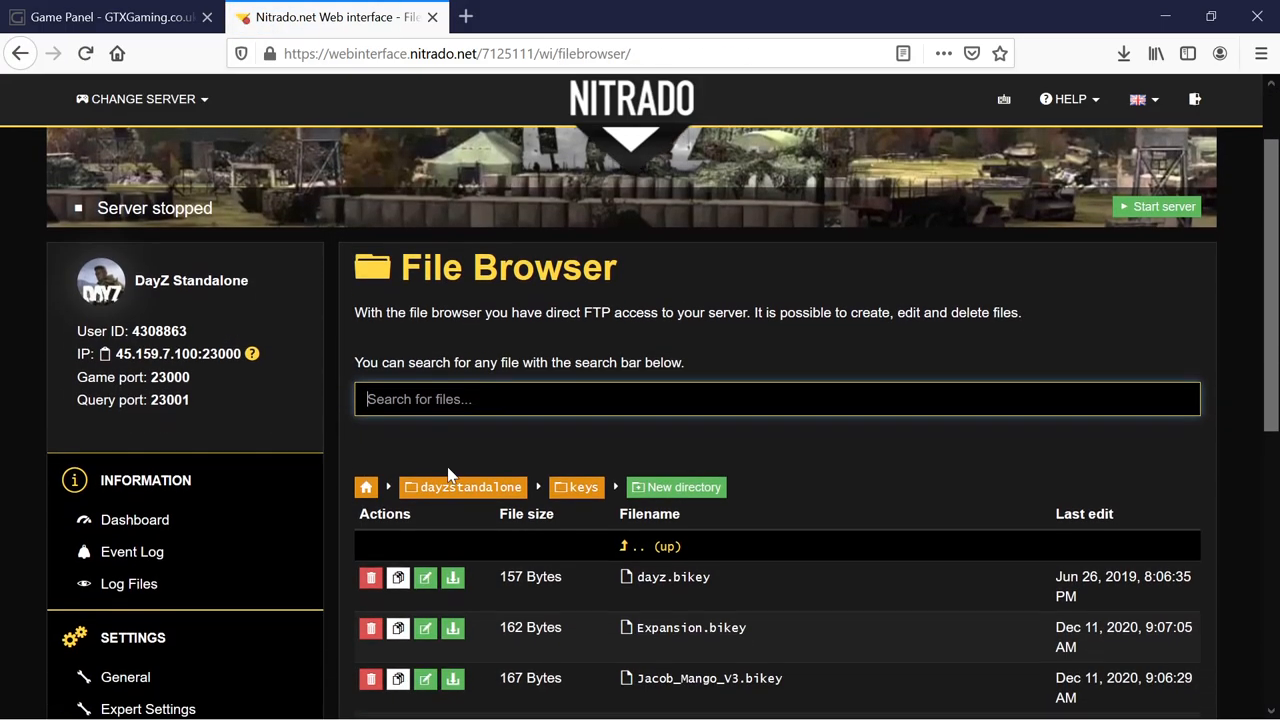
# Browse into mpmissions > ExpansionRegular.Namalsk > db, then switch to the GTXGaming server panel
pyautogui.scroll(-3)
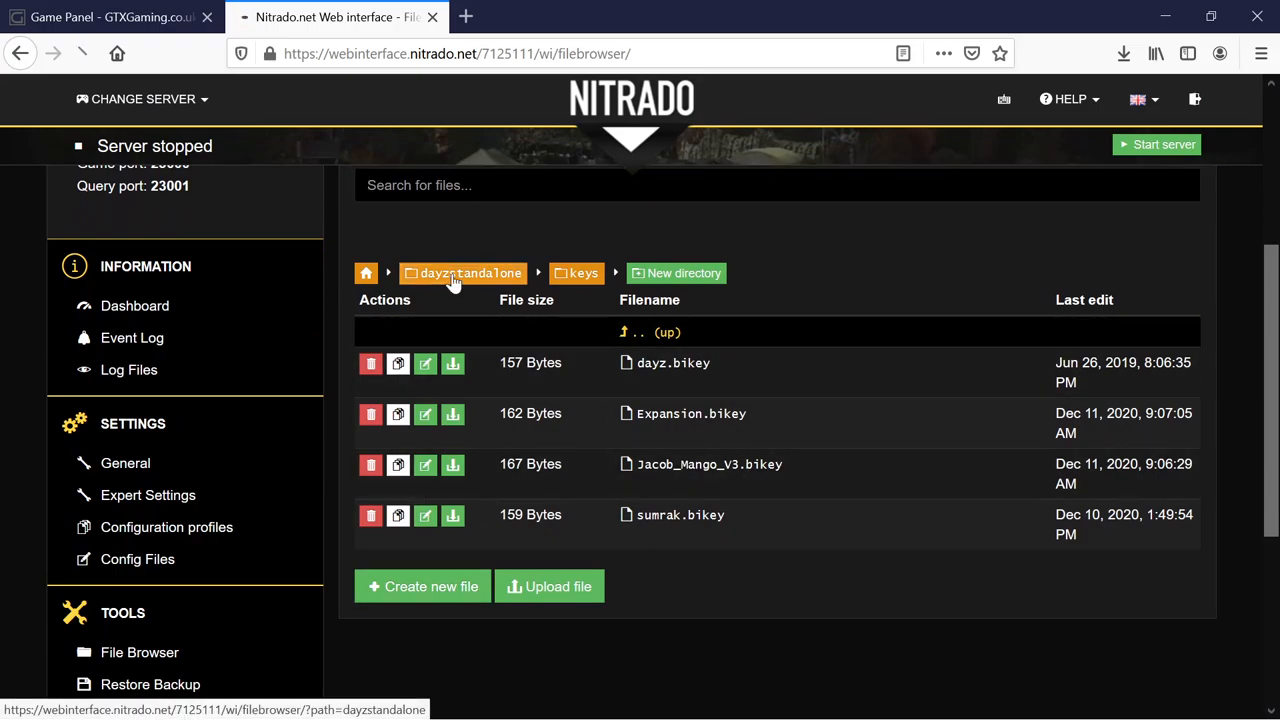
pyautogui.click(463, 273)
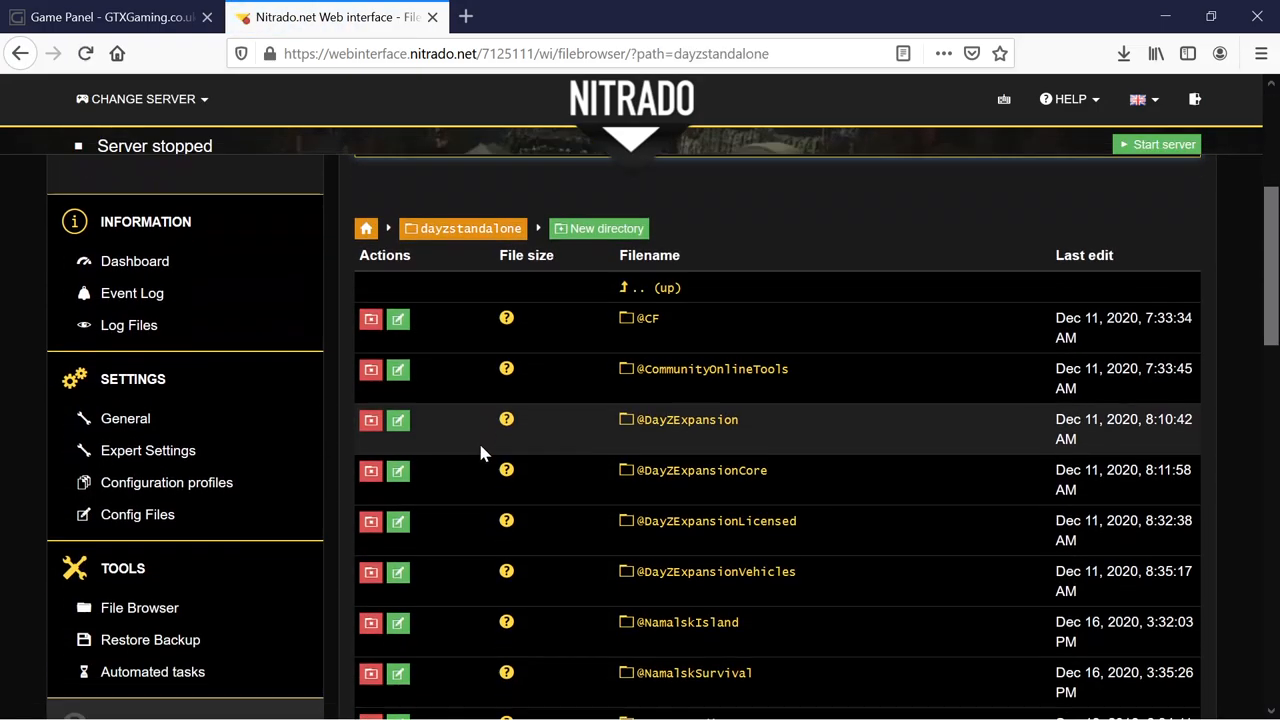
pyautogui.scroll(-3)
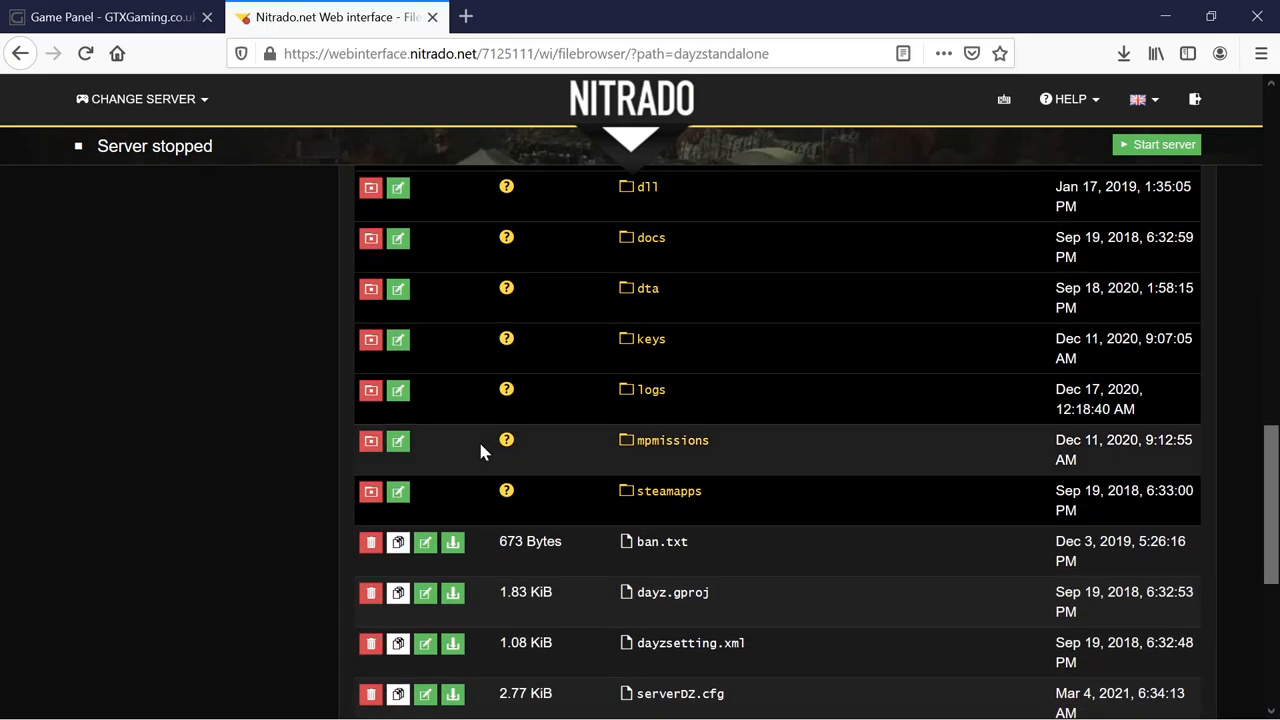
pyautogui.moveTo(665, 440)
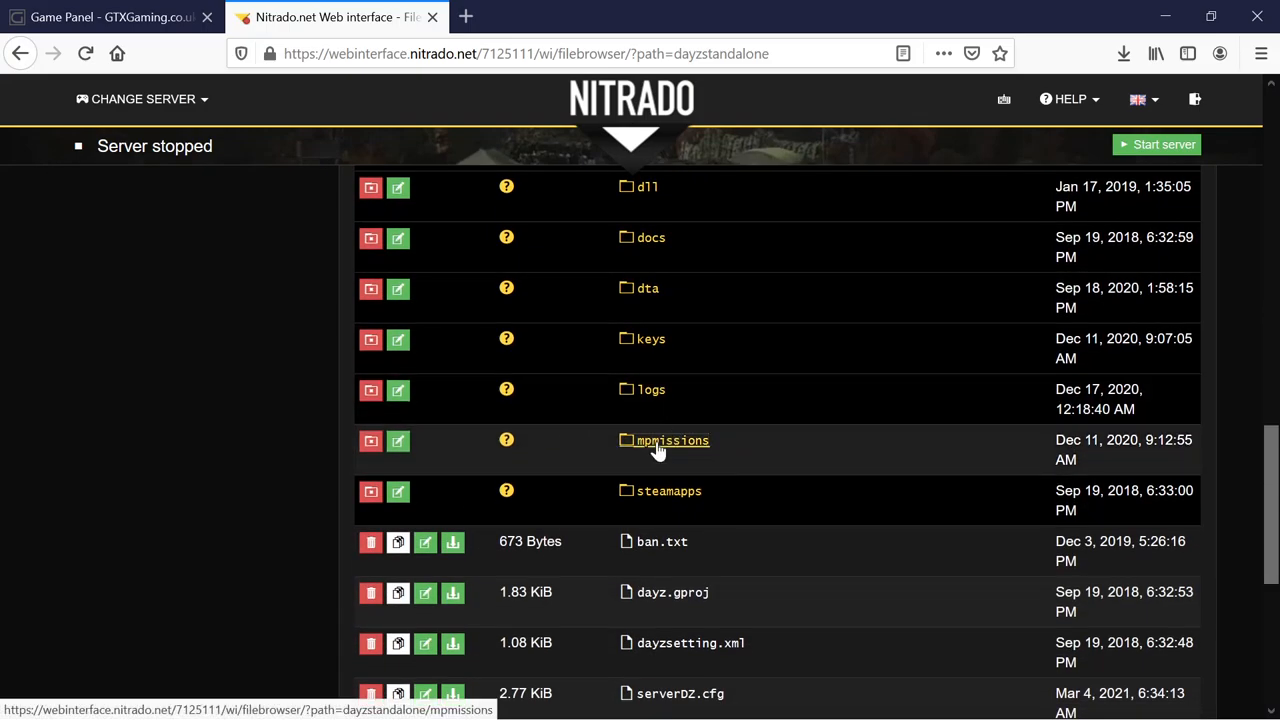
pyautogui.click(672, 440)
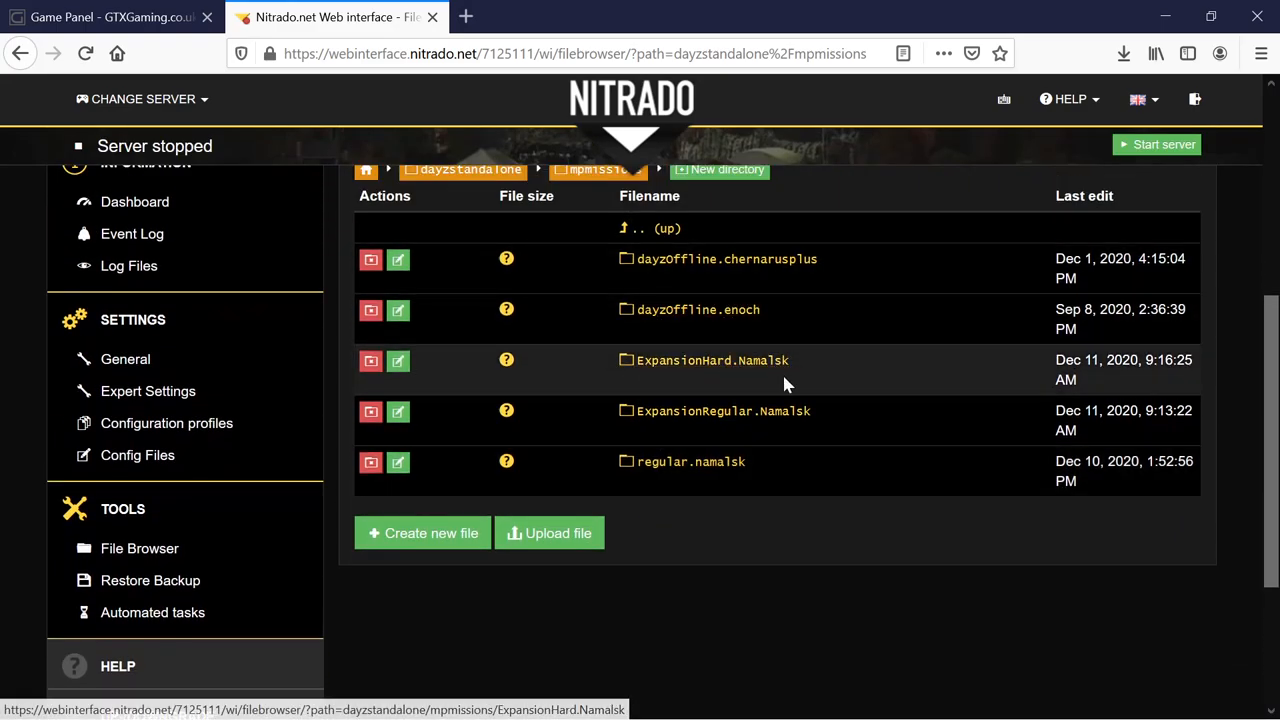
pyautogui.moveTo(711, 360)
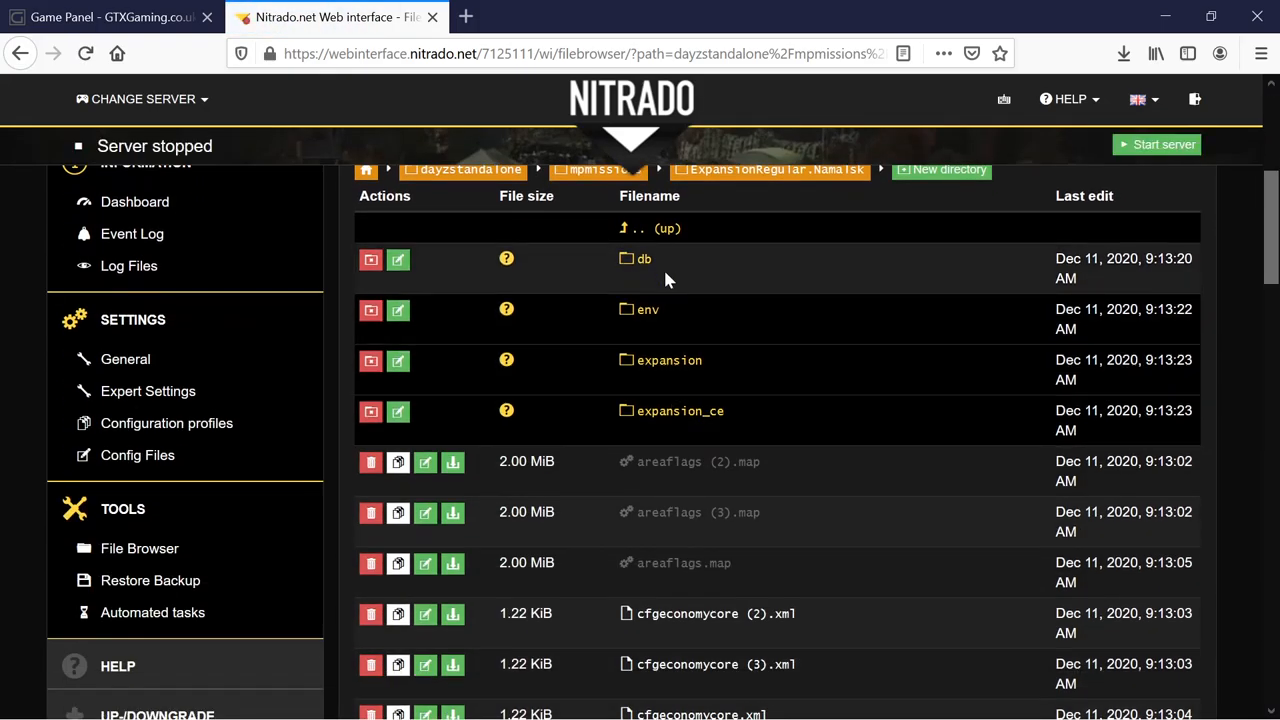
pyautogui.click(643, 258)
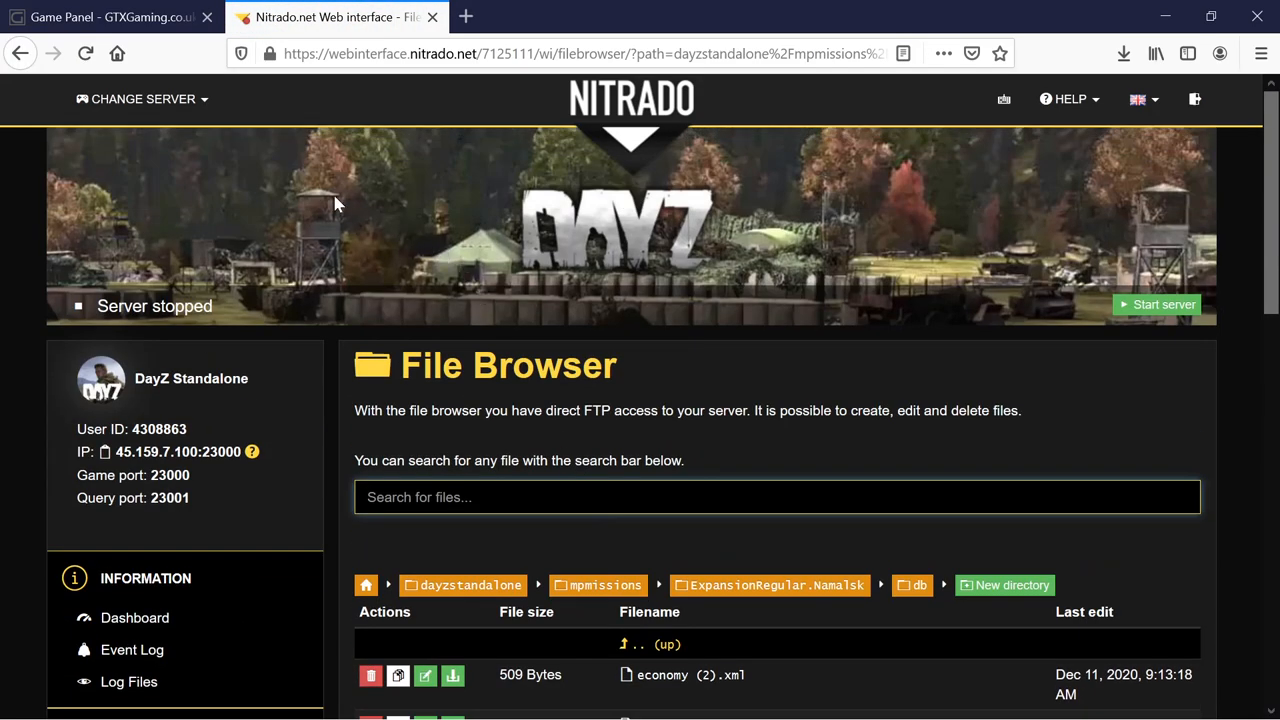
pyautogui.moveTo(135, 617)
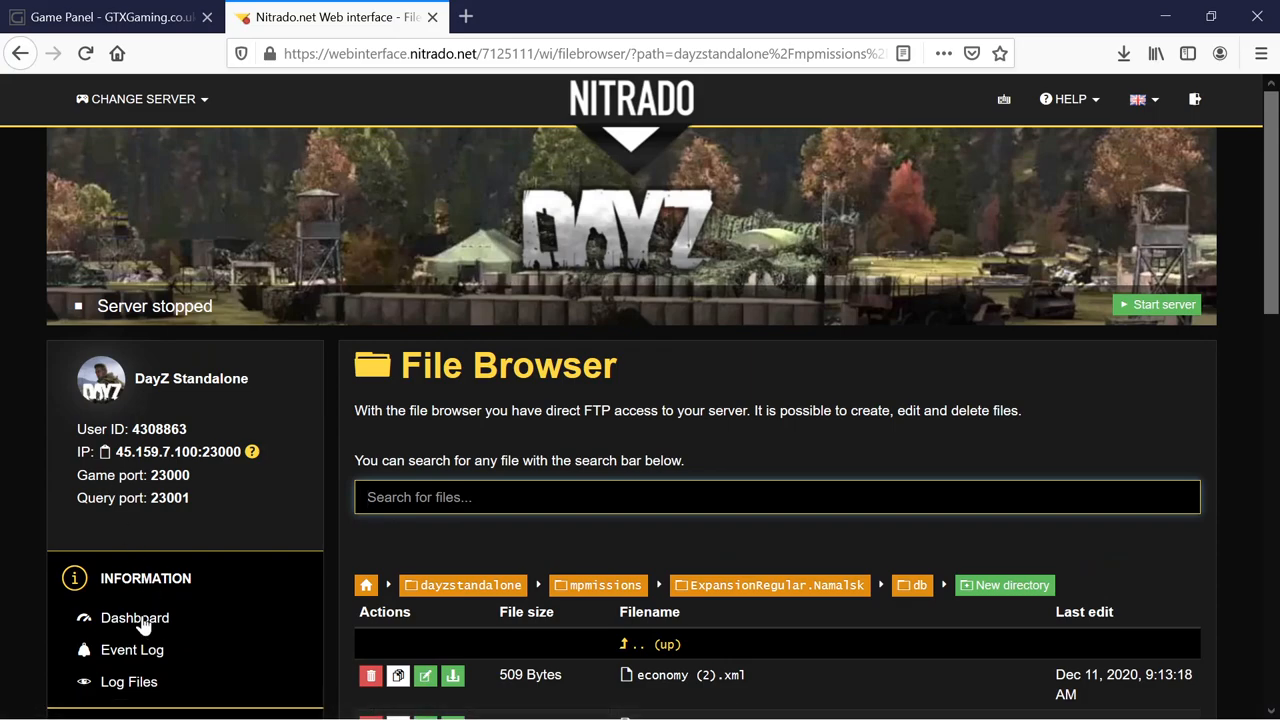
pyautogui.click(134, 617)
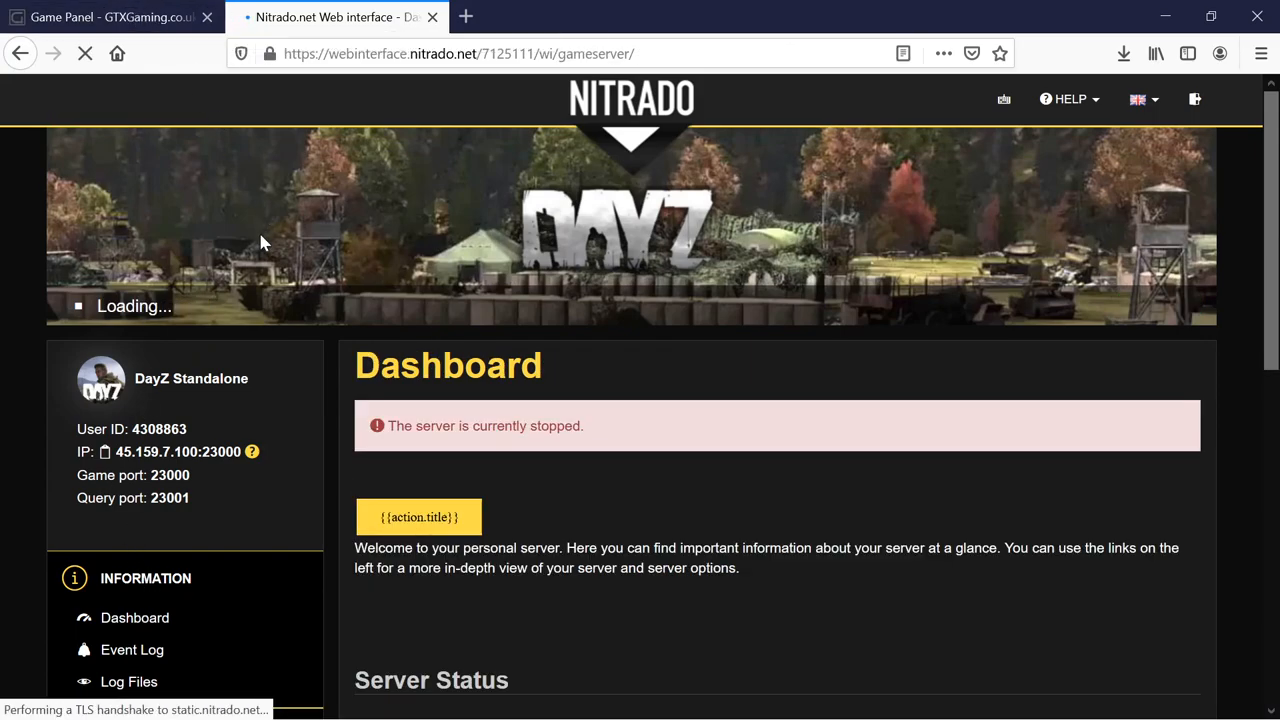
pyautogui.click(110, 17)
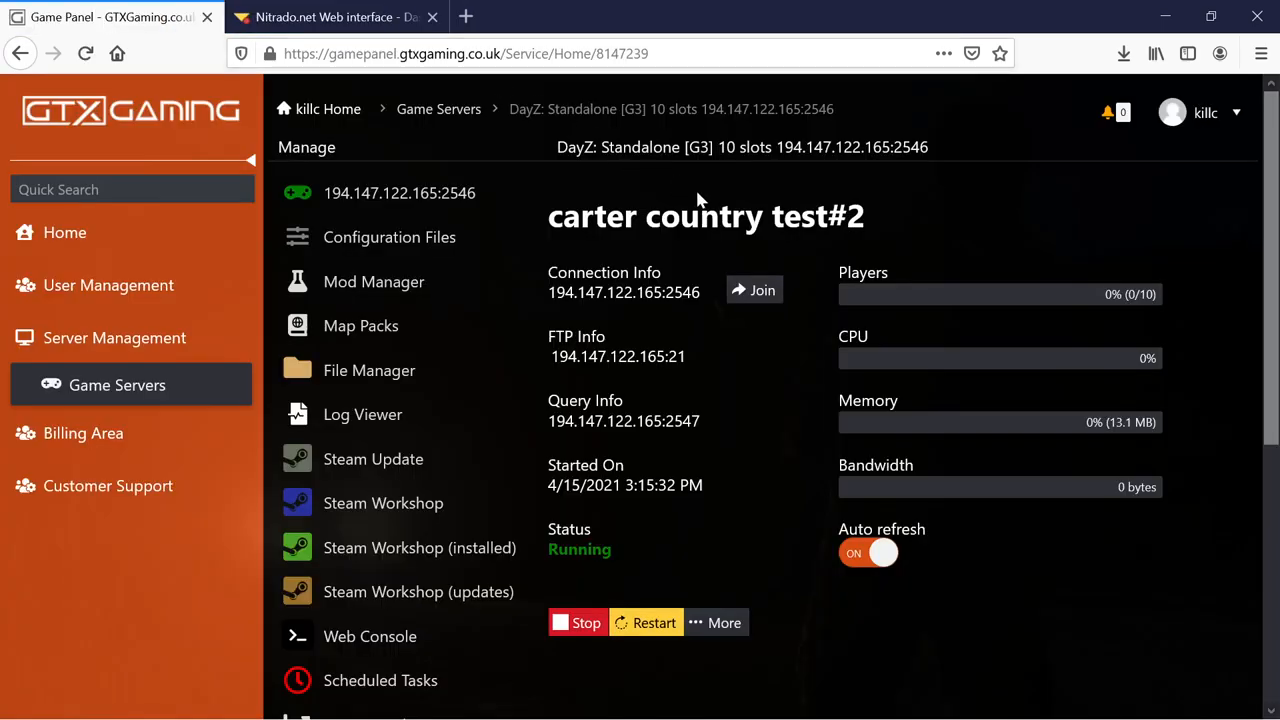
pyautogui.moveTo(715, 455)
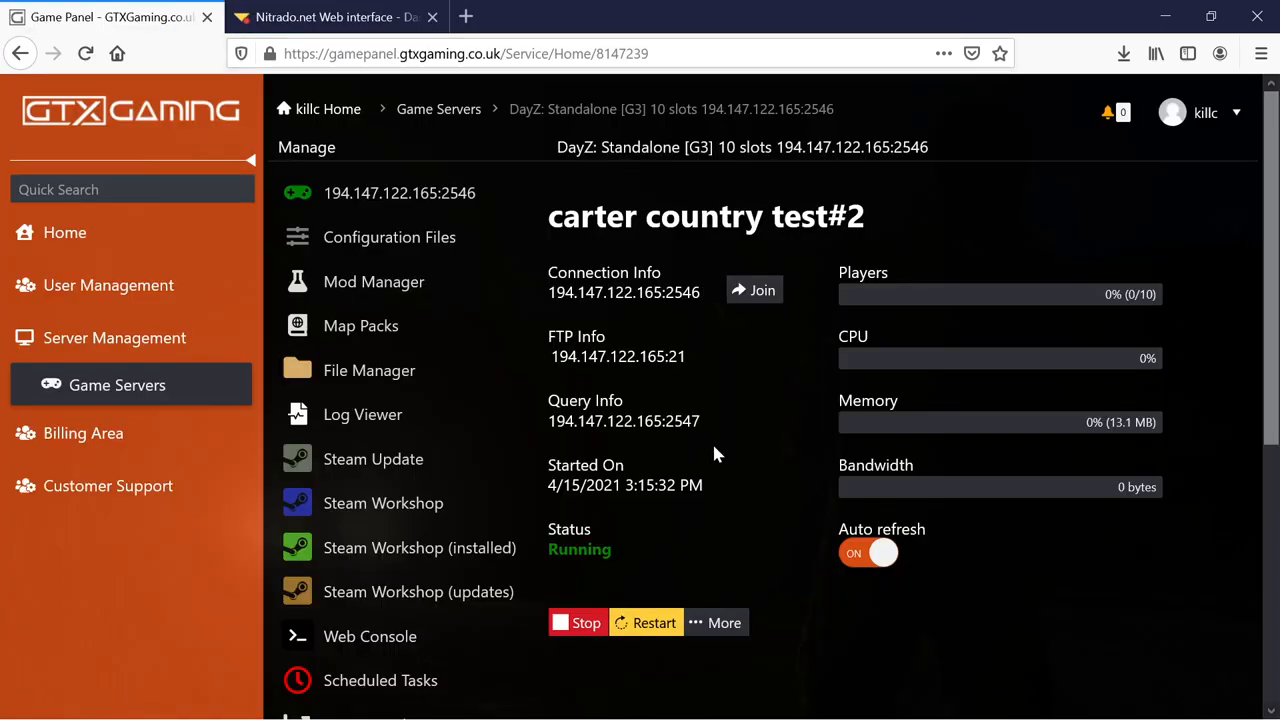
pyautogui.moveTo(725, 281)
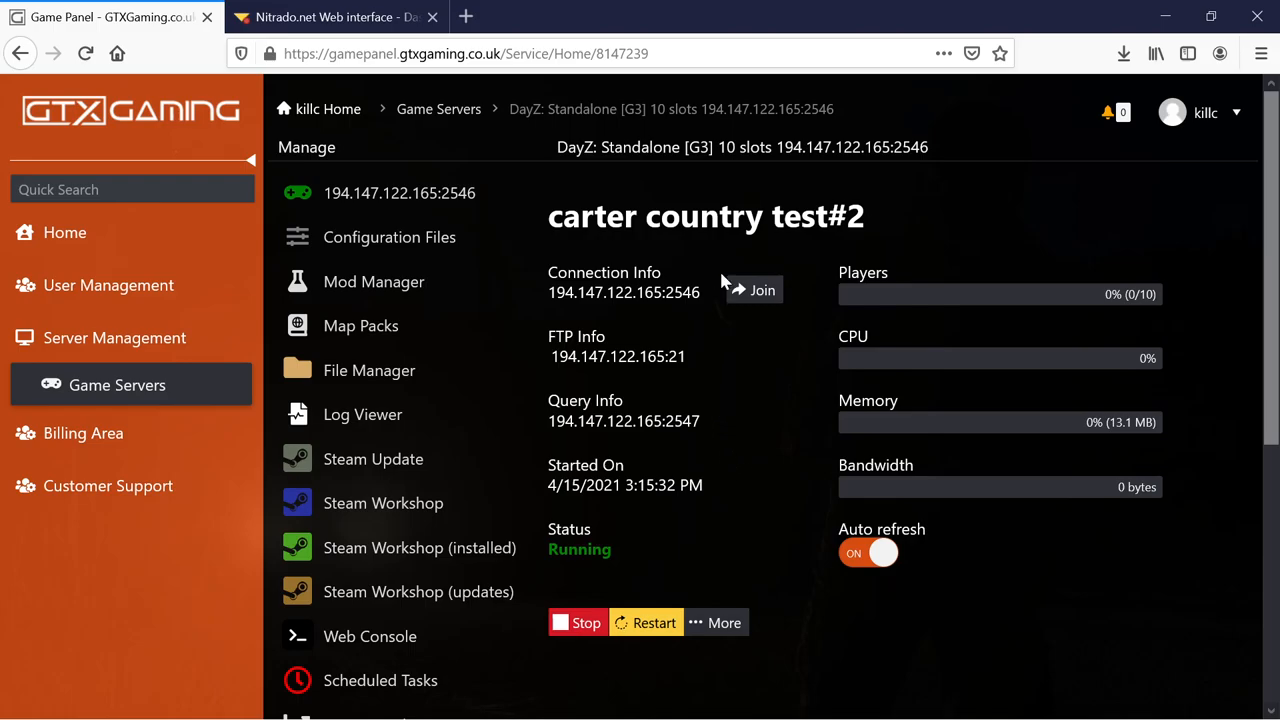
pyautogui.moveTo(760, 515)
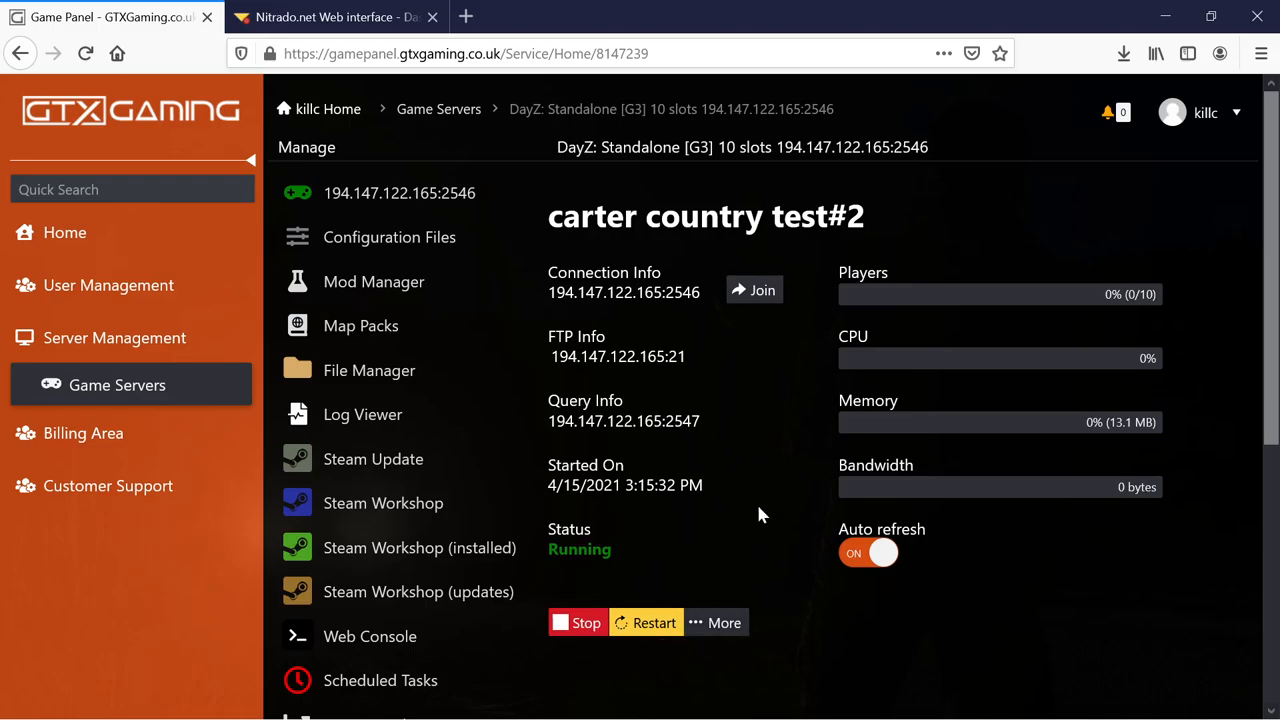
pyautogui.moveTo(965, 122)
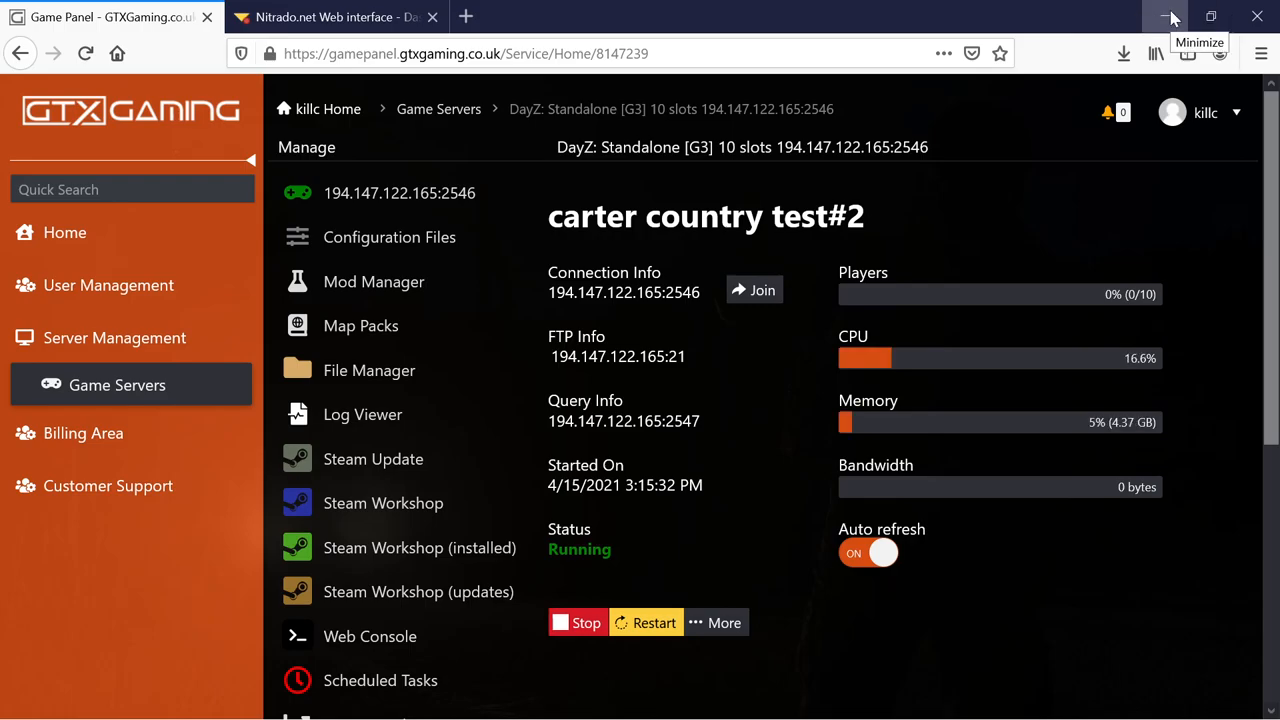
# Confirm the carter country test#2 server shows Running, then minimize the browser
pyautogui.click(1171, 17)
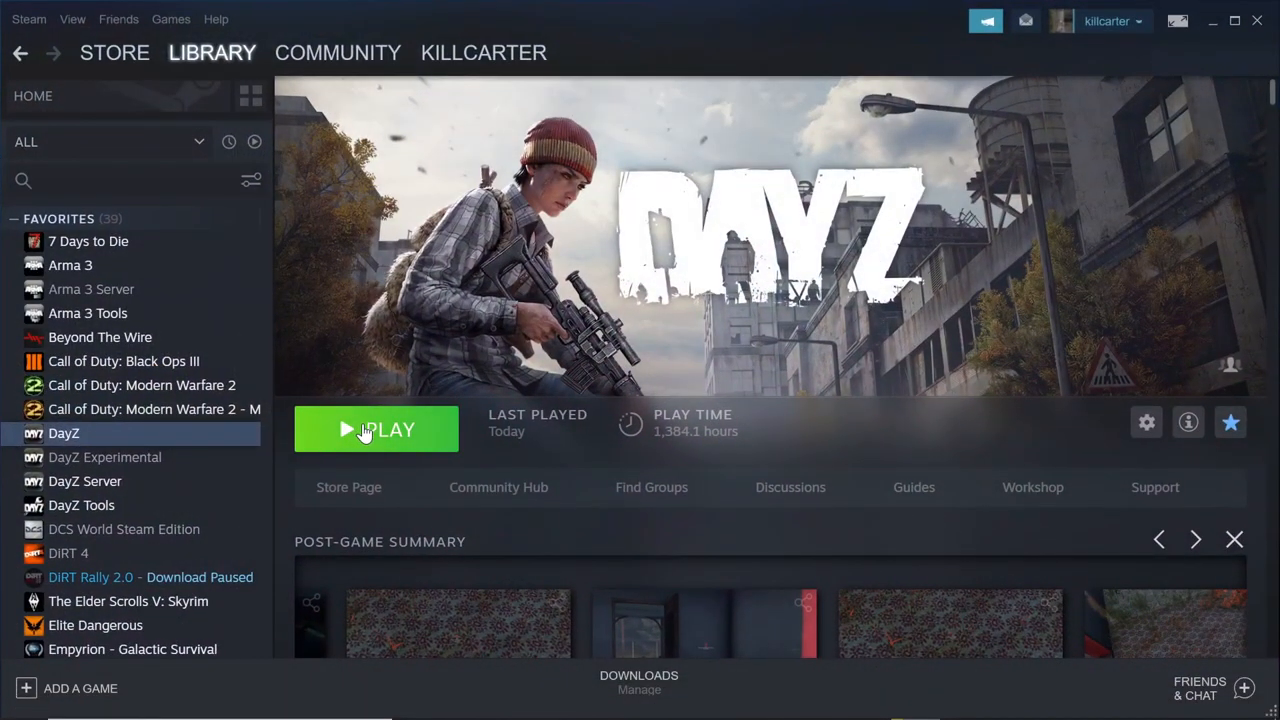
# Launch DayZ from Steam, check the MODS list including Community-Online-Tools, and start playing
pyautogui.click(375, 429)
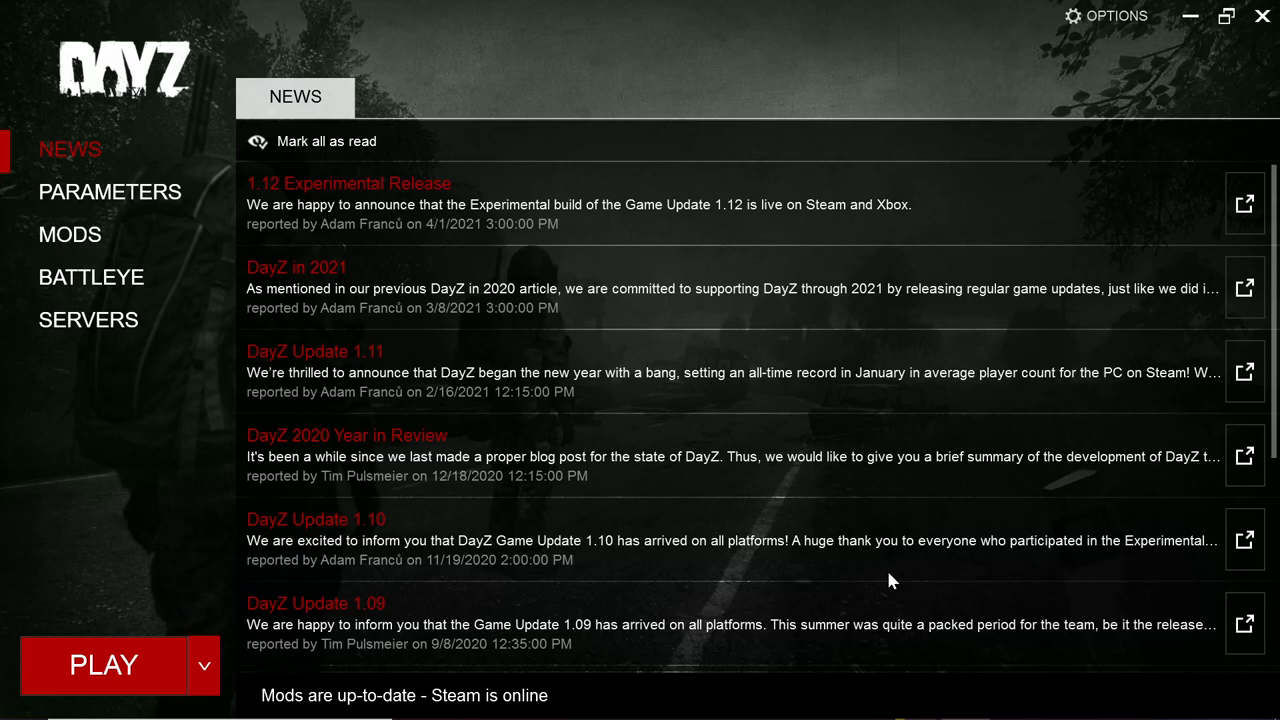
pyautogui.moveTo(884, 540)
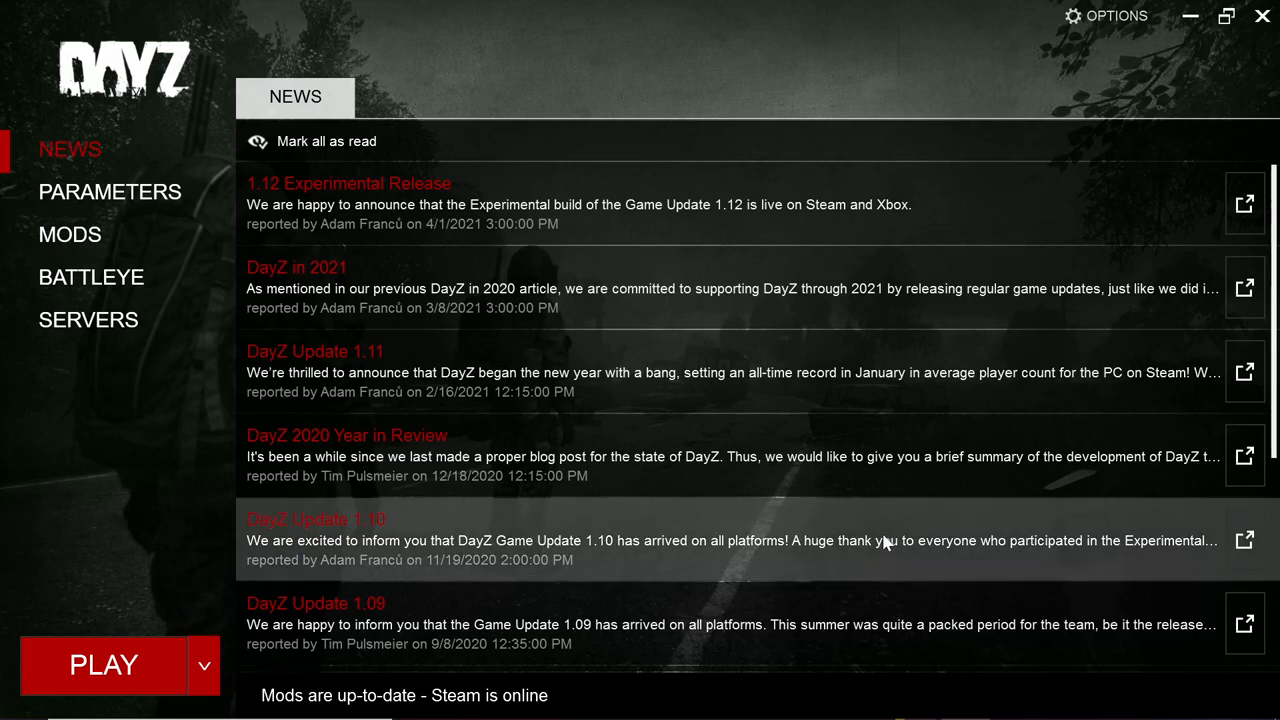
pyautogui.click(70, 234)
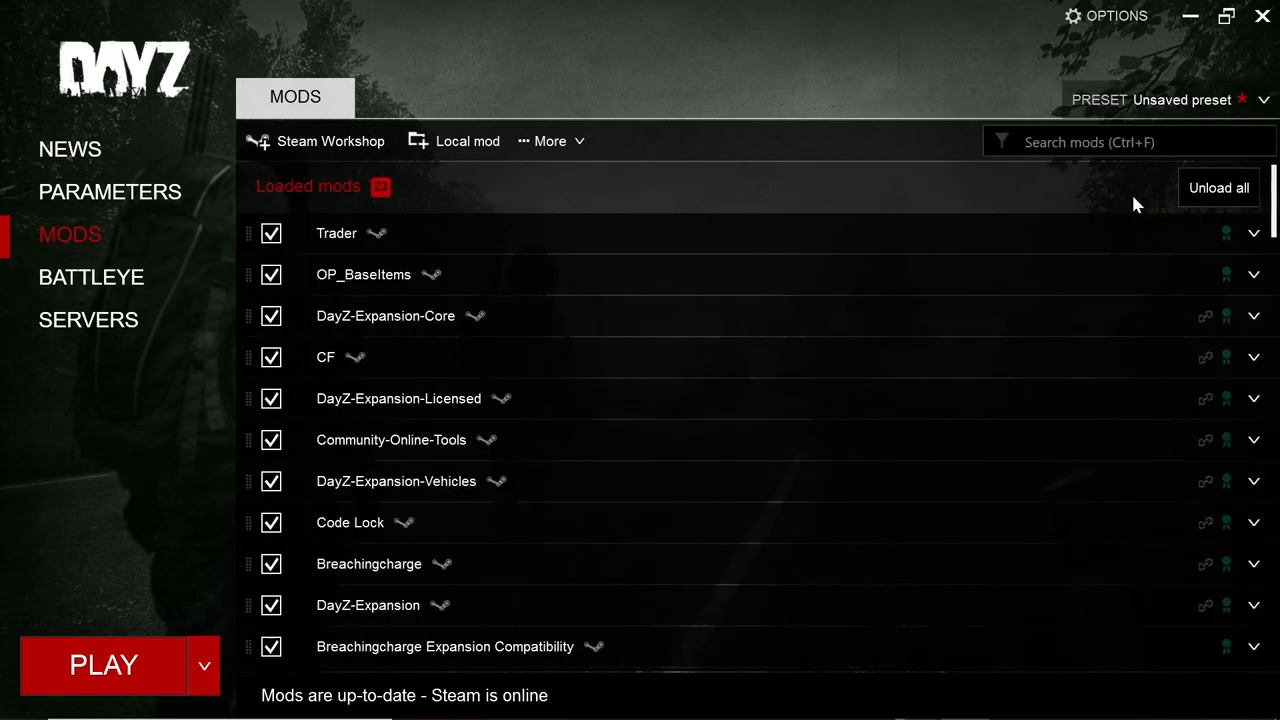
pyautogui.click(104, 665)
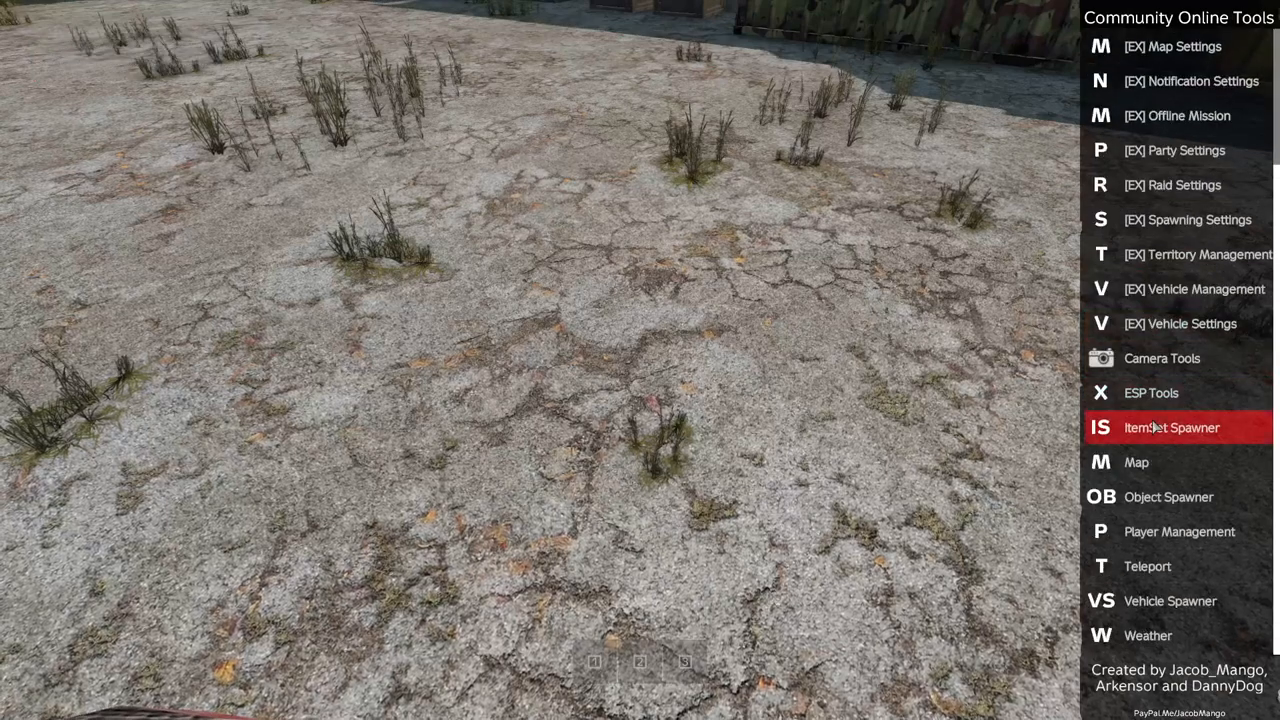
# Search 'amb_' in Object Spawner, preview white and blue lights, then select AmbientLight_ChemGreen
pyautogui.click(1168, 496)
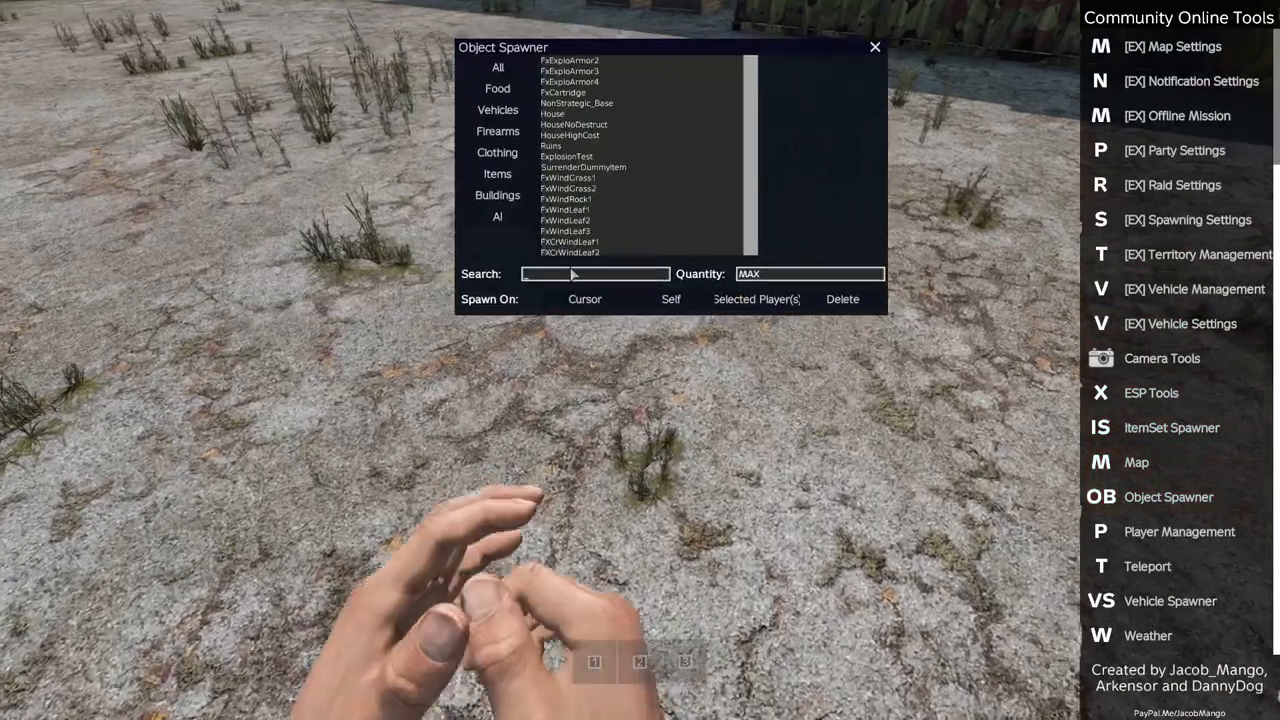
pyautogui.write('amb_')
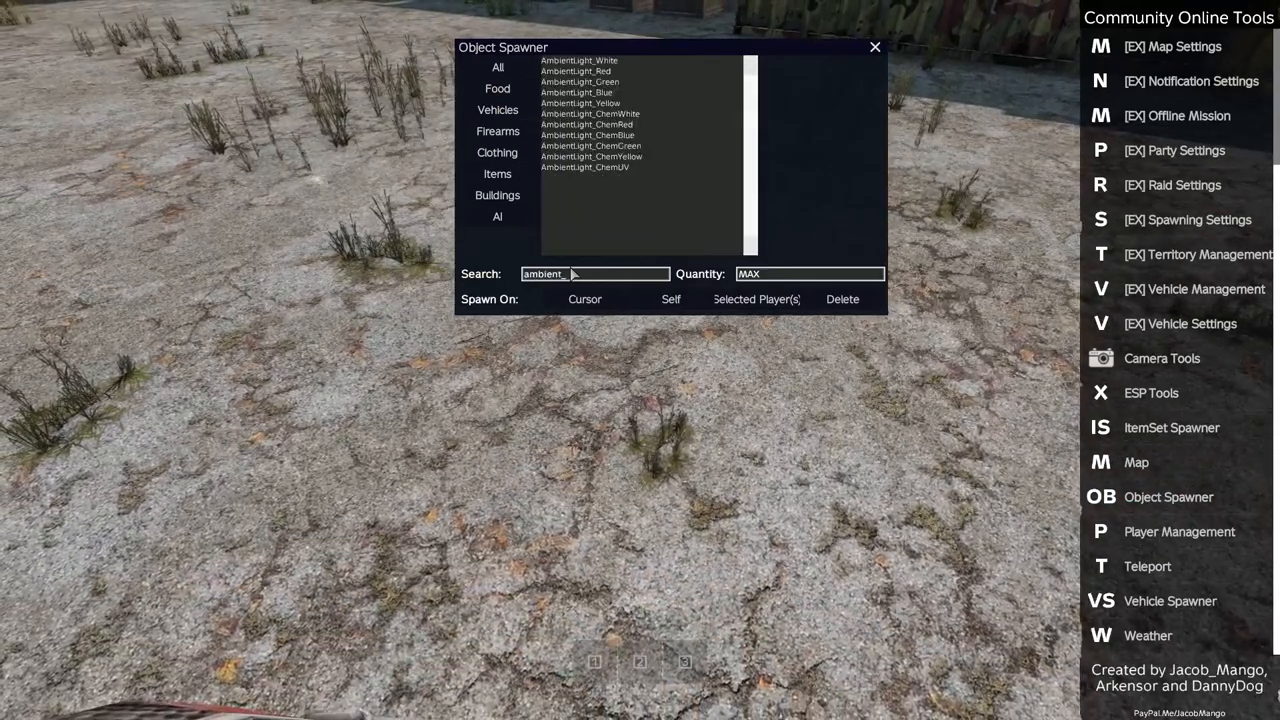
pyautogui.click(578, 60)
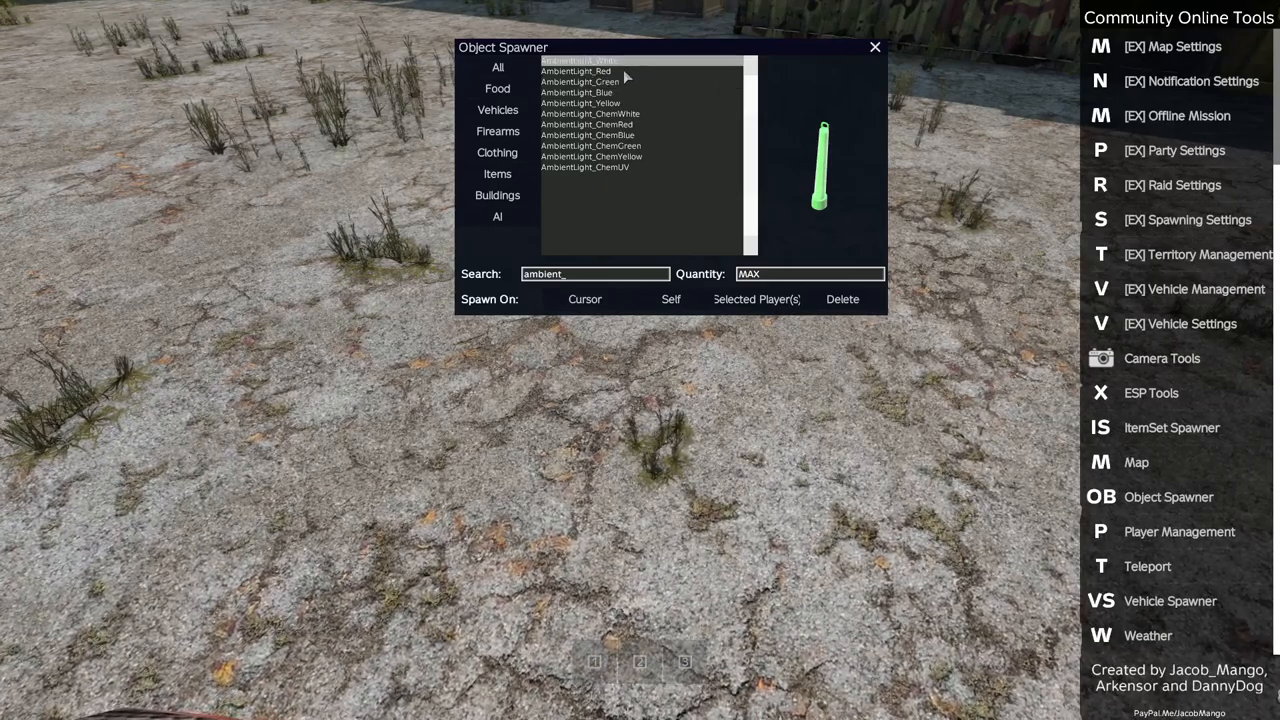
pyautogui.click(588, 135)
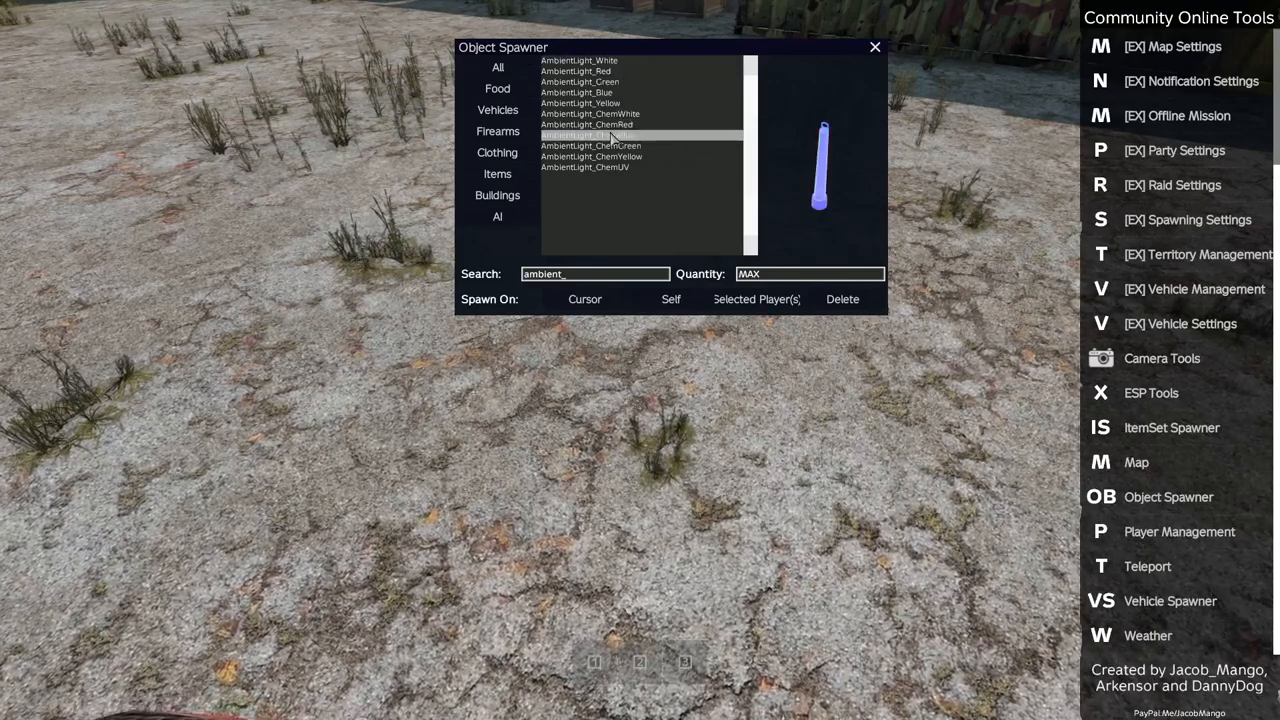
pyautogui.click(590, 145)
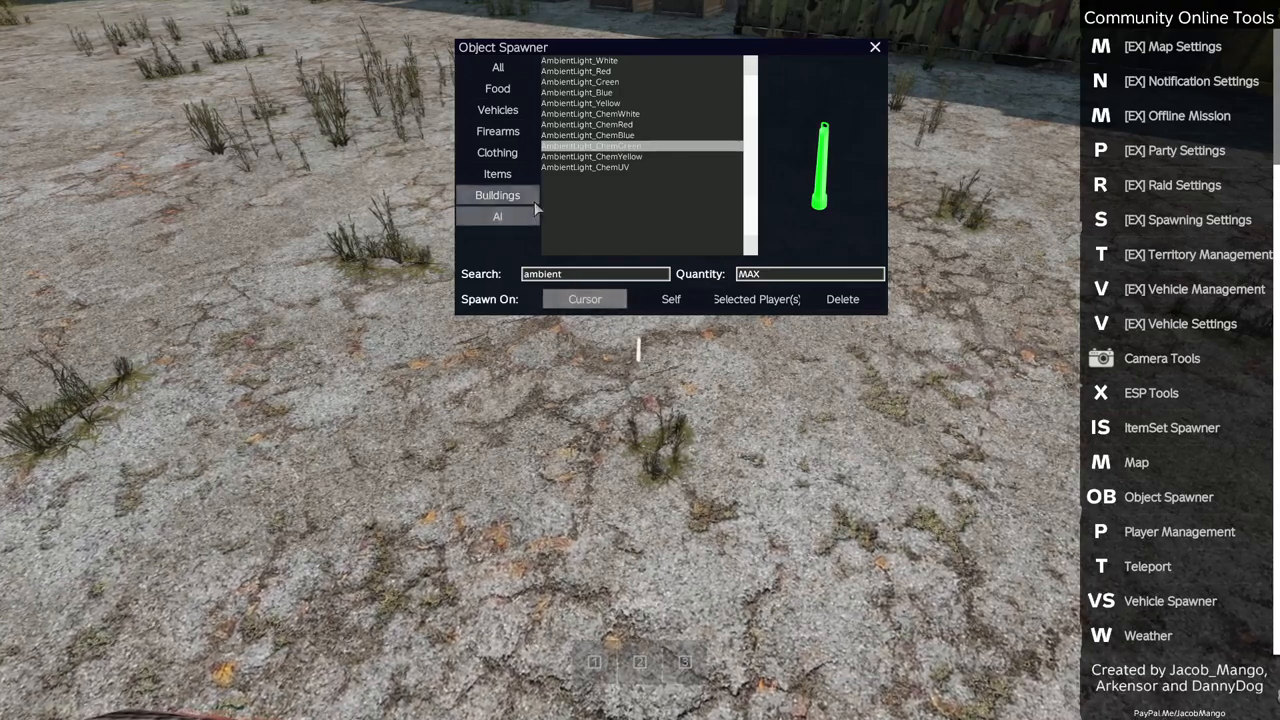
pyautogui.moveTo(750, 425)
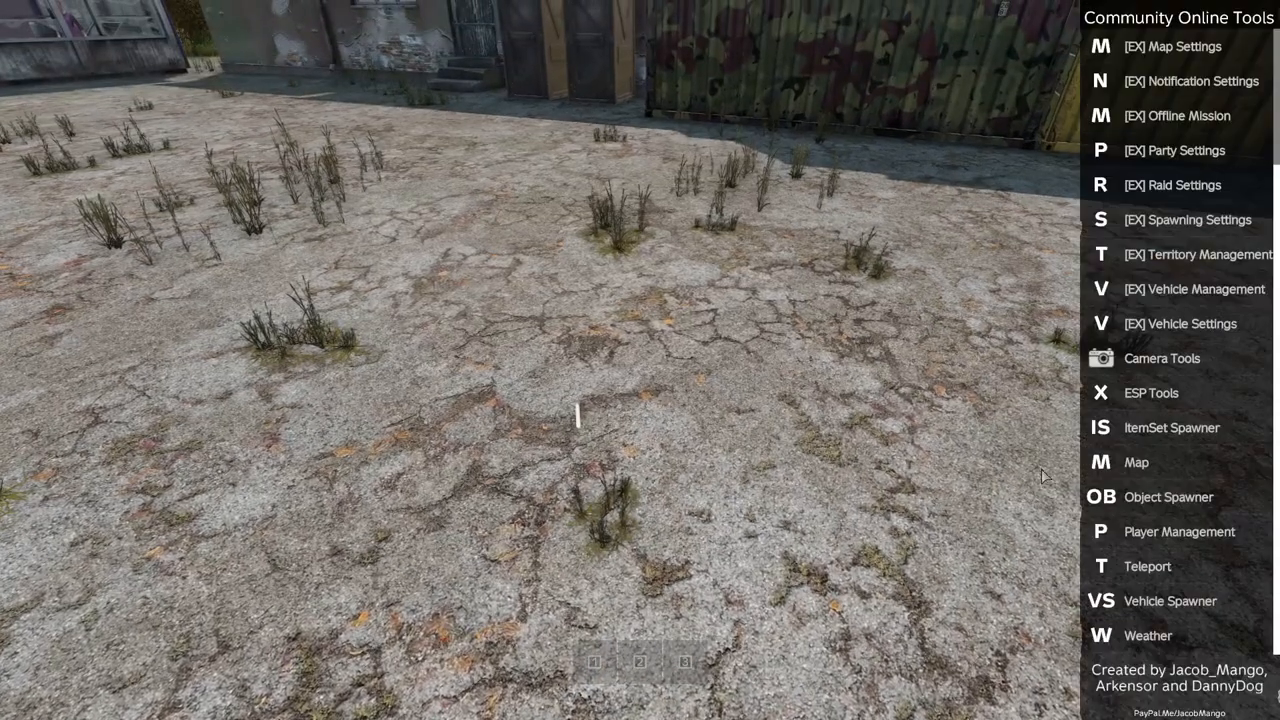
# Set the Weather tool's time of day to 22:03 and apply it
pyautogui.click(1148, 635)
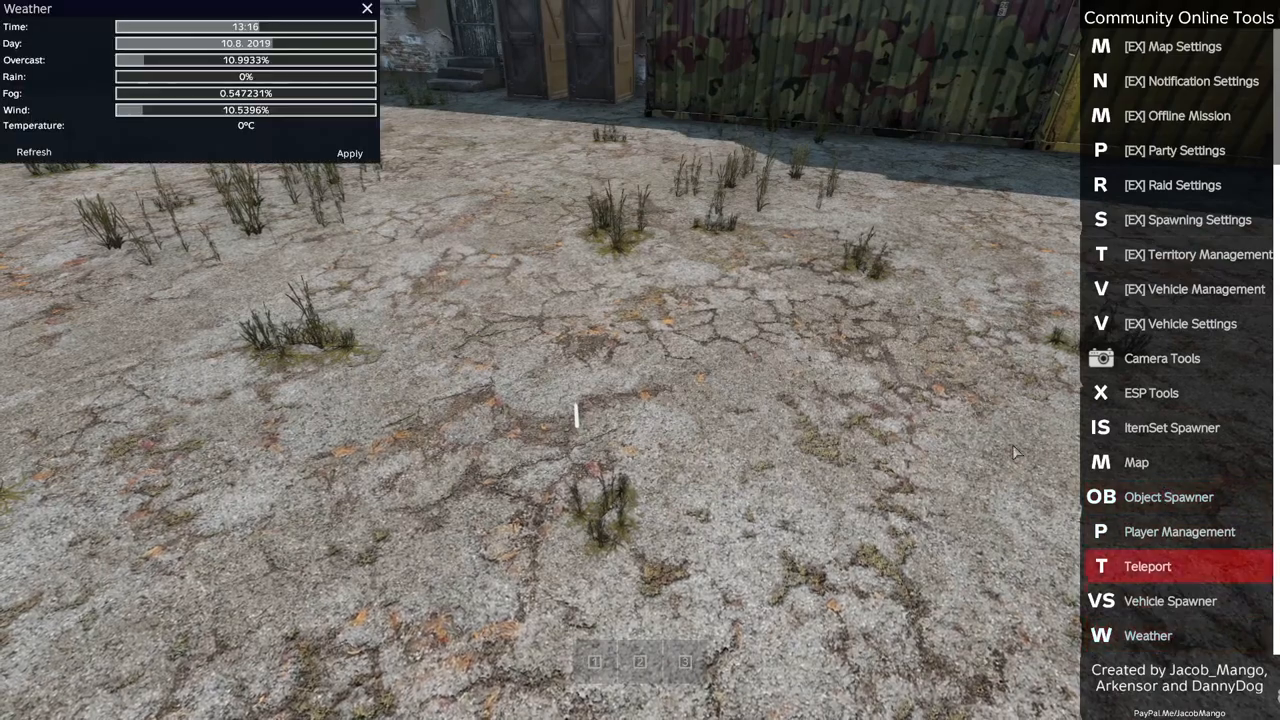
pyautogui.moveTo(250, 27); pyautogui.dragTo(375, 27)
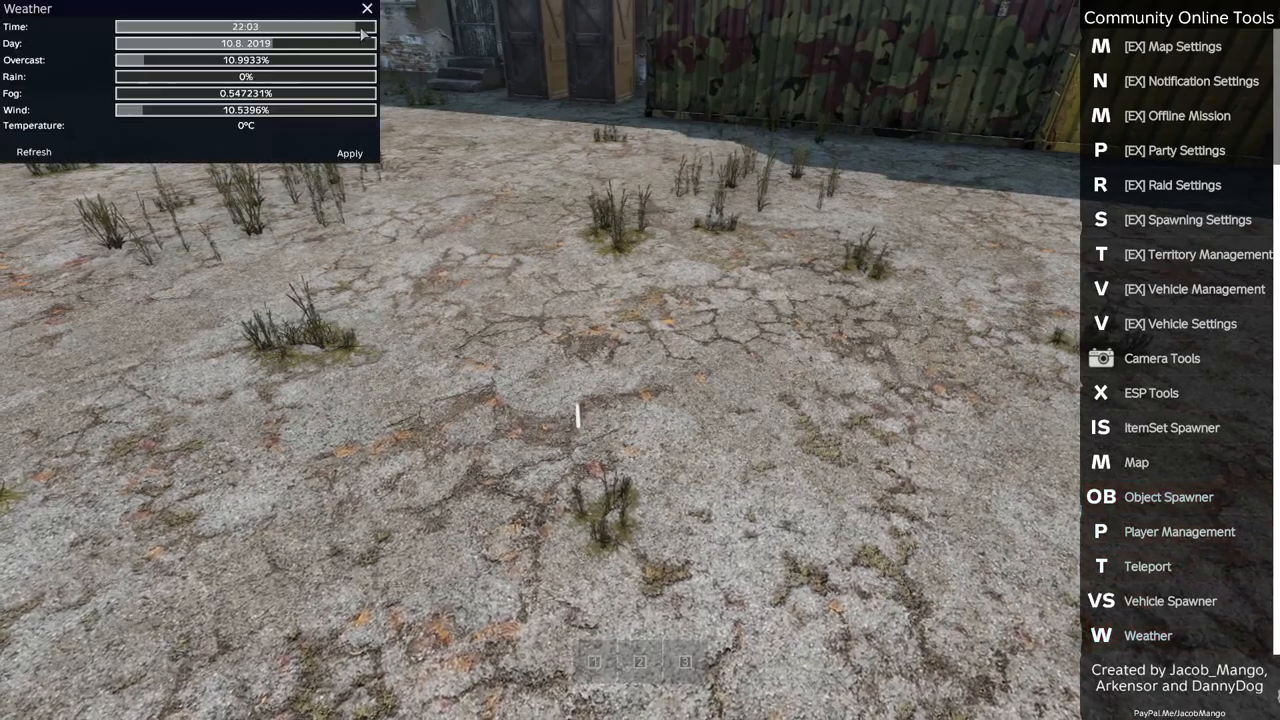
pyautogui.click(349, 153)
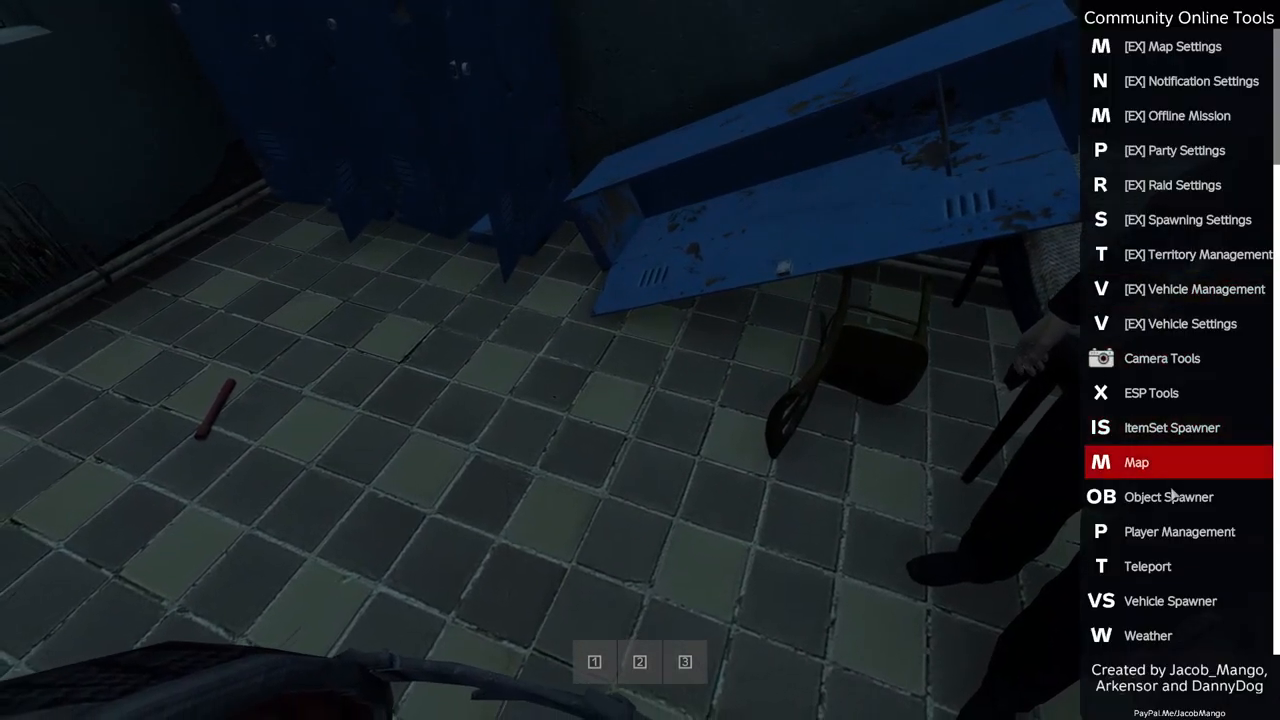
# Search 'ambi' in Object Spawner, select AmbientLight_ChemGreen and spawn it at the cursor
pyautogui.click(1168, 497)
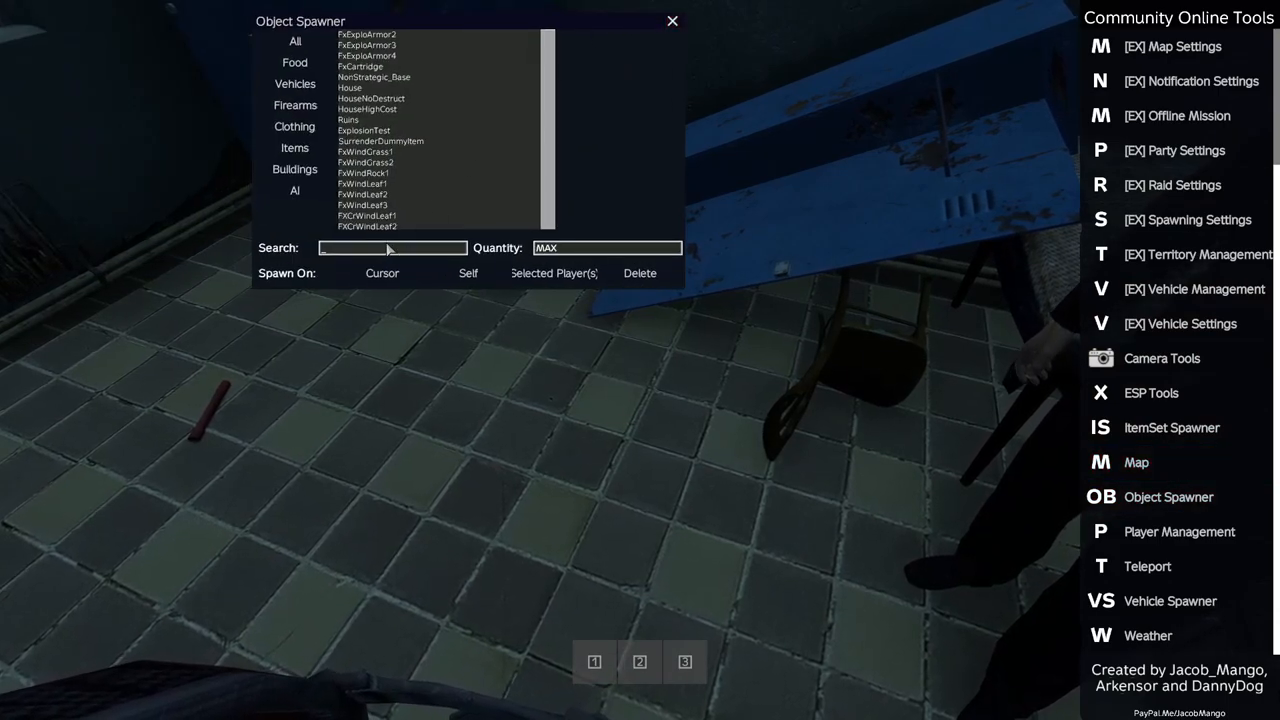
pyautogui.write('ambient')
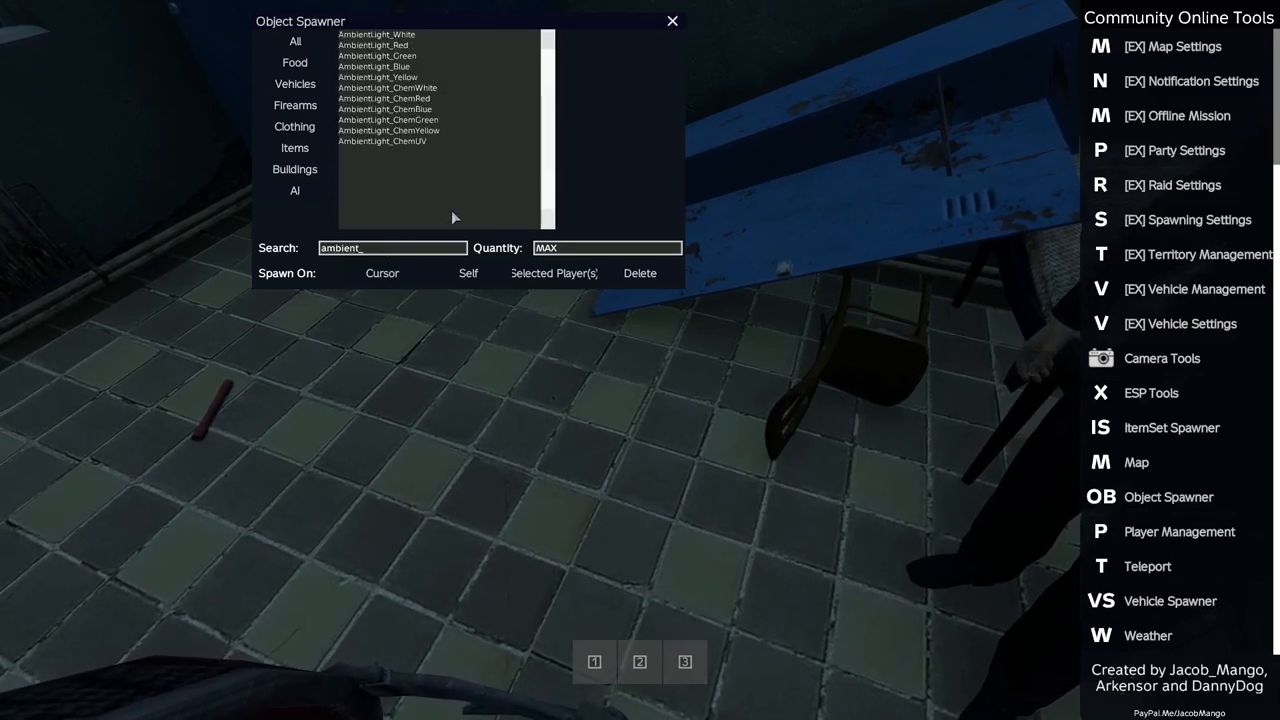
pyautogui.click(388, 120)
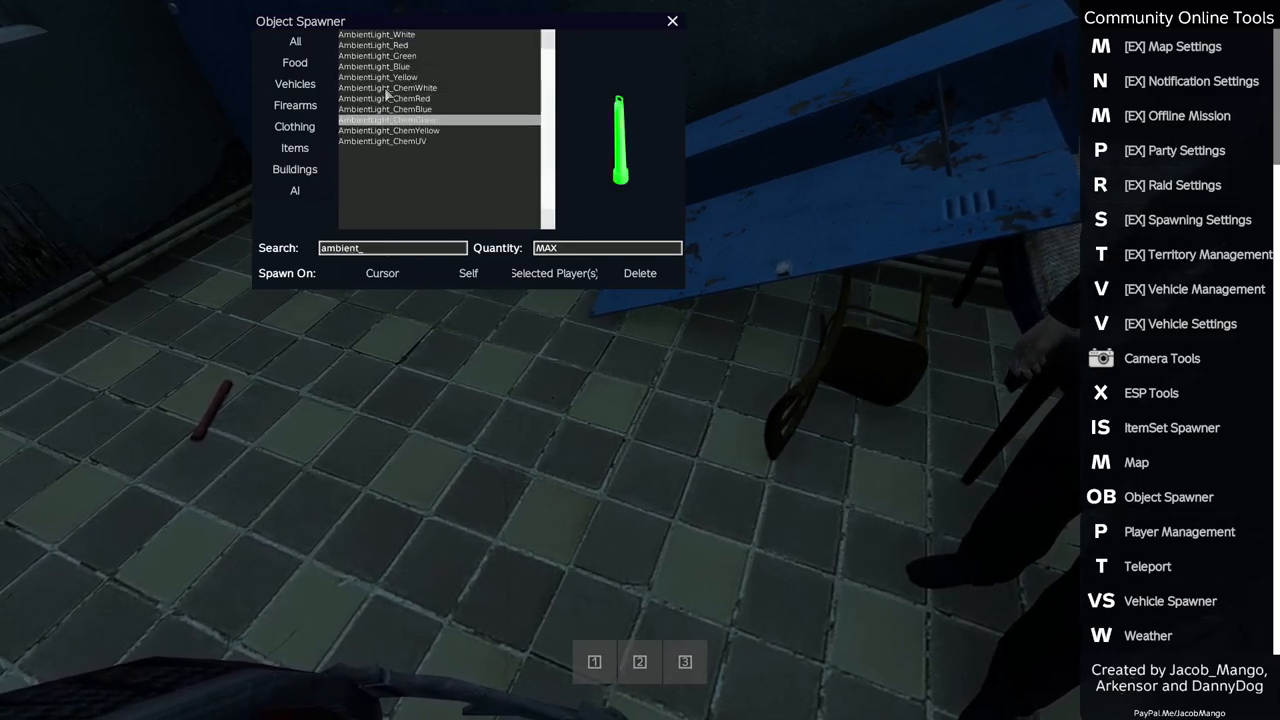
pyautogui.click(381, 273)
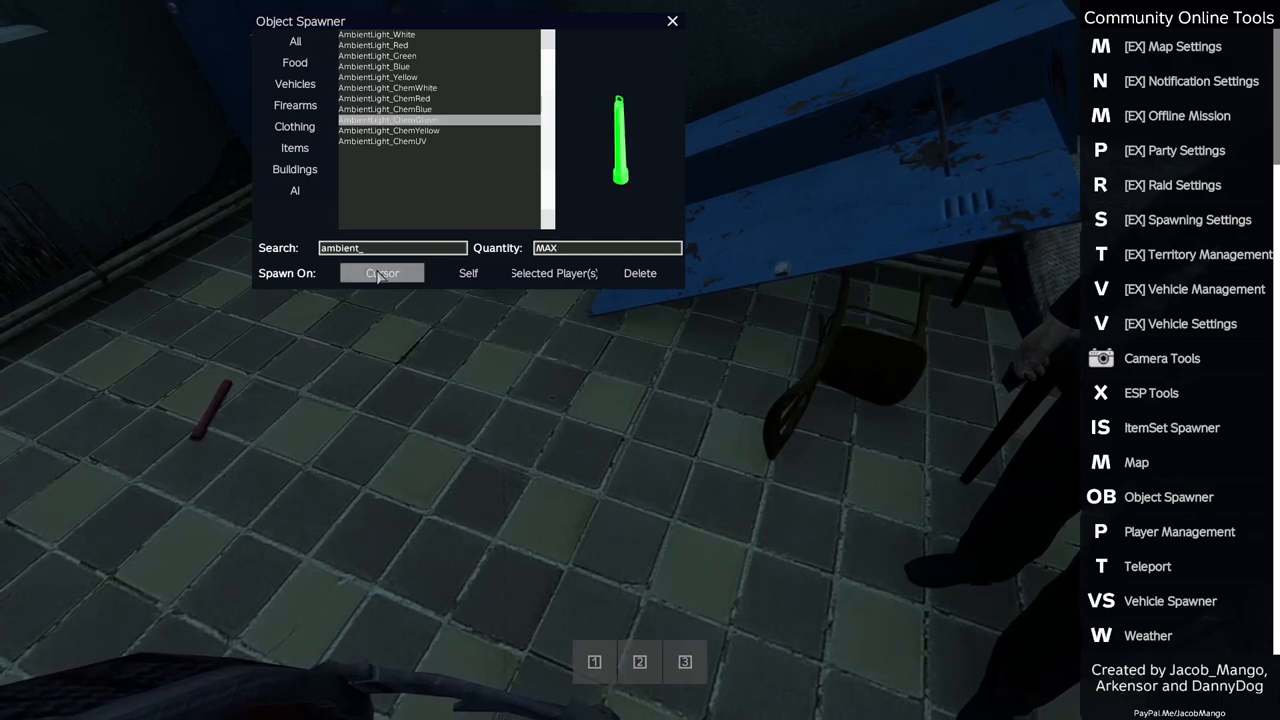
pyautogui.click(381, 273)
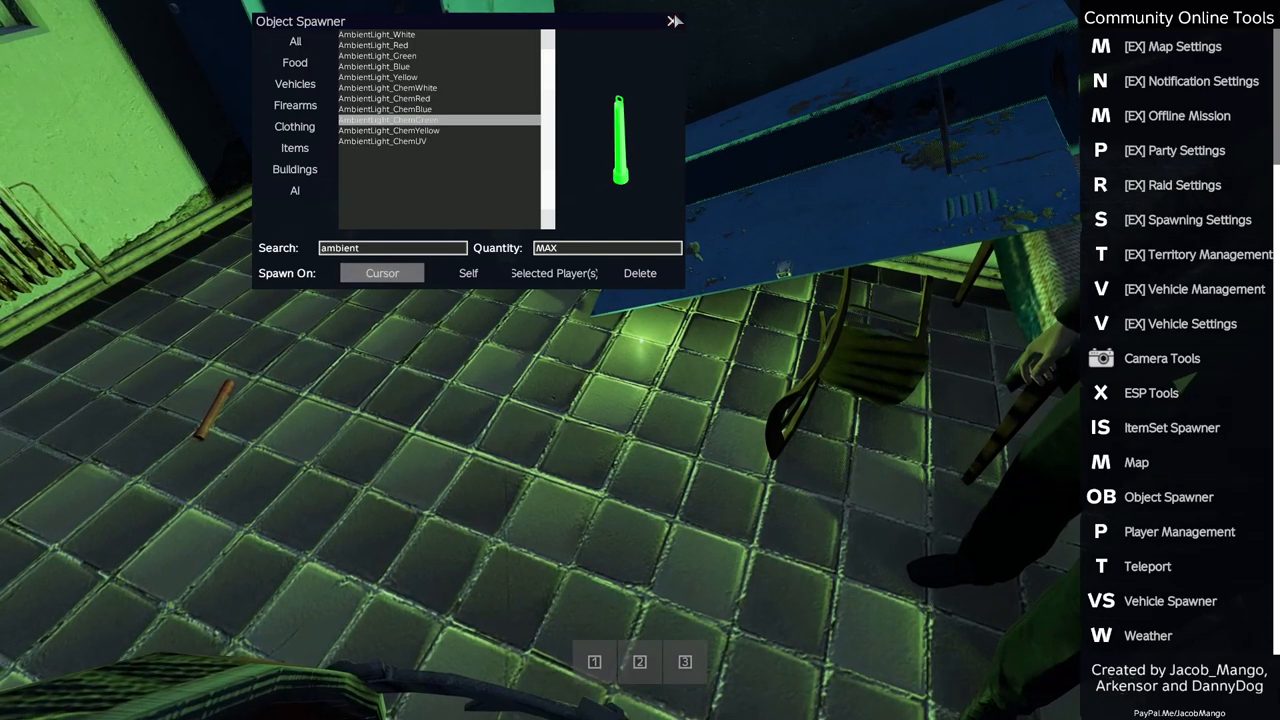